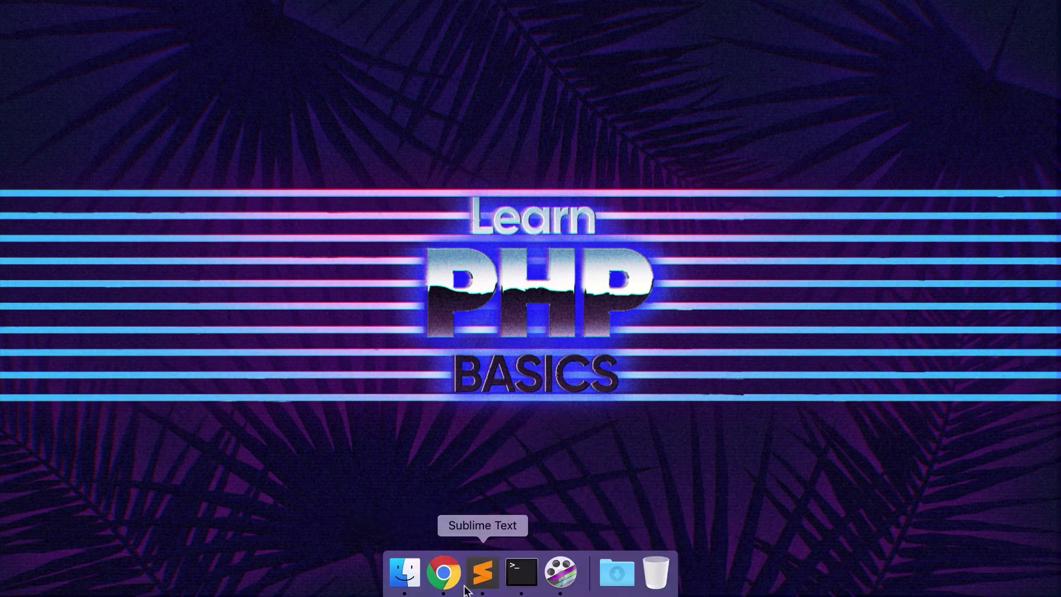
- Run php -v in Terminal to confirm PHP 7.1.17 is installed
click(521, 574)
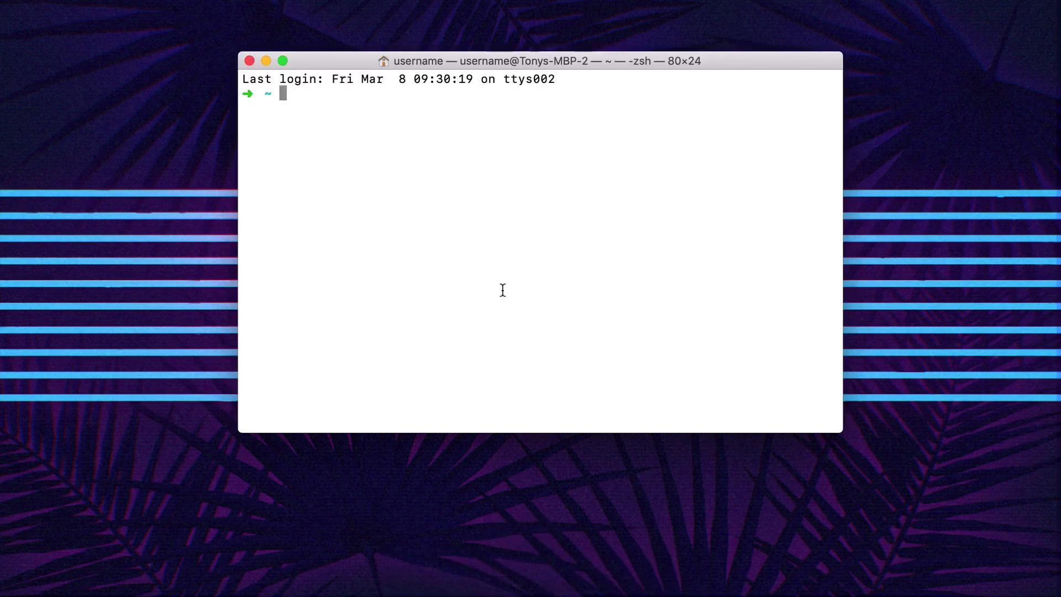
text(php -)
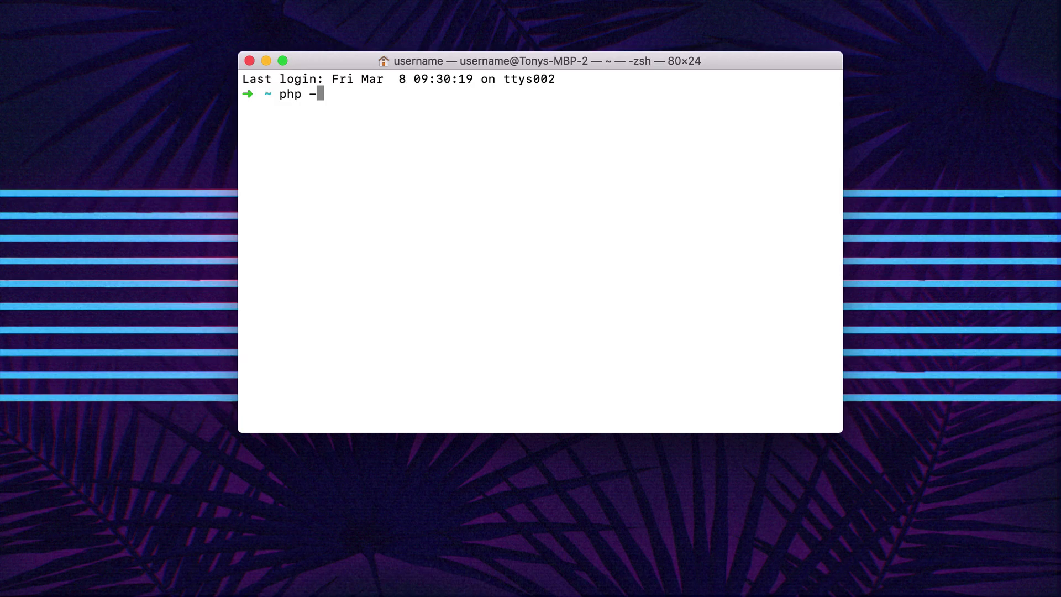
key(Return)
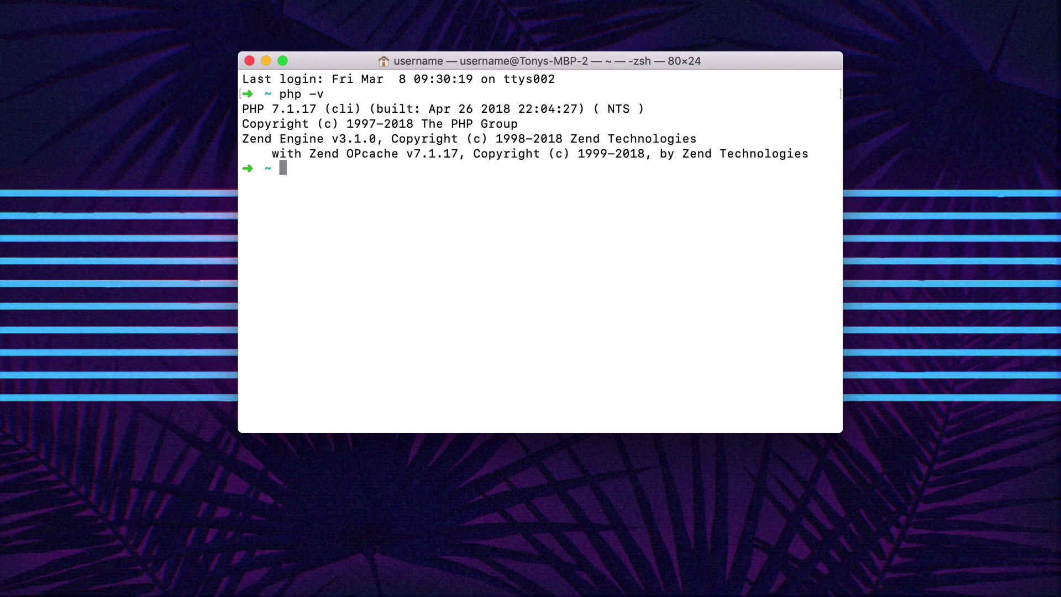
mouse_move(443, 574)
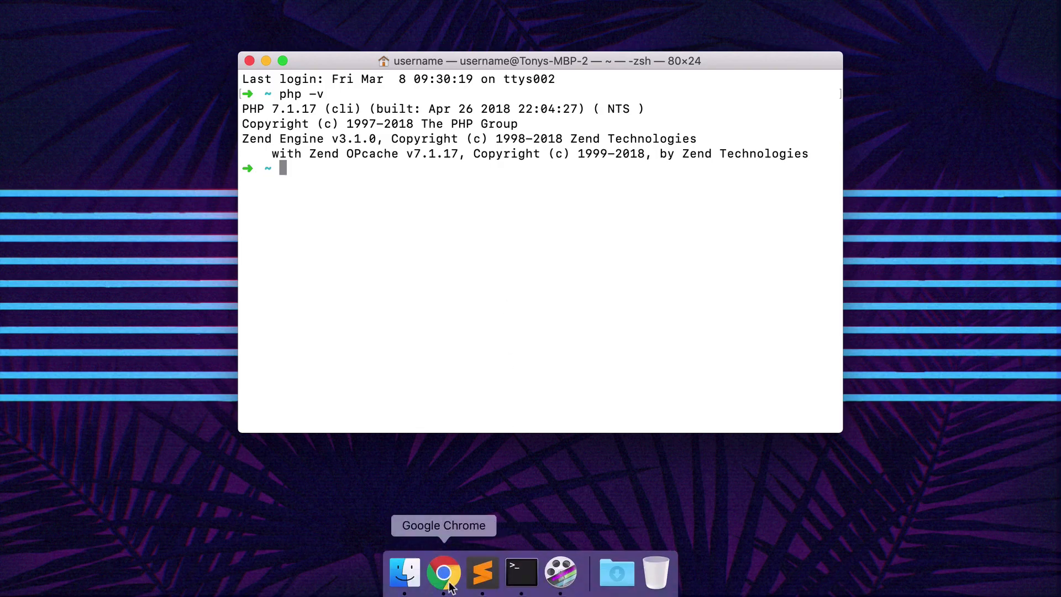
- Load brew.sh in Chrome and review the Homebrew install command and usage examples
click(443, 573)
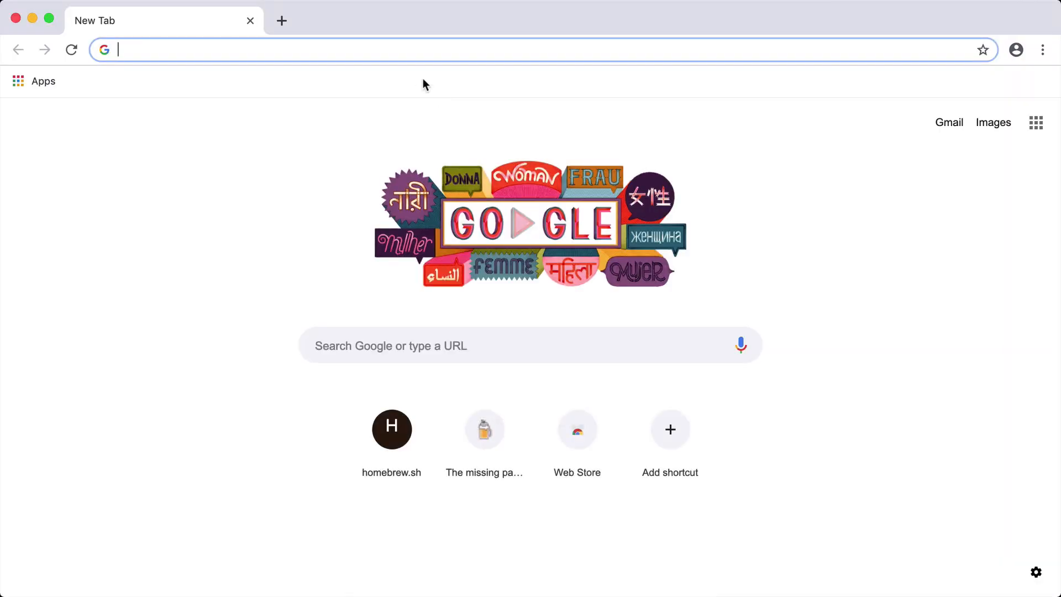
text(brew.sh)
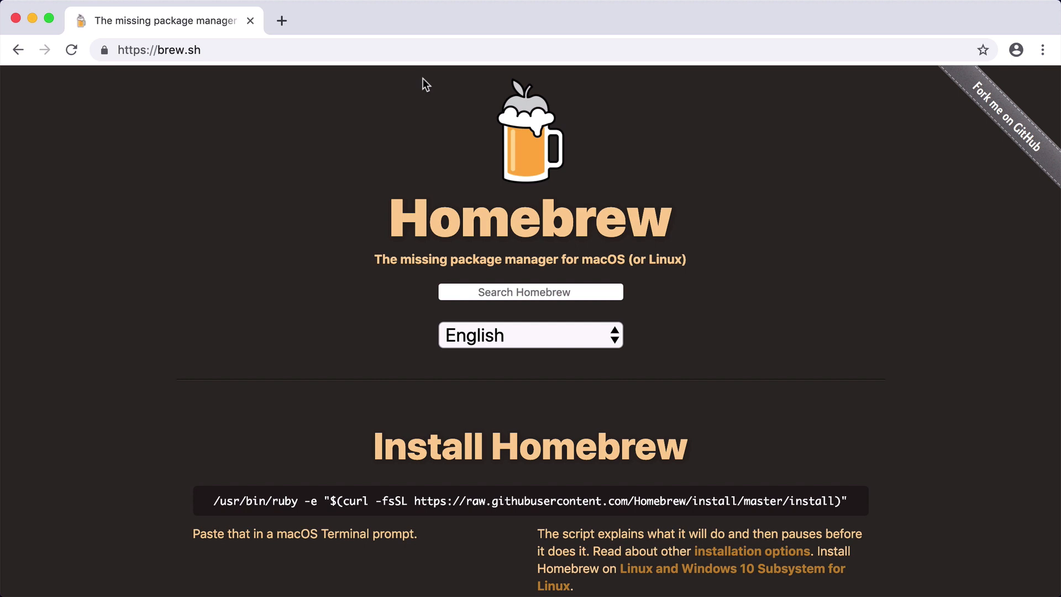
scroll(down, 3)
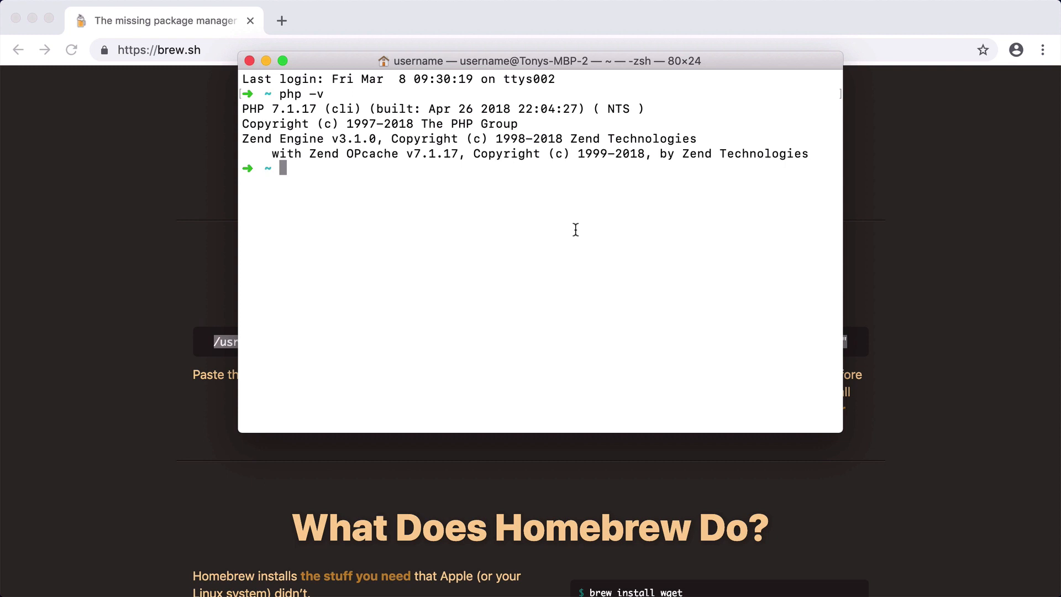
mouse_move(794, 254)
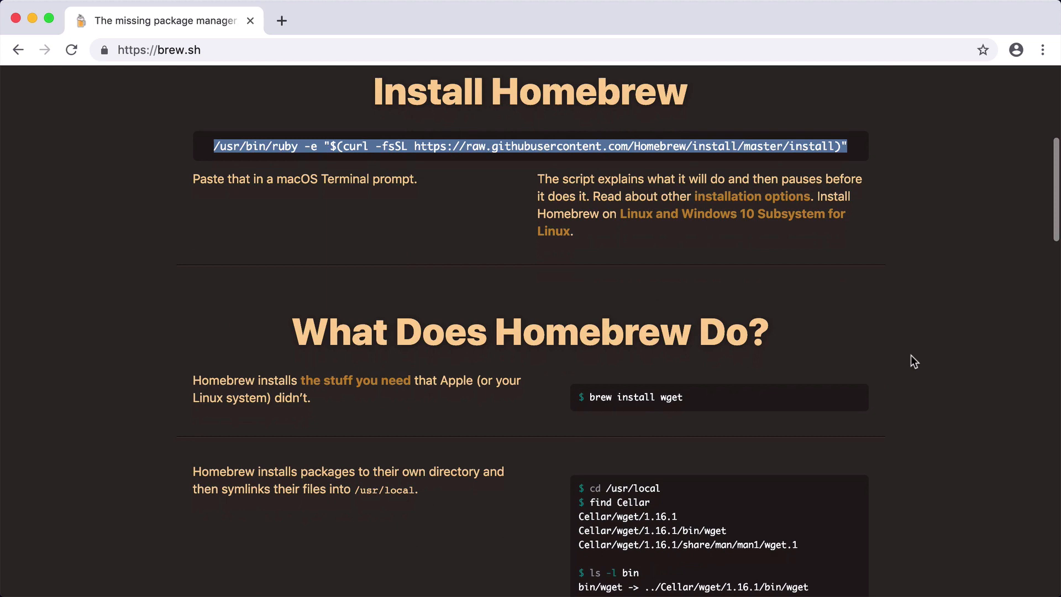
scroll(down, 3)
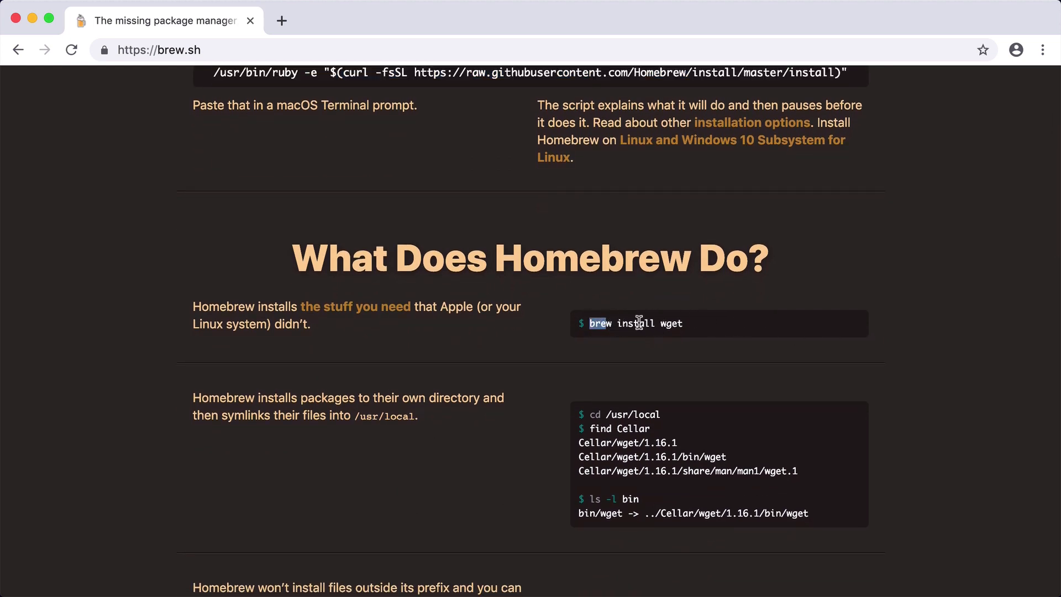
mouse_move(726, 323)
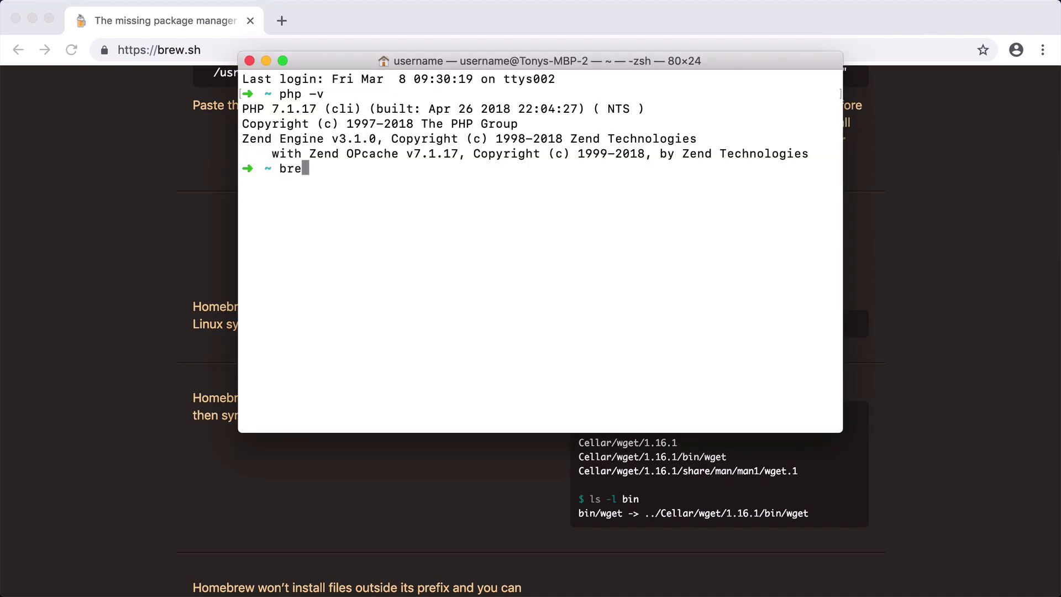
- Run brew install php in Terminal
text(w install php)
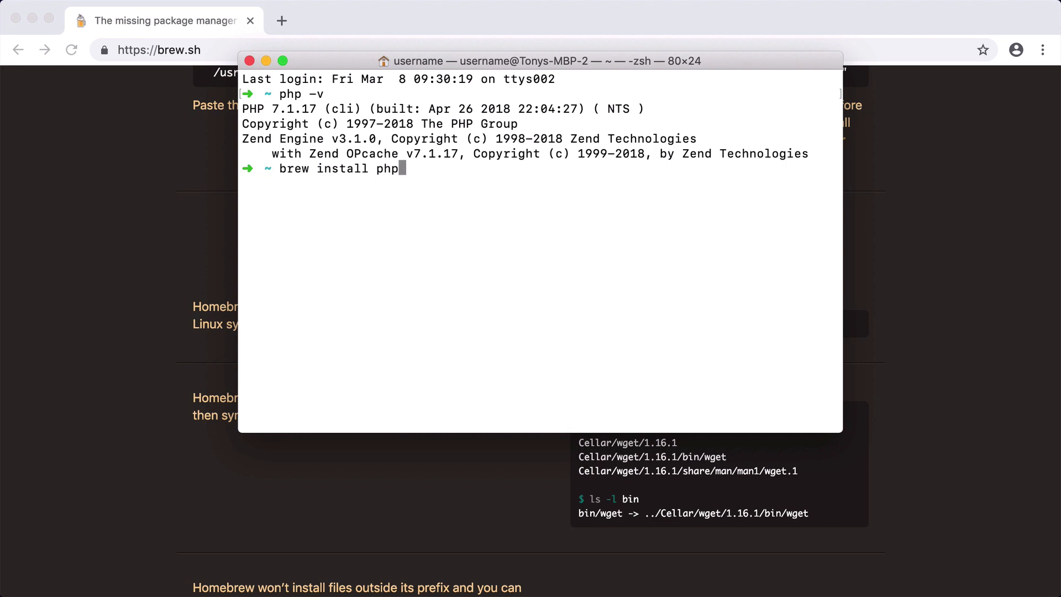
key(Return)
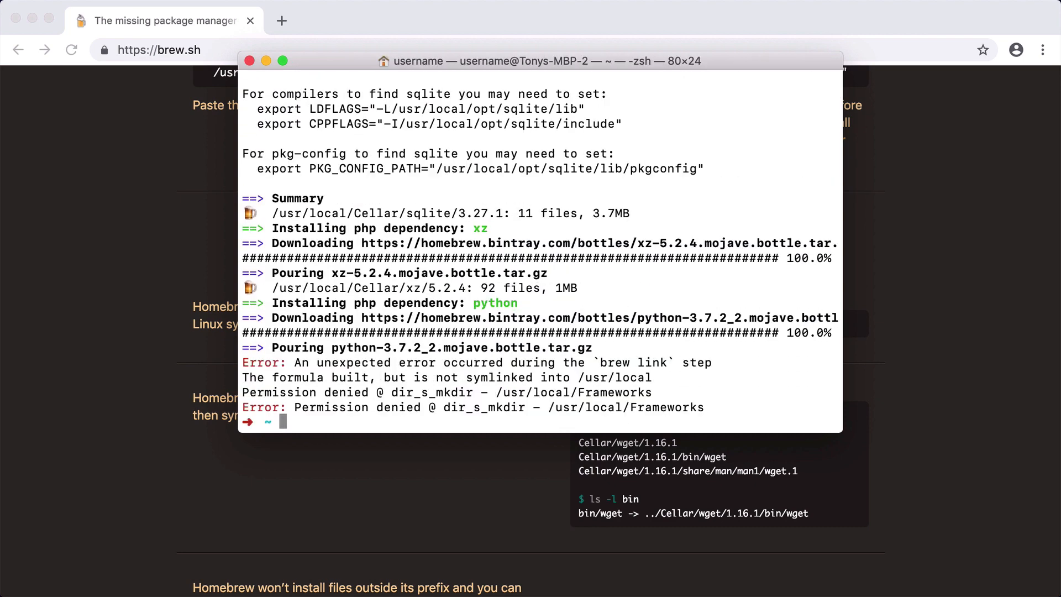
text(p)
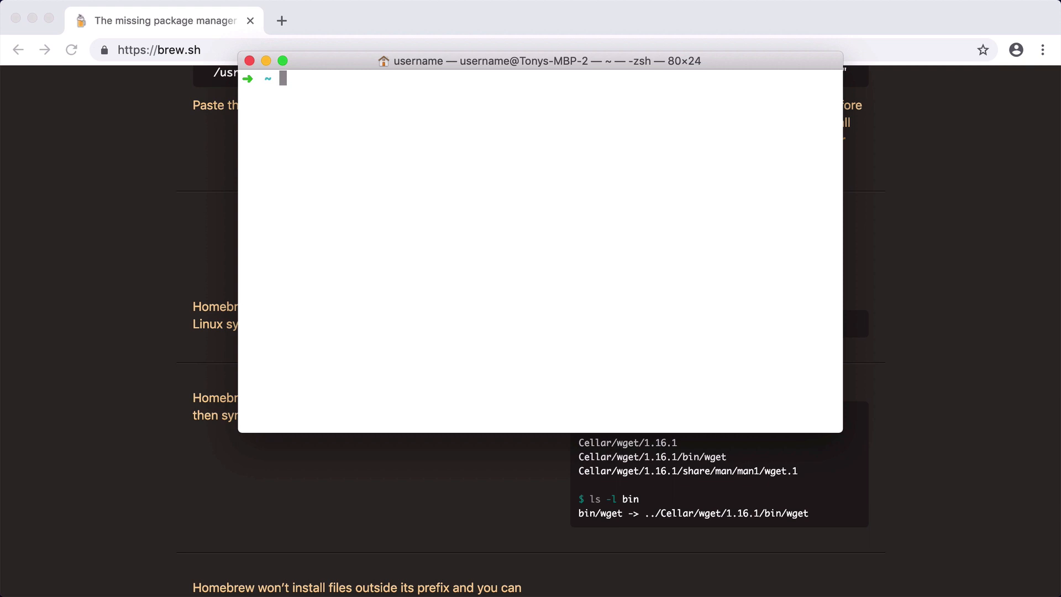
- Create a Sites folder in the home directory and move into it
text(mkdir ~/)
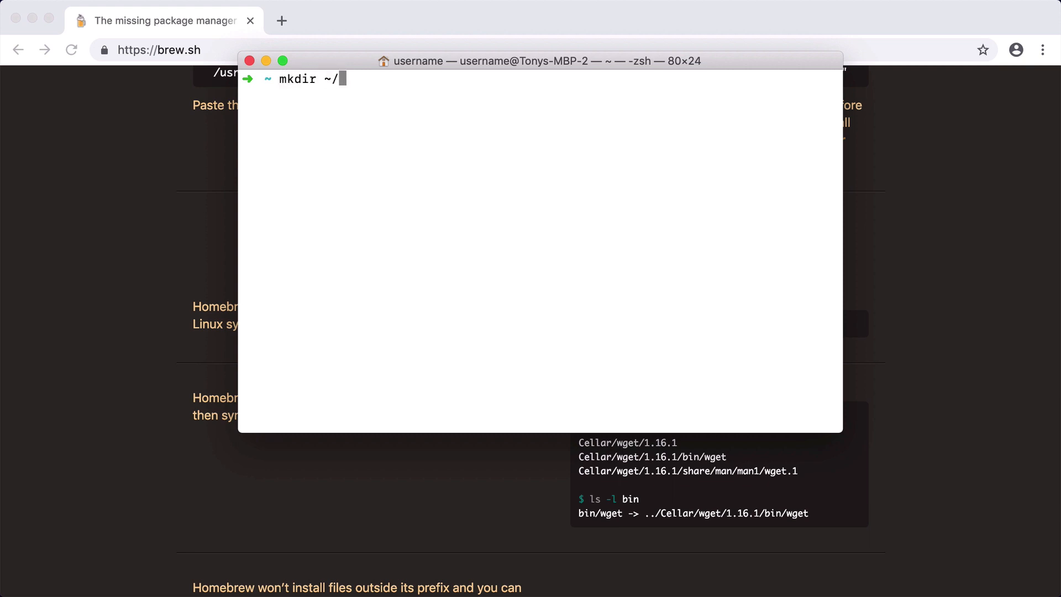
text(Sites)
text(cd Sit)
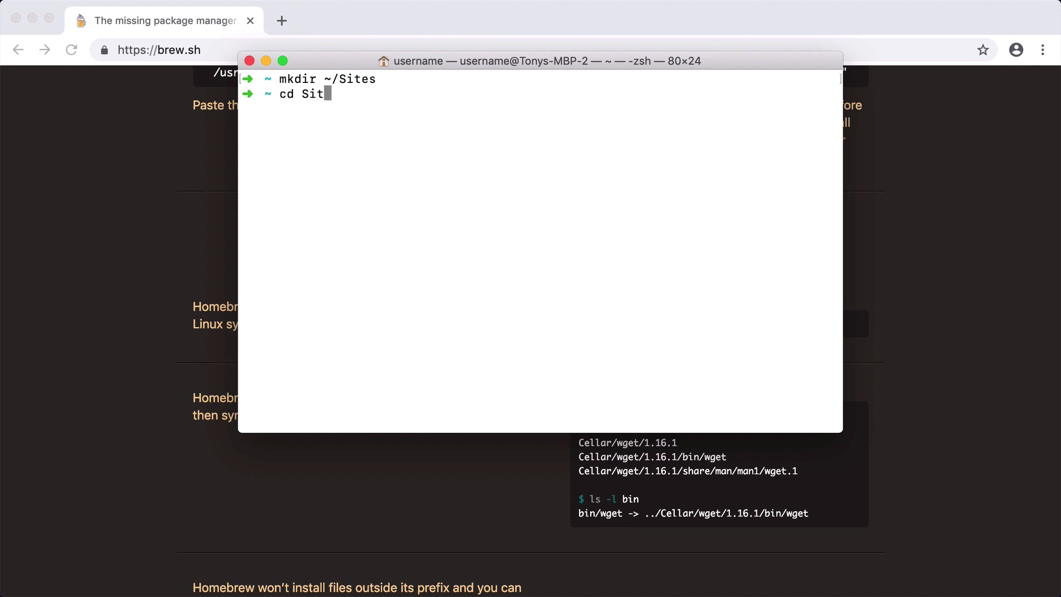
key(Return)
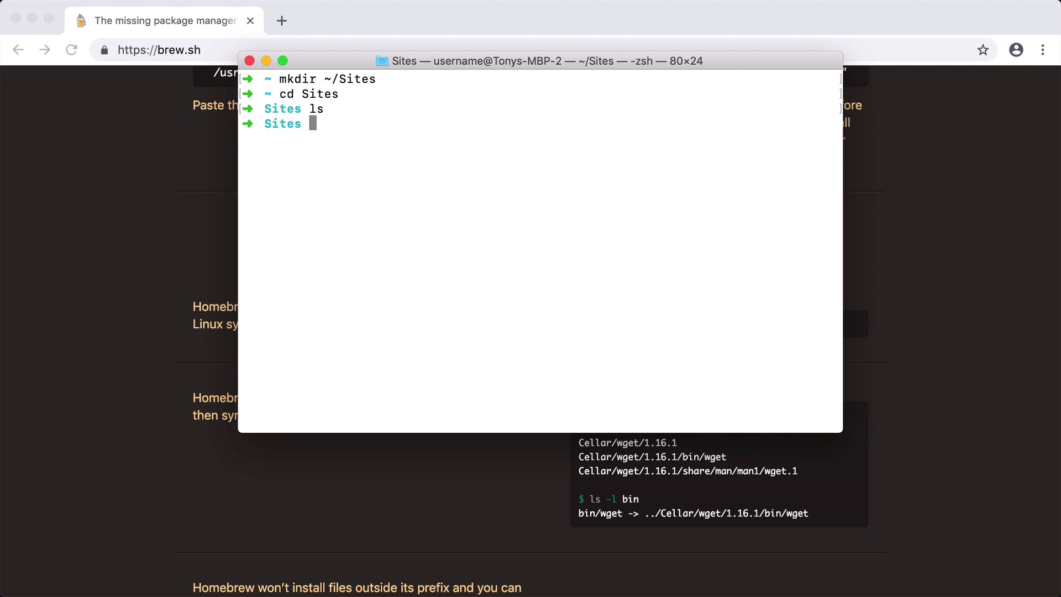
text(ope)
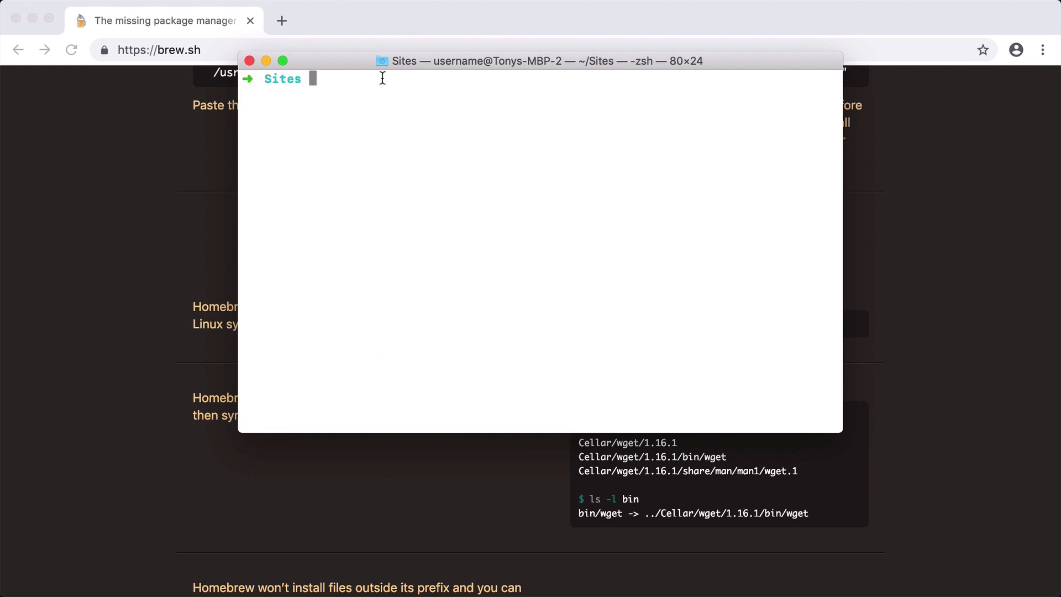
- Go to ~ in Finder, favourite Sites and create a my-first-php-app folder inside it
click(404, 573)
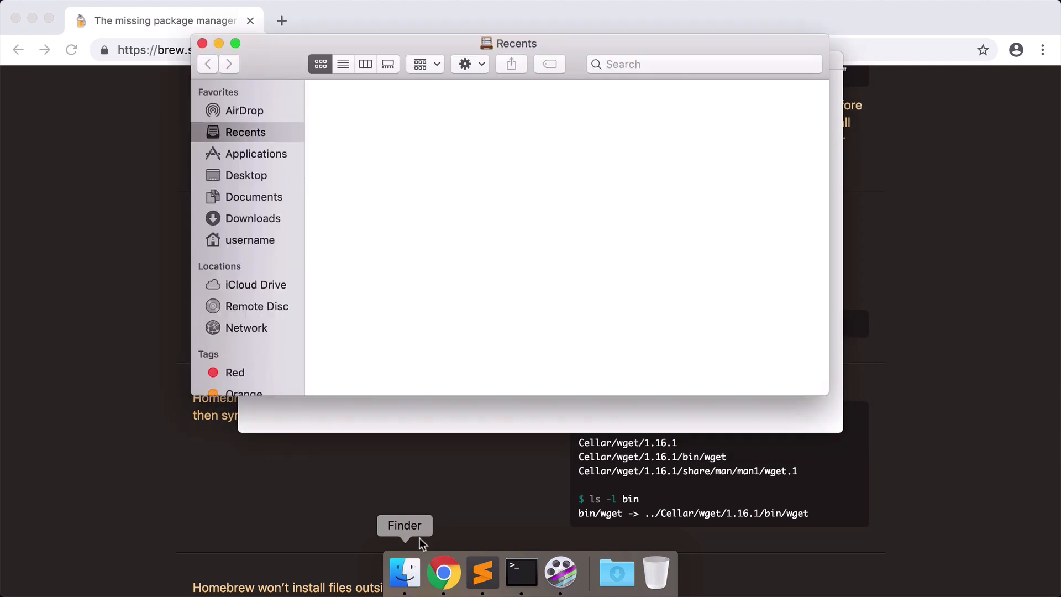
key(cmd+shift+g)
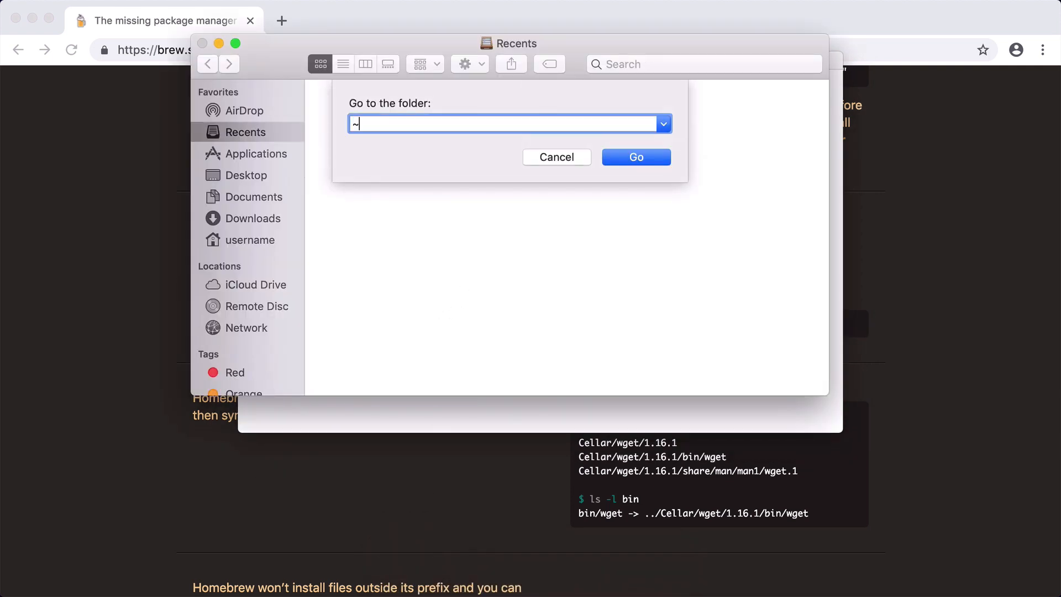
click(634, 156)
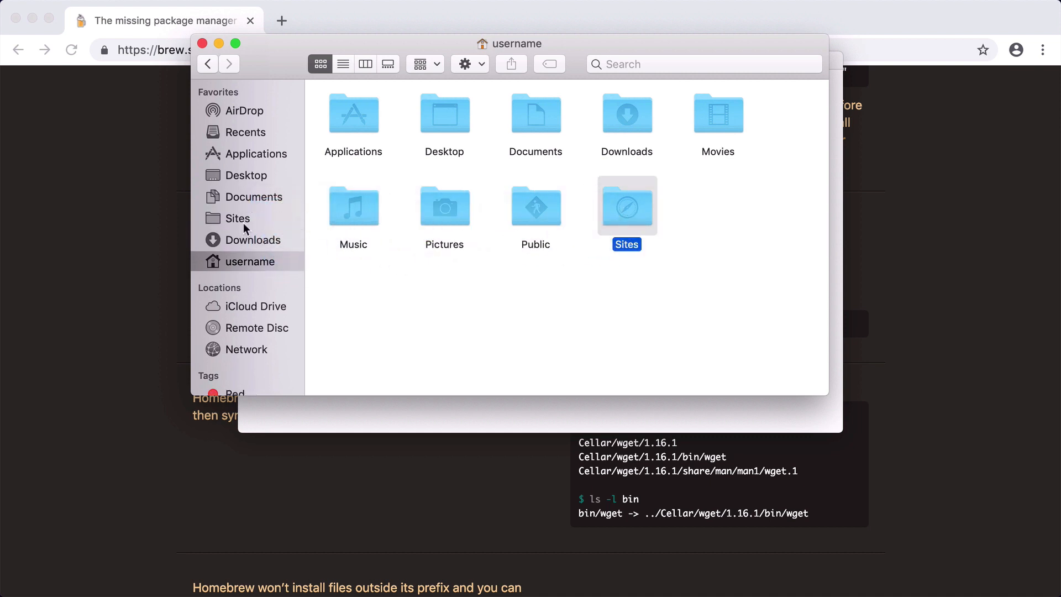
mouse_move(233, 222)
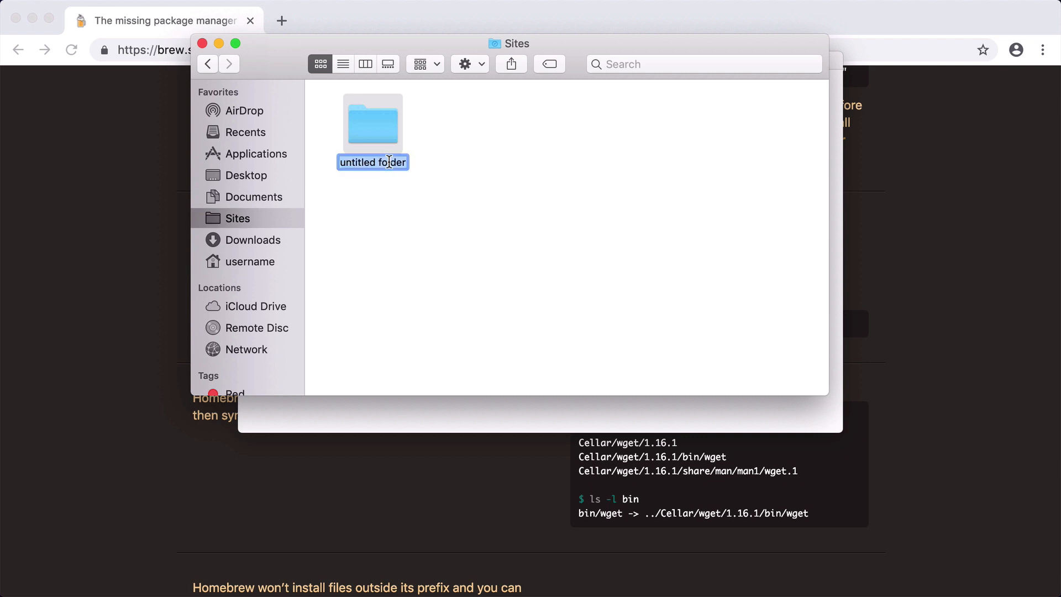
text(my-first-)
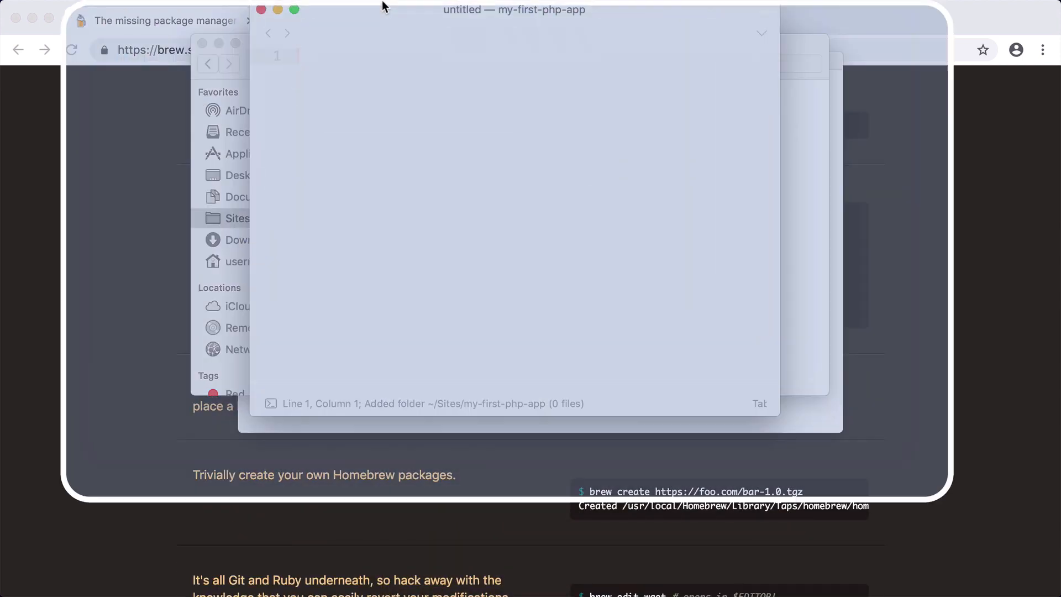
- Write <?php echo 'hello world'; and save it as index.php in my-first-php-app
text(<?php echo 'hello)
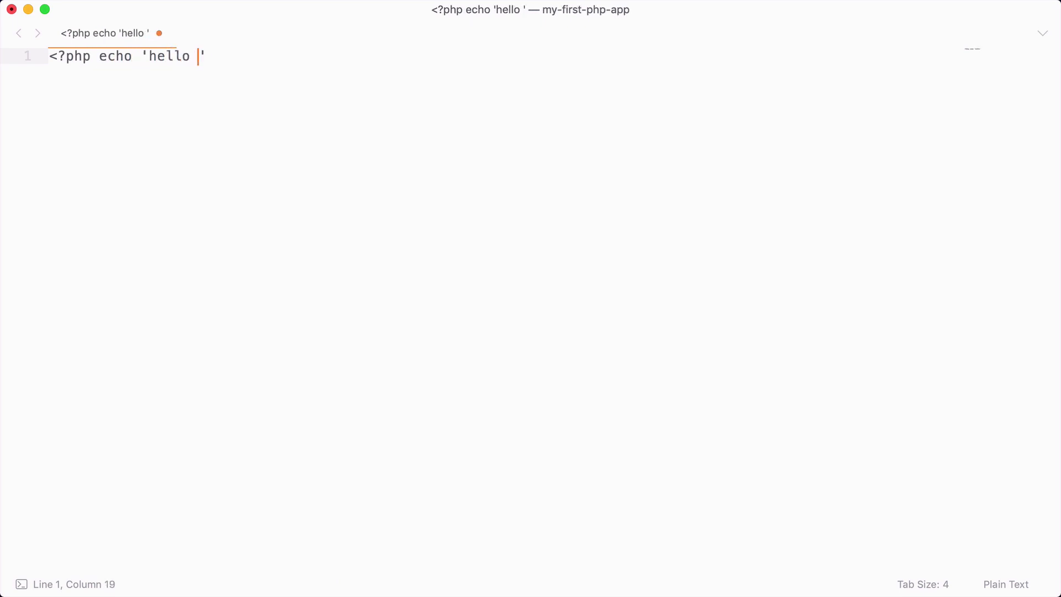
text(world';)
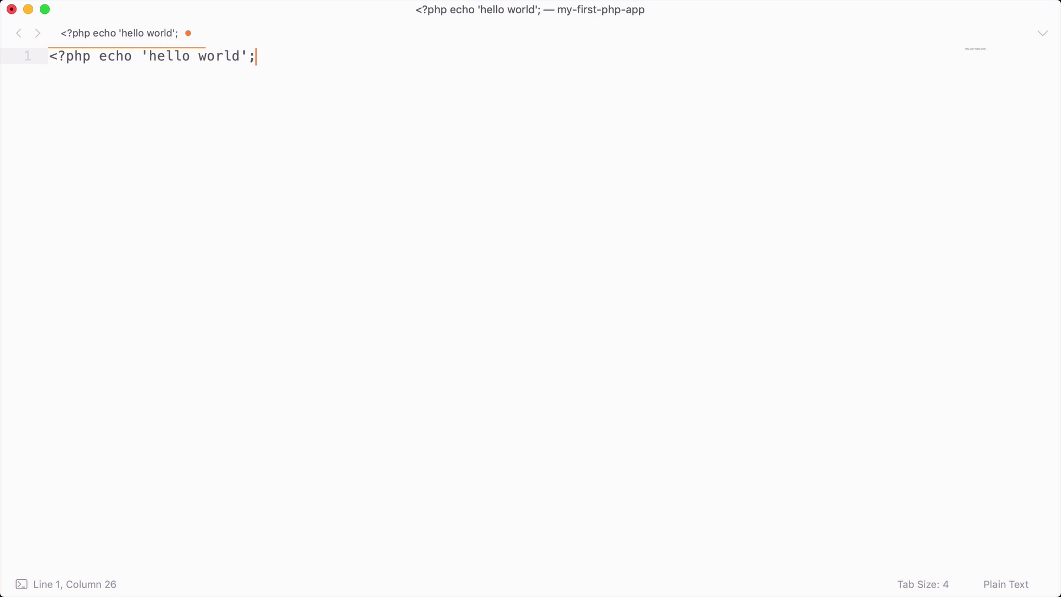
key(cmd+s)
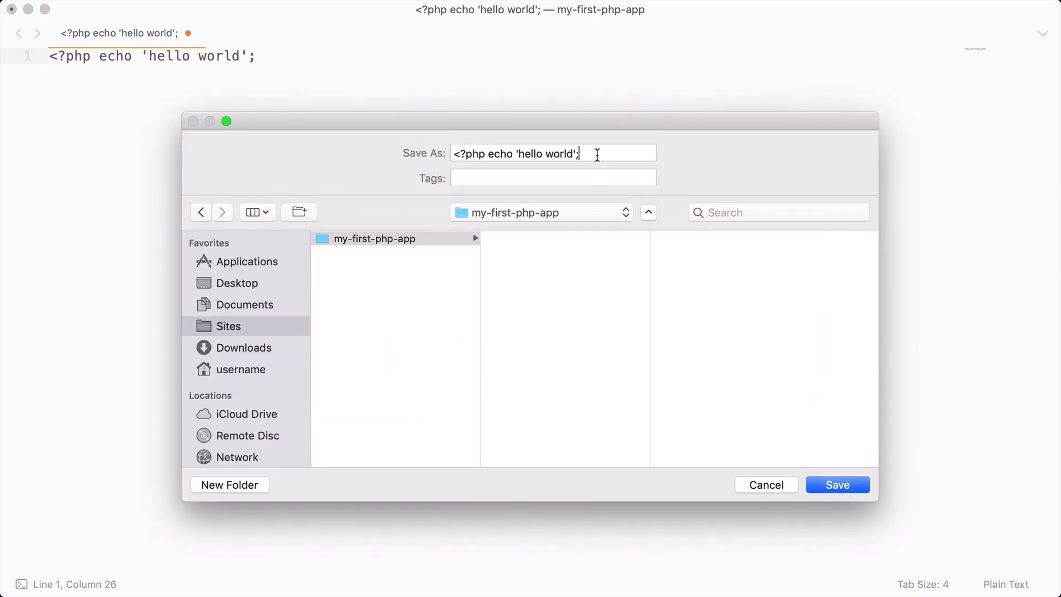
text(index.php)
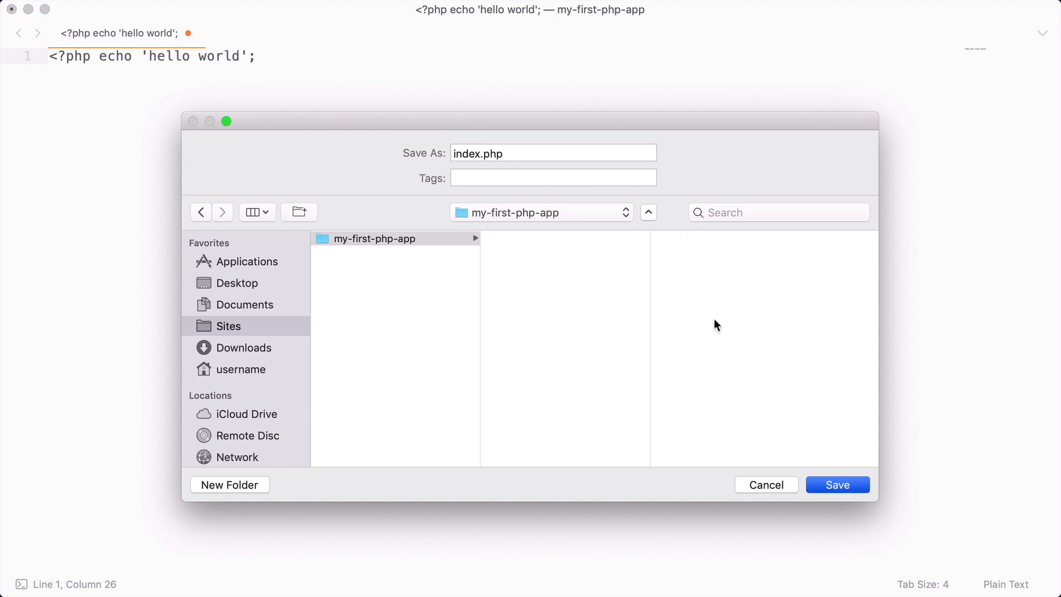
click(837, 484)
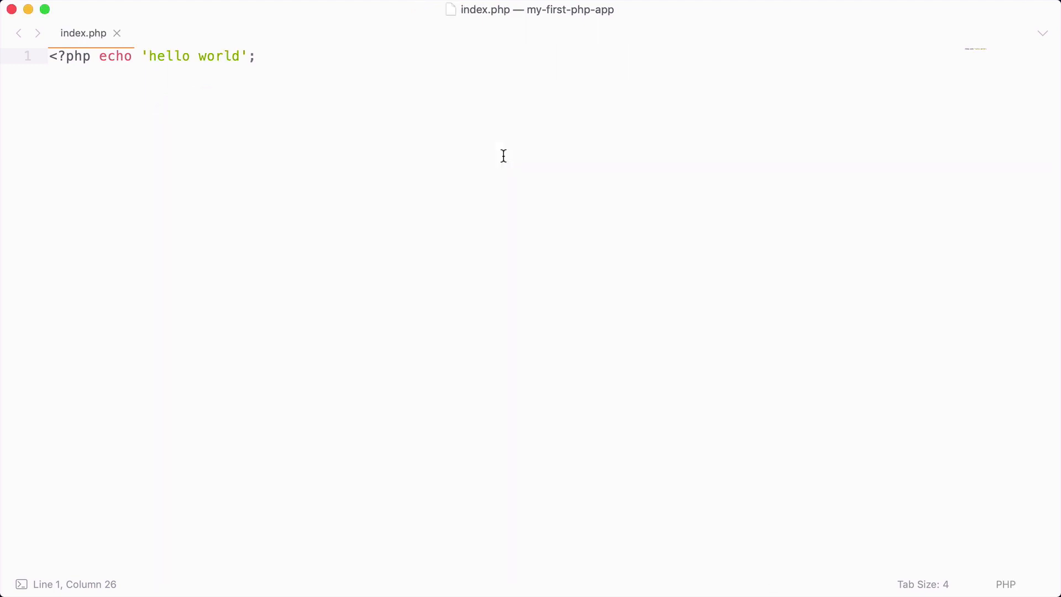
click(255, 56)
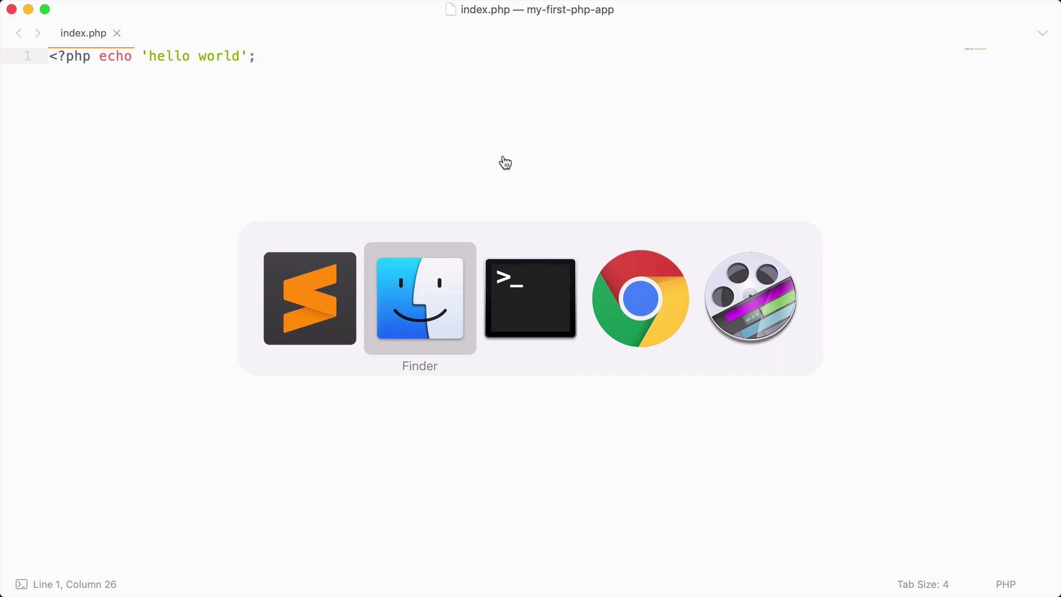
- Move Terminal into the my-first-php-app folder
click(530, 300)
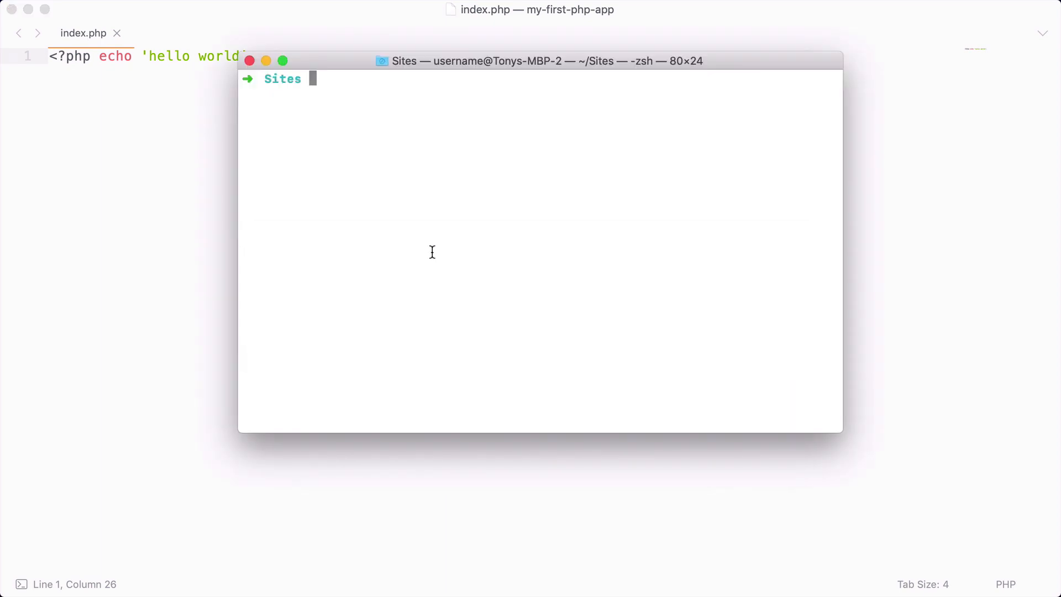
text(cd)
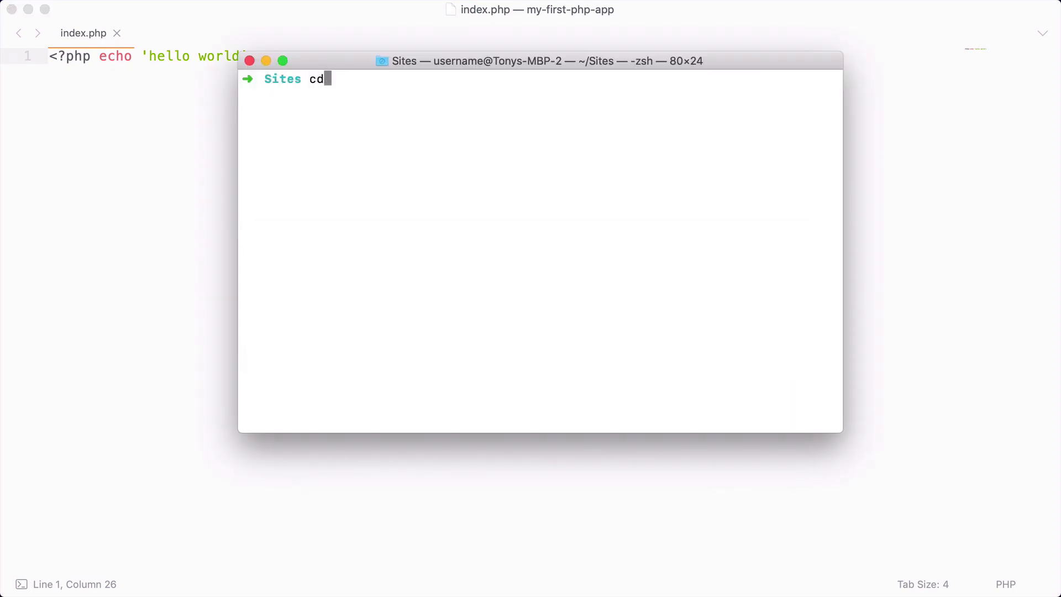
key(Return)
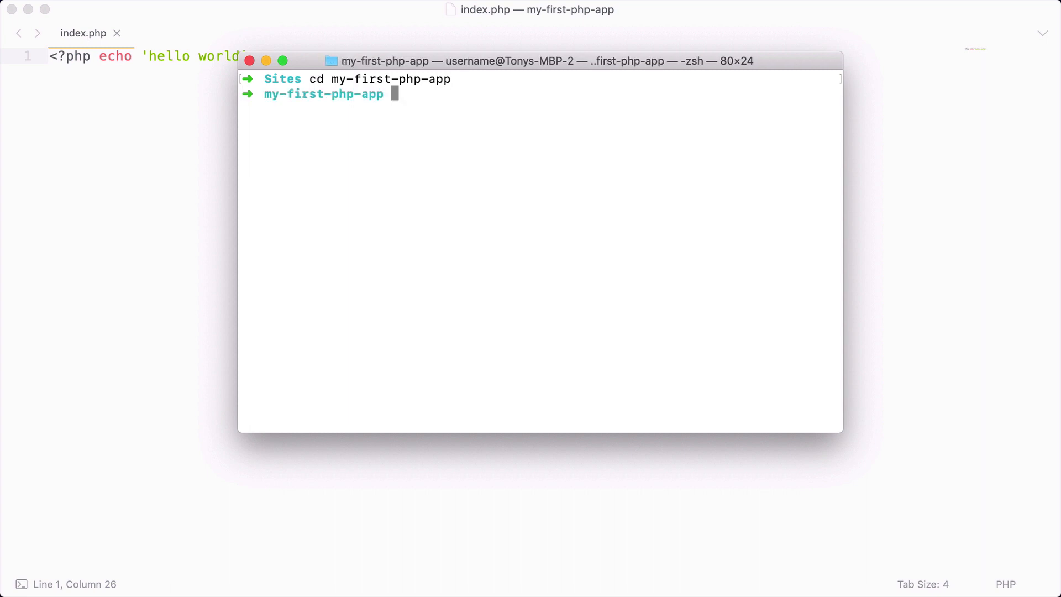
- Start the dev server with php -S localhost:8000
text(php)
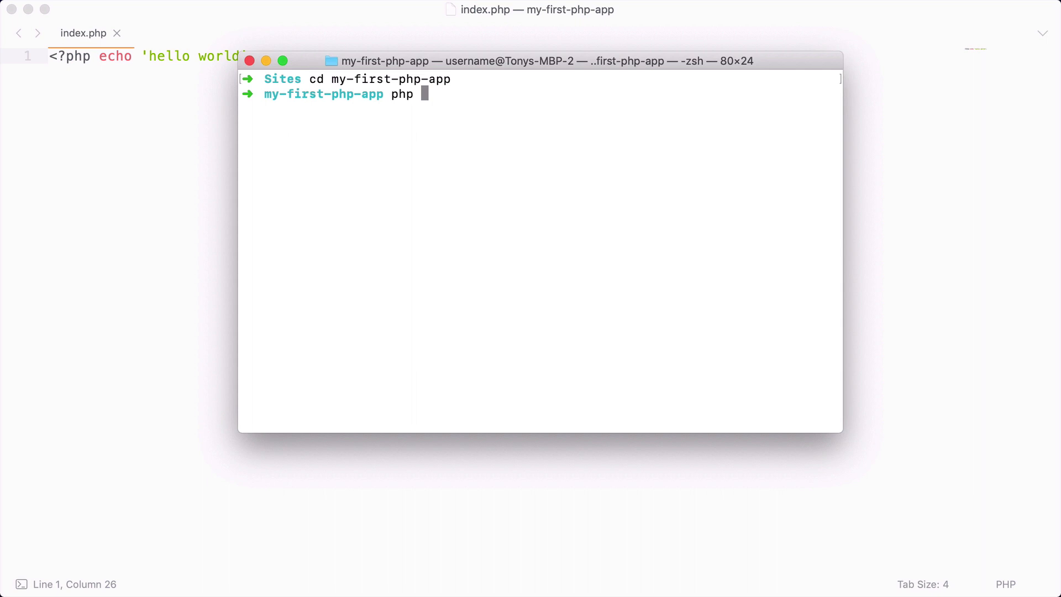
text(-S localhost)
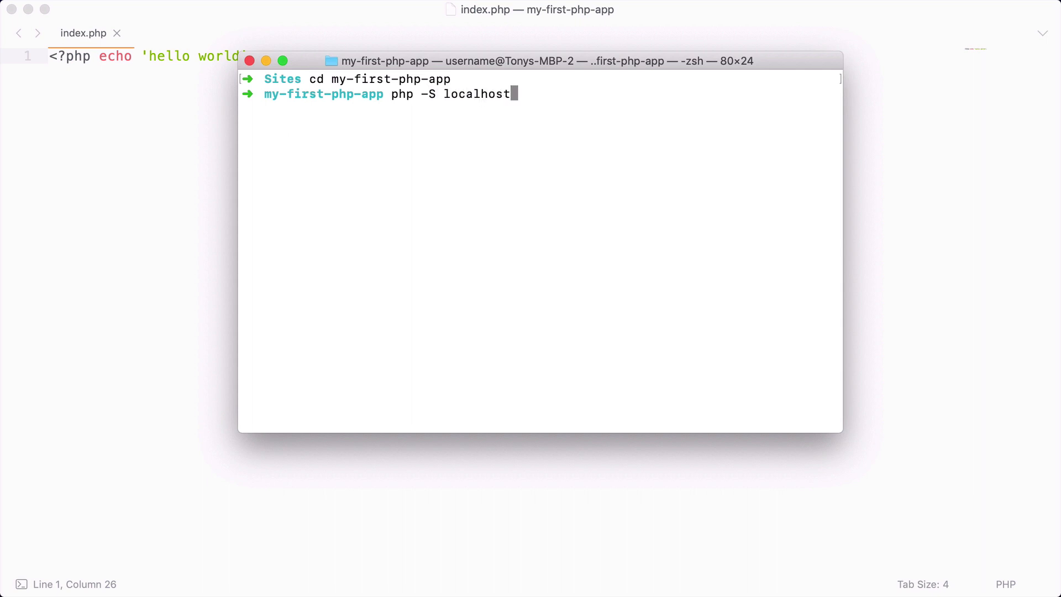
text(:8000)
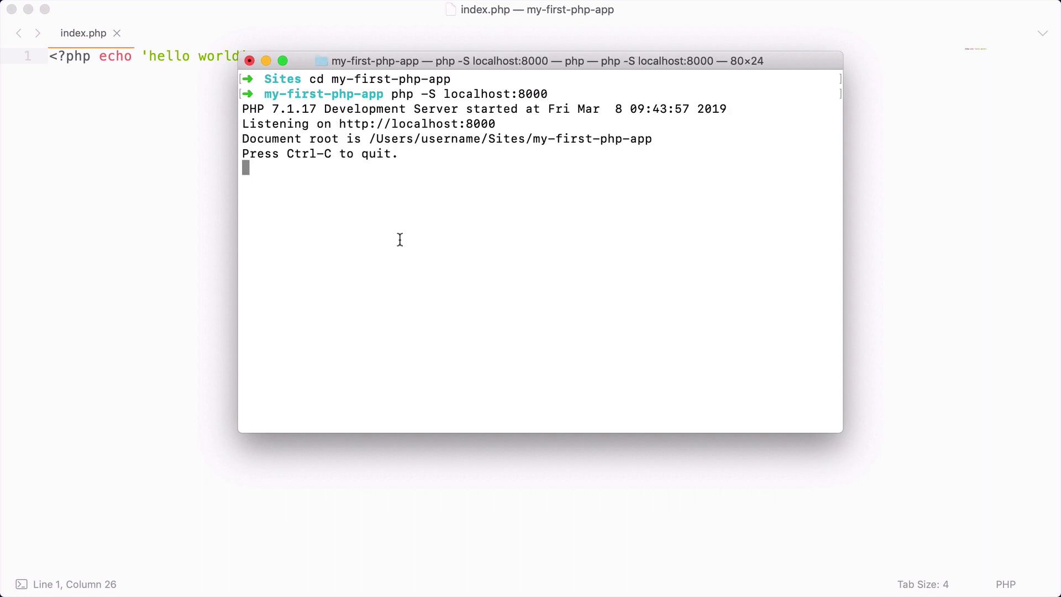
- Load localhost:8000 in a new Chrome tab to see hello world
click(443, 572)
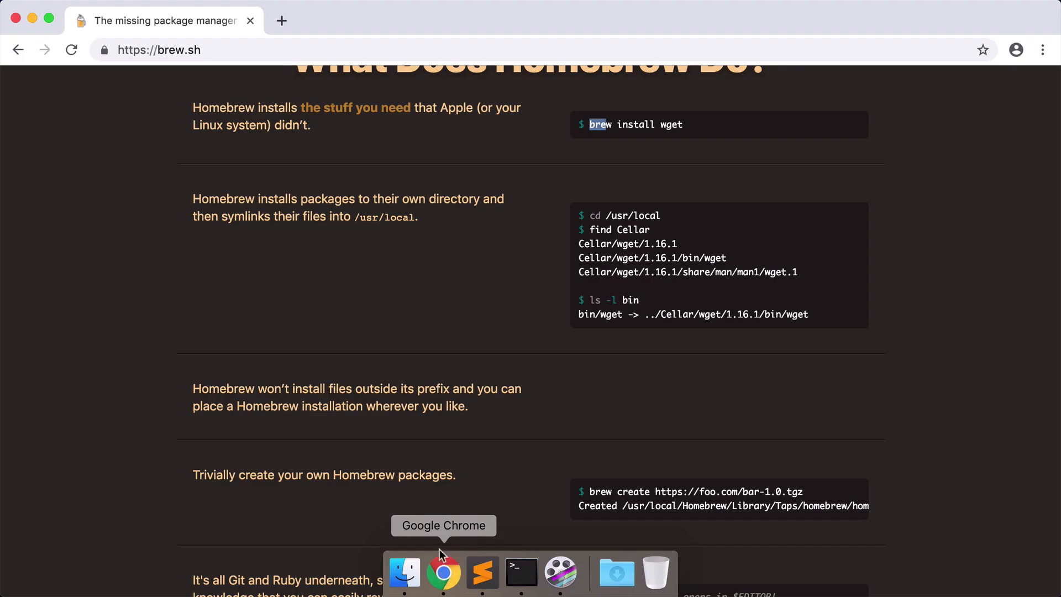
text(localhost:8000)
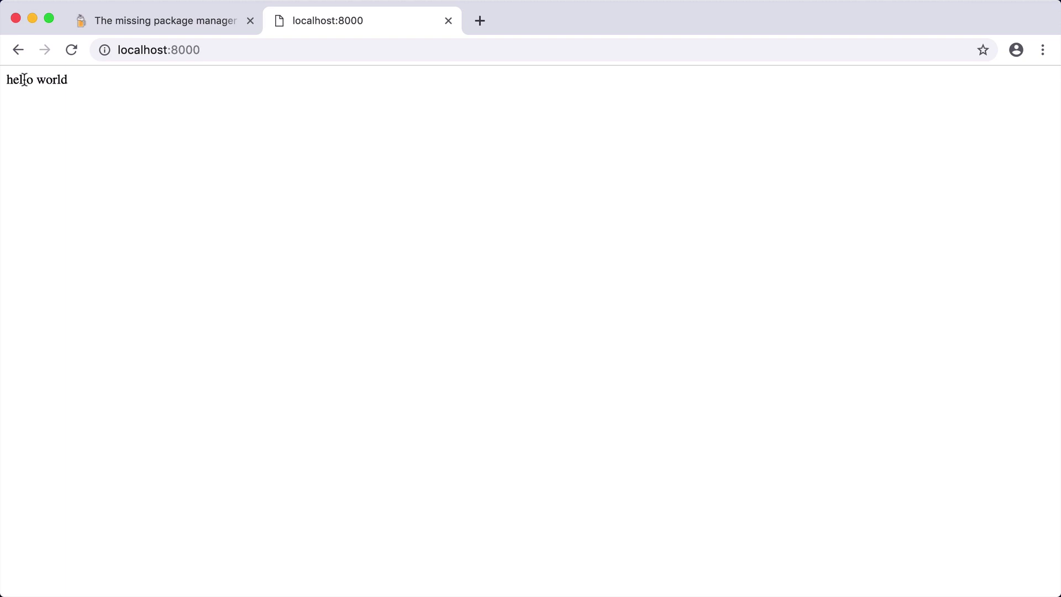
mouse_move(68, 90)
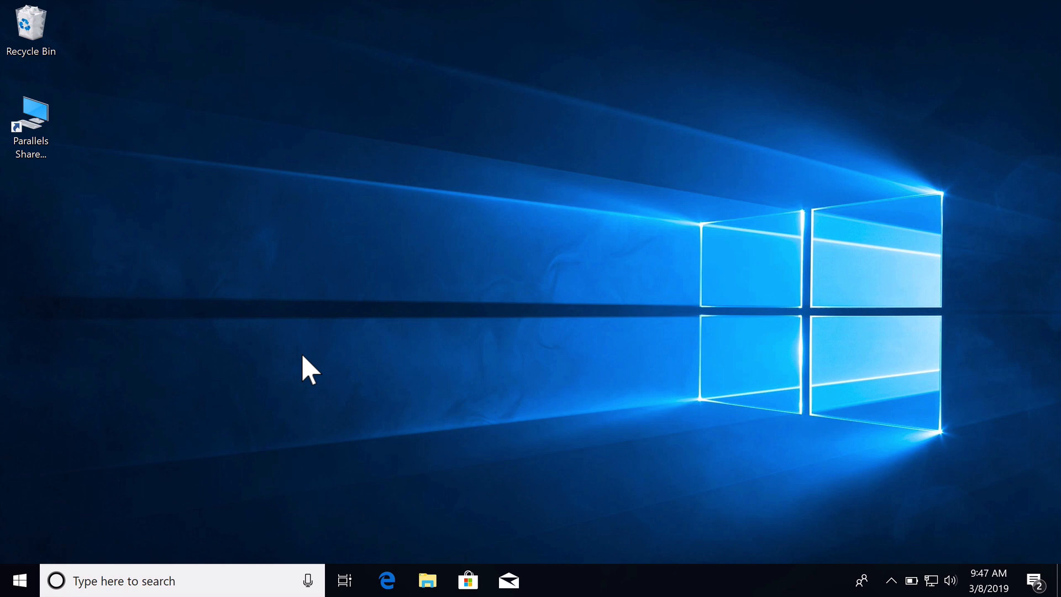
mouse_move(315, 375)
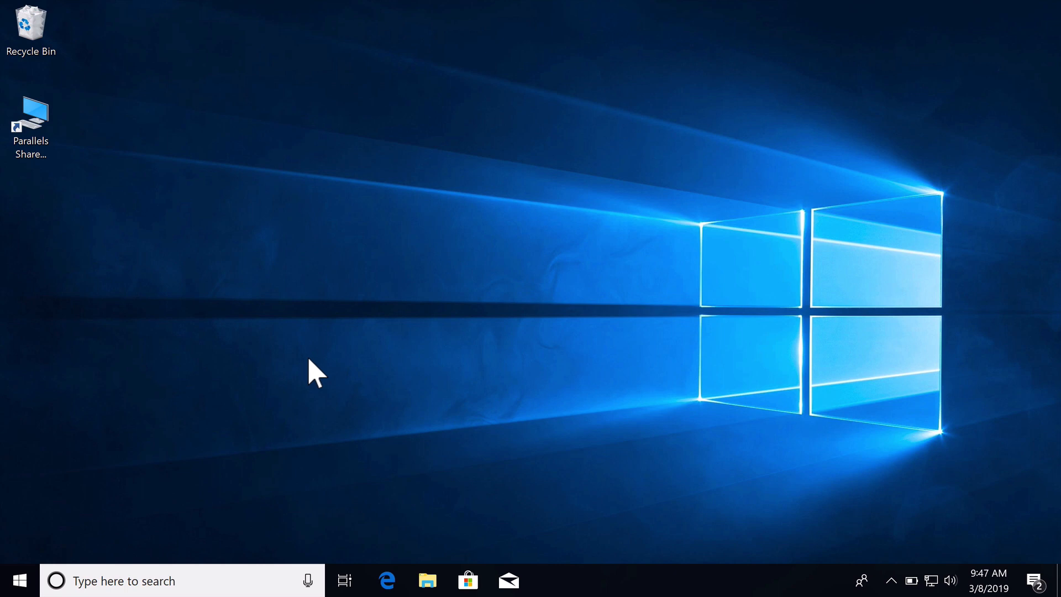
- Load windows.php.net/download in Microsoft Edge
click(386, 581)
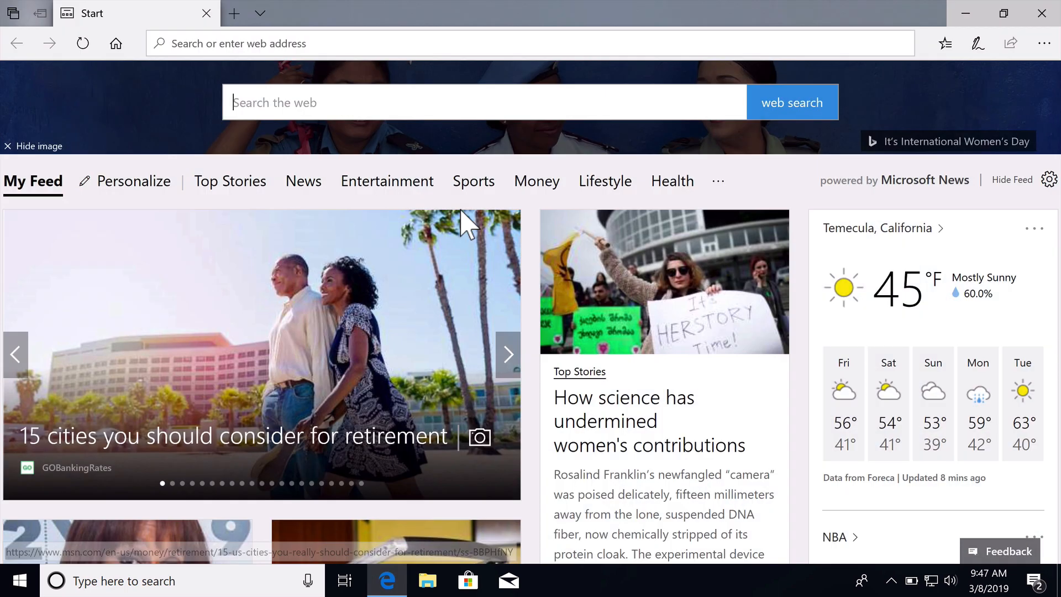
click(474, 43)
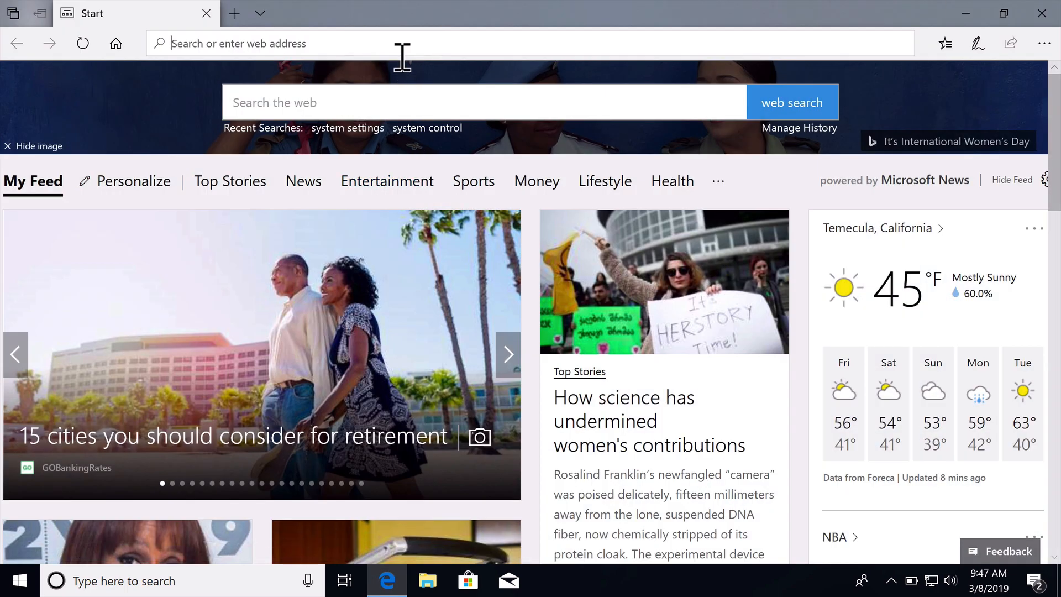
text(windows.php.net/downl)
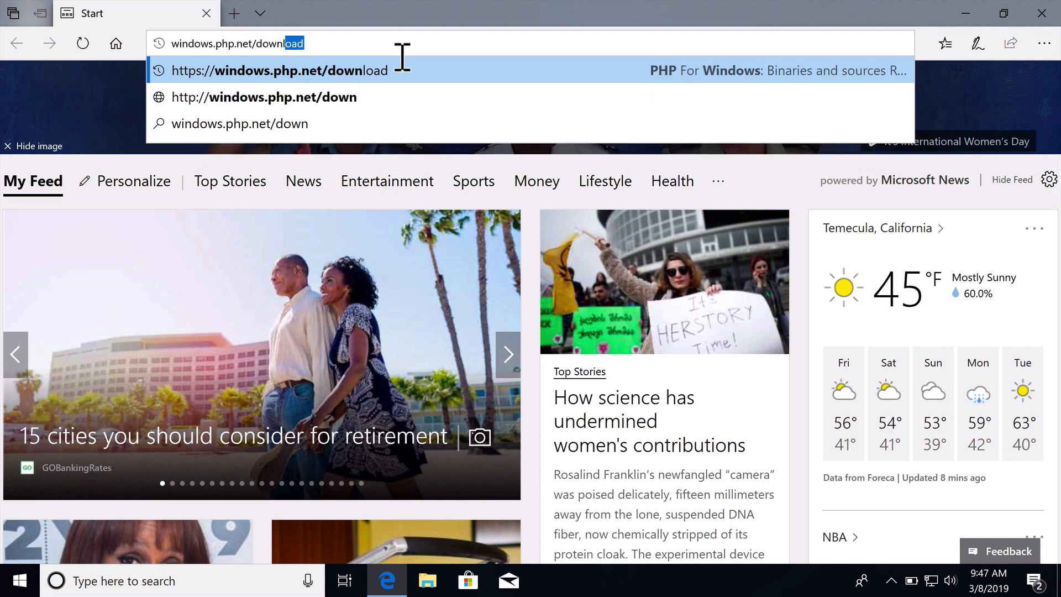
click(277, 70)
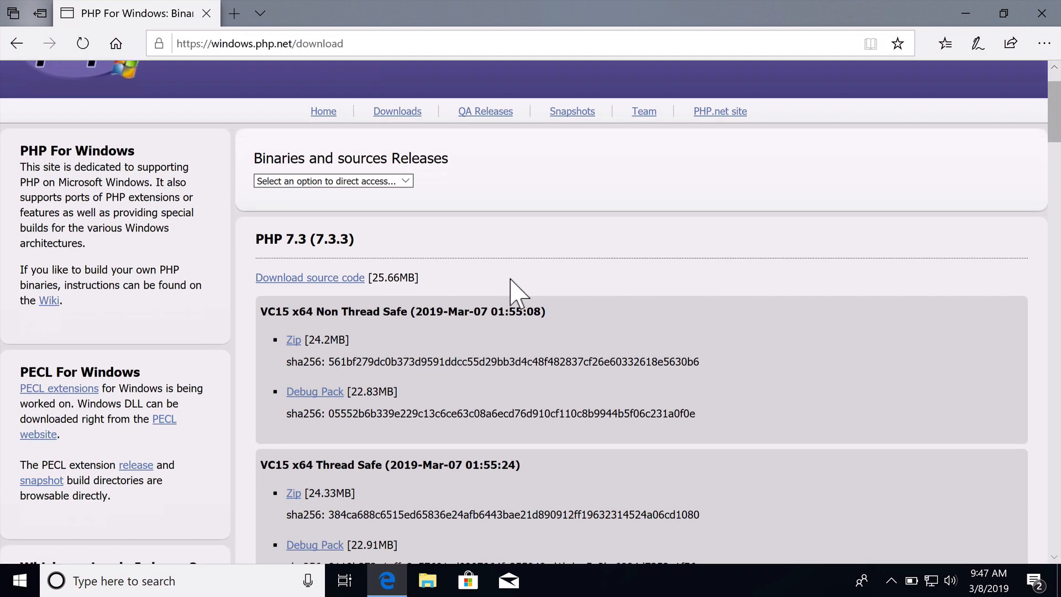
- Download and save the PHP 7.2 VC15 x64 Non Thread Safe zip
scroll(down, 3)
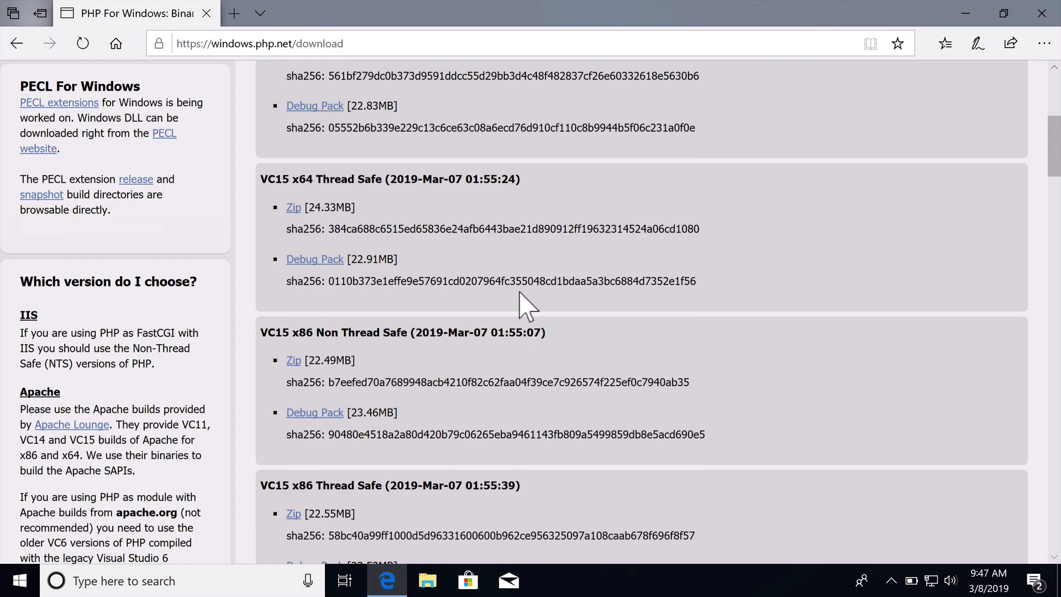
scroll(down, 3)
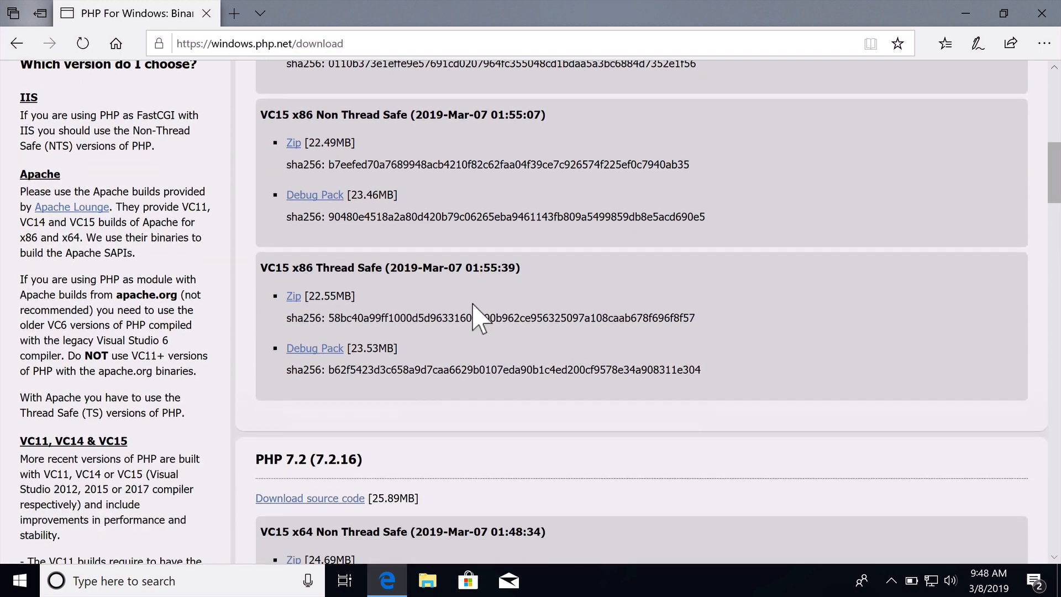
scroll(down, 3)
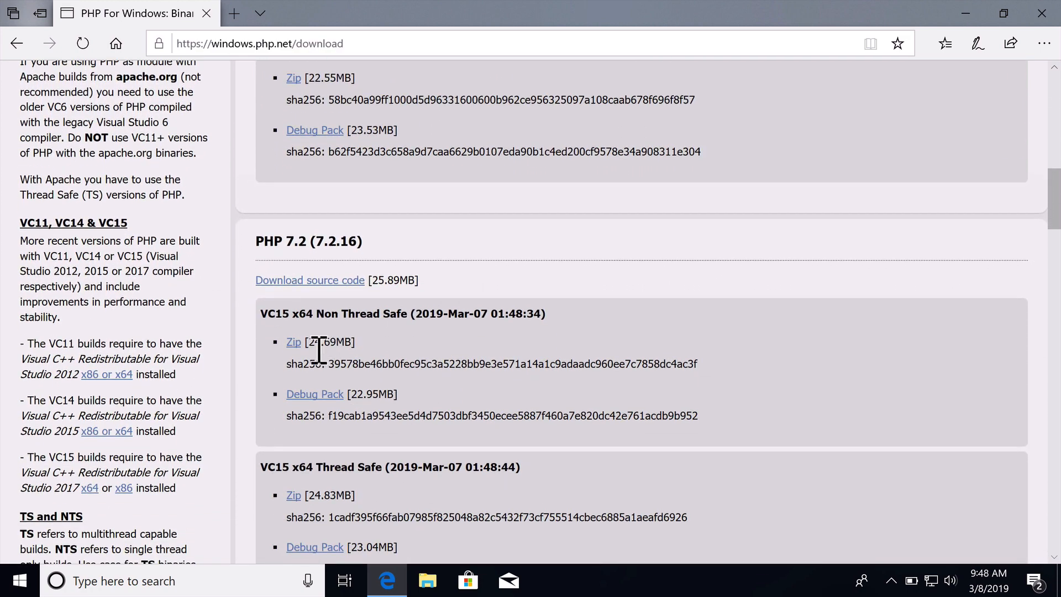
click(293, 342)
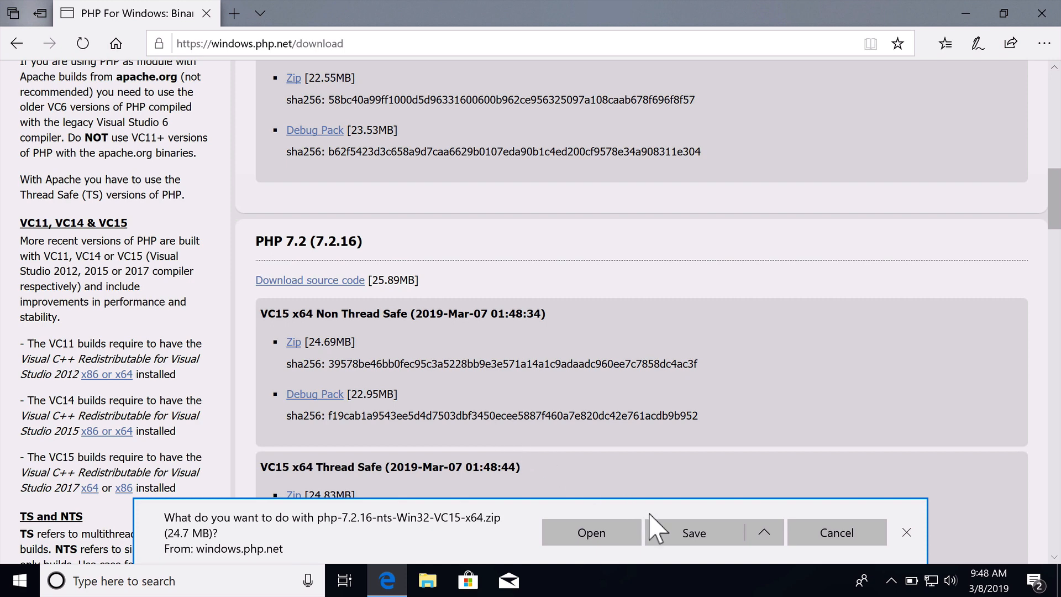
click(693, 533)
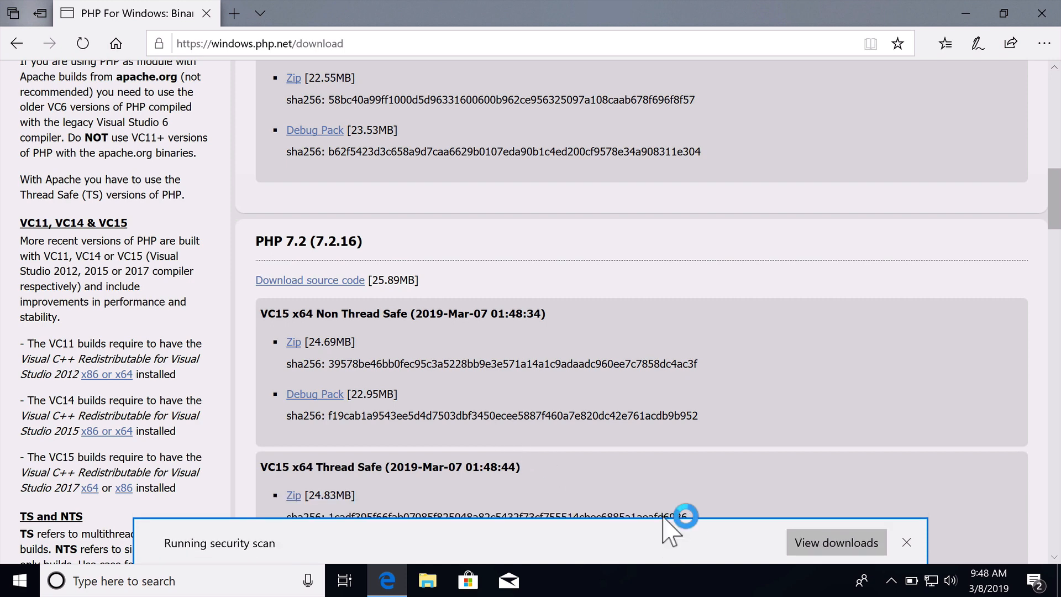
scroll(down, 3)
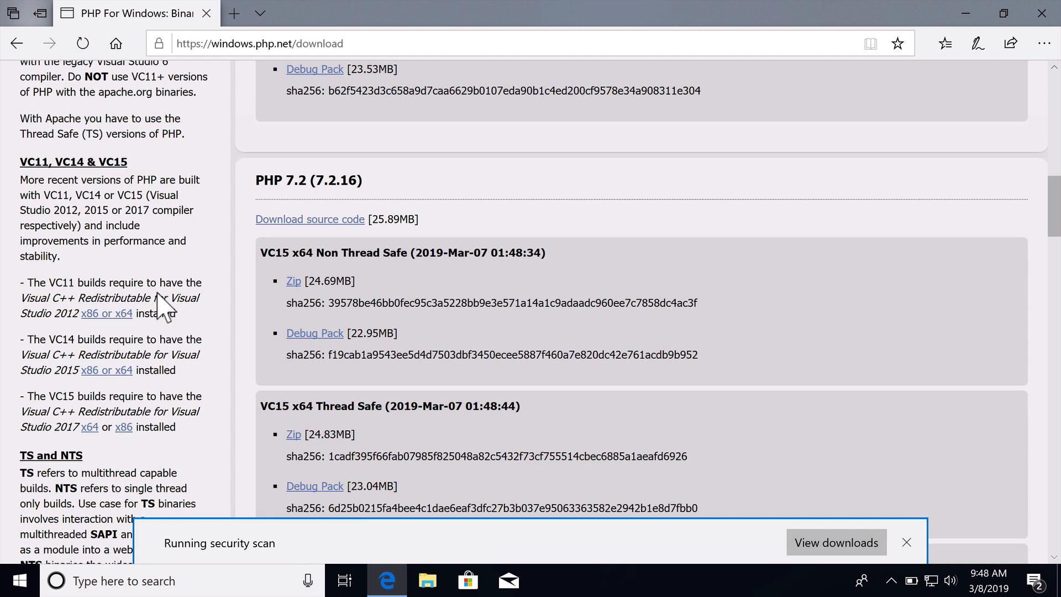
- From the Visual C++ 2015 Redistributable page, choose vc_redist.x64.exe to download
click(108, 370)
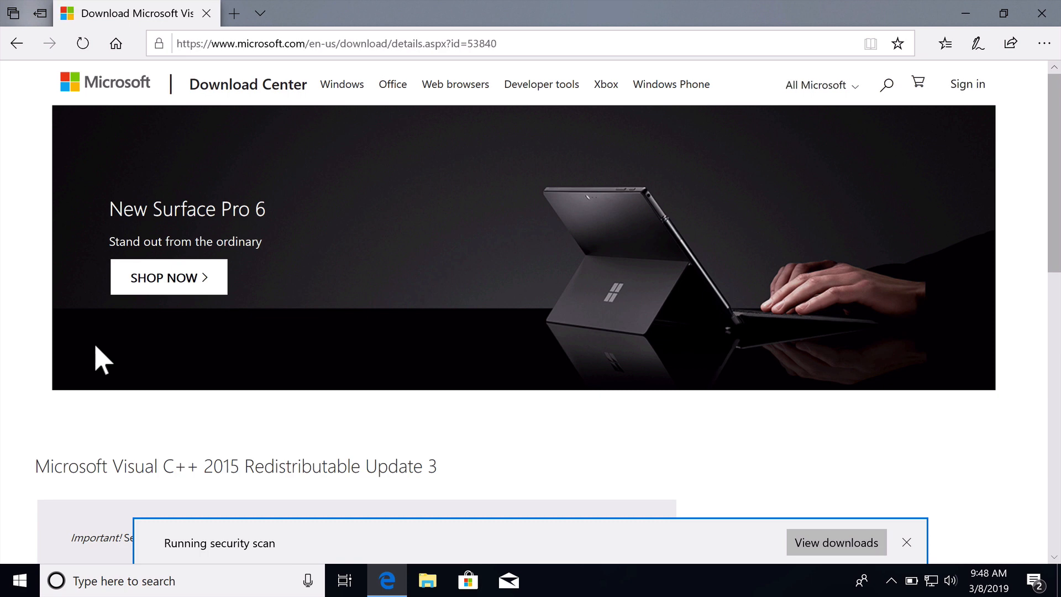
scroll(down, 3)
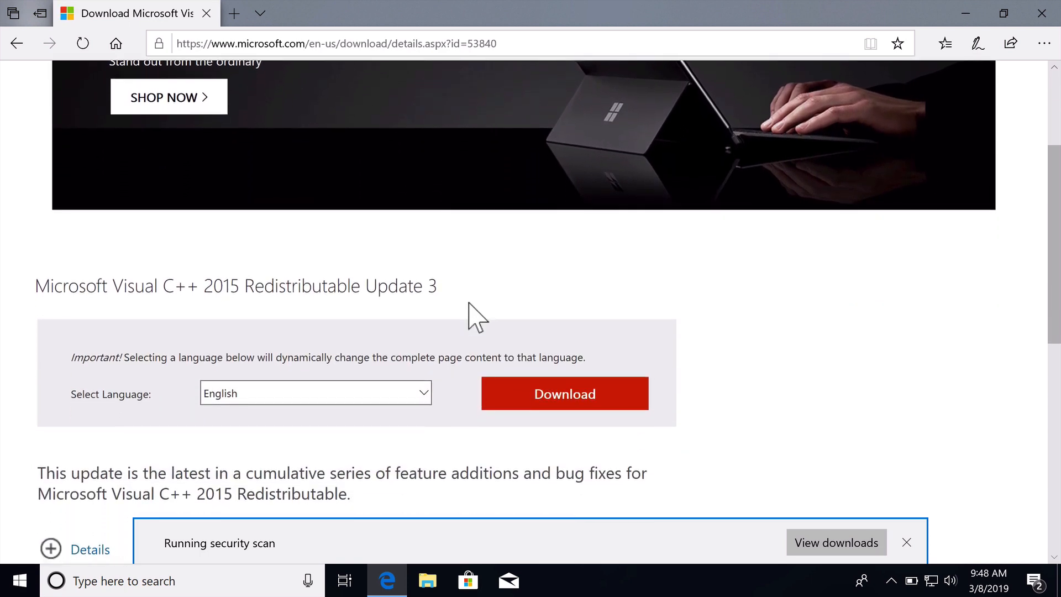
click(564, 394)
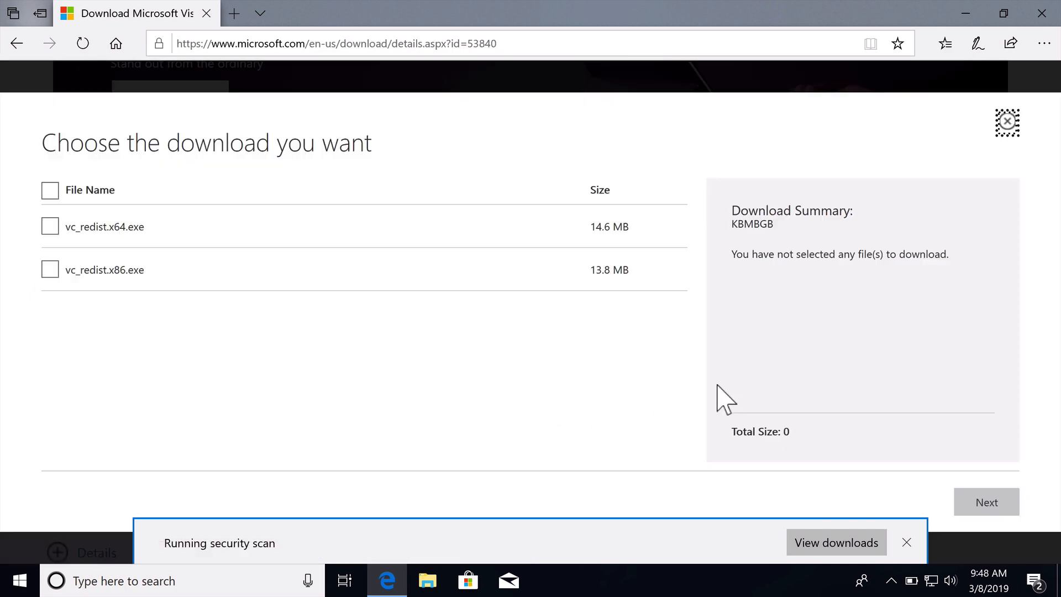
click(50, 226)
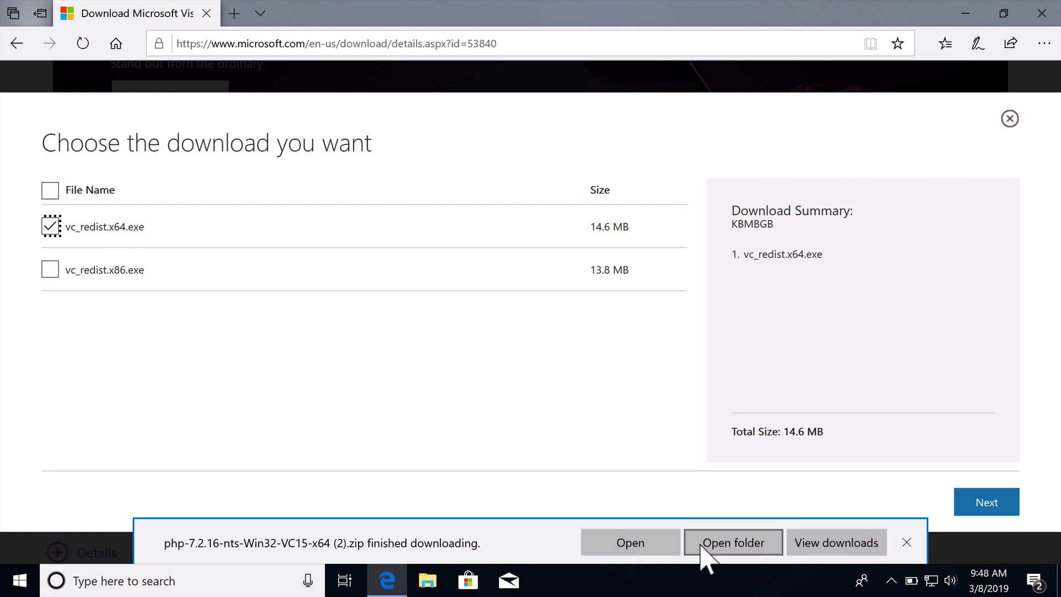
mouse_move(985, 501)
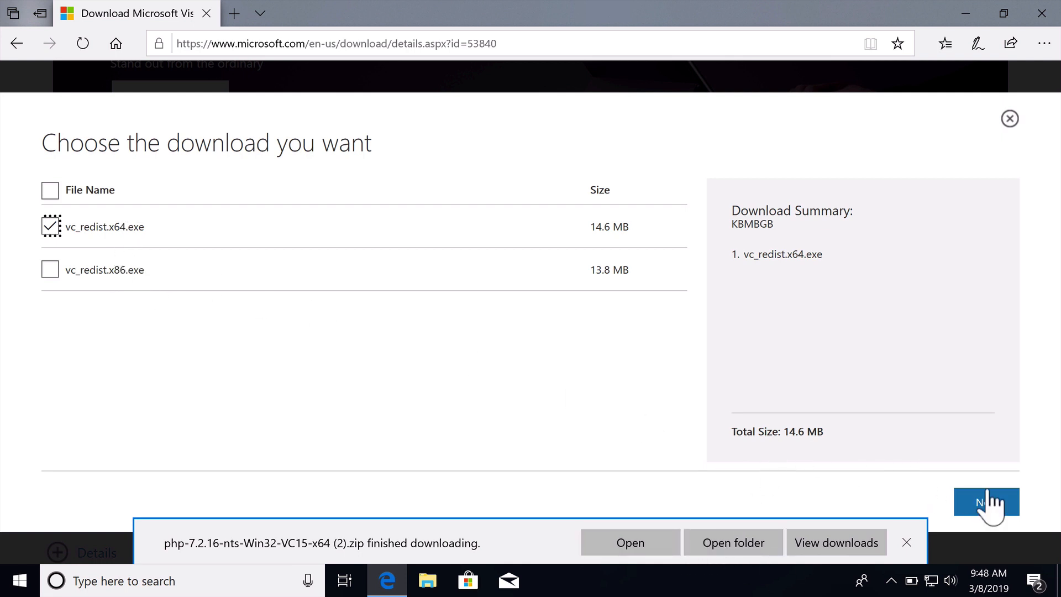
- Save the vc_redist.x64.exe installer to the computer
click(986, 502)
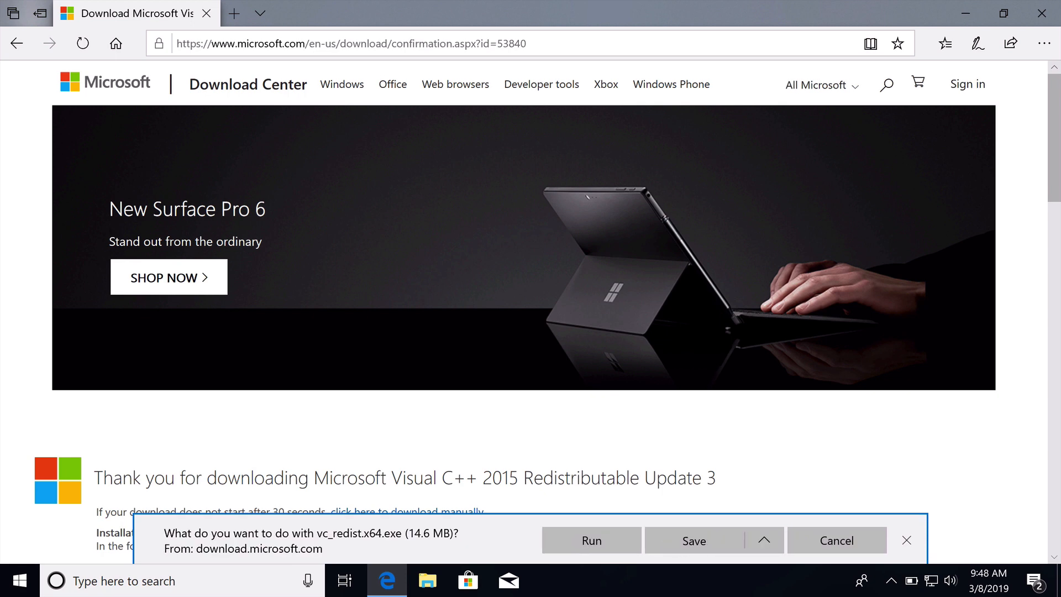
scroll(down, 3)
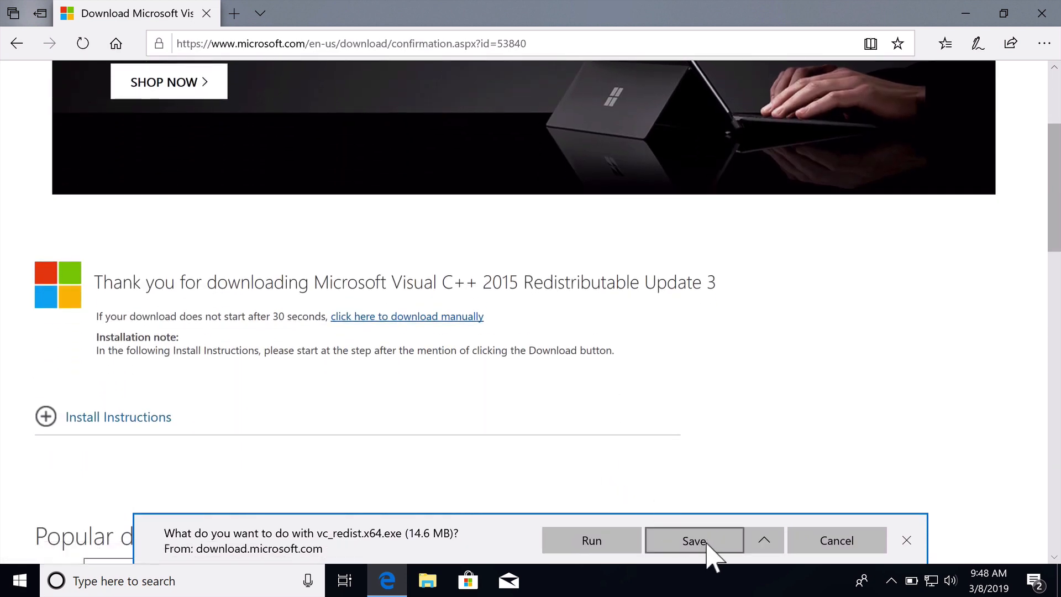
click(693, 540)
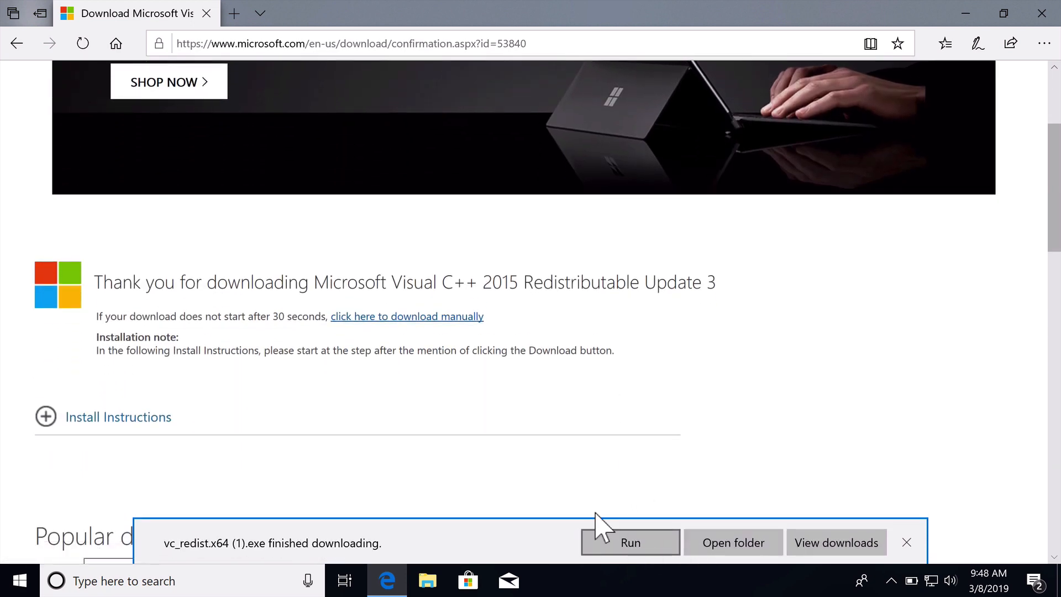
mouse_move(271, 535)
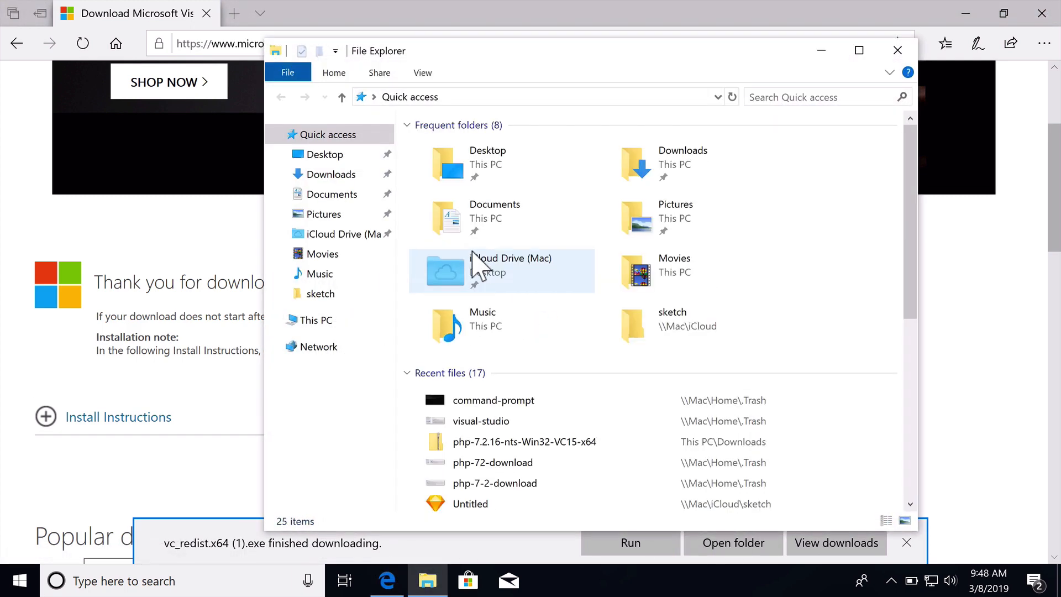
- Locate the downloaded php-7.2.16 zip in Downloads via Edge's downloads list
click(332, 174)
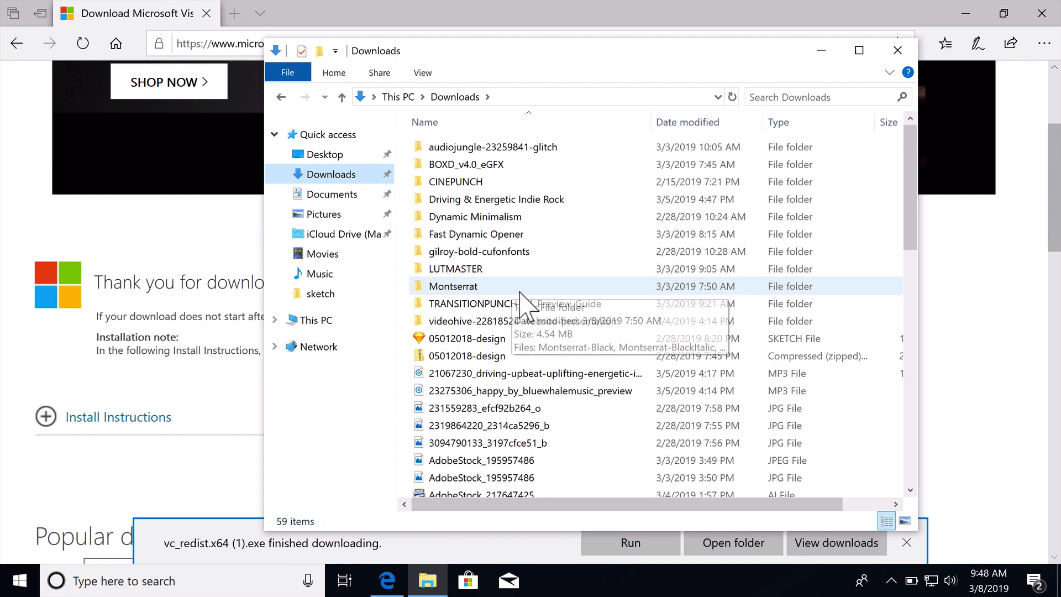
scroll(down, 3)
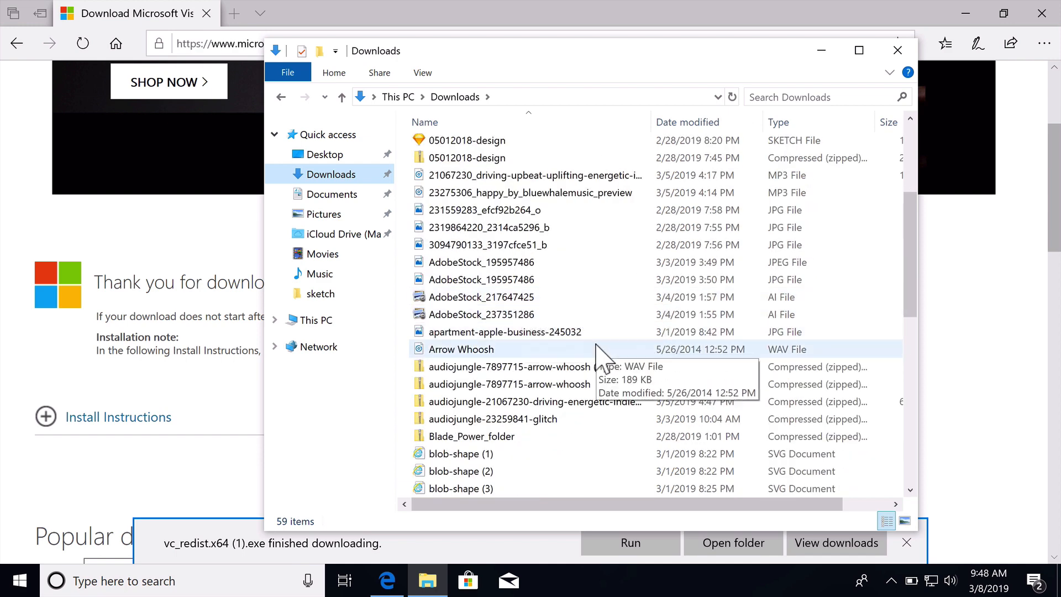
click(1042, 43)
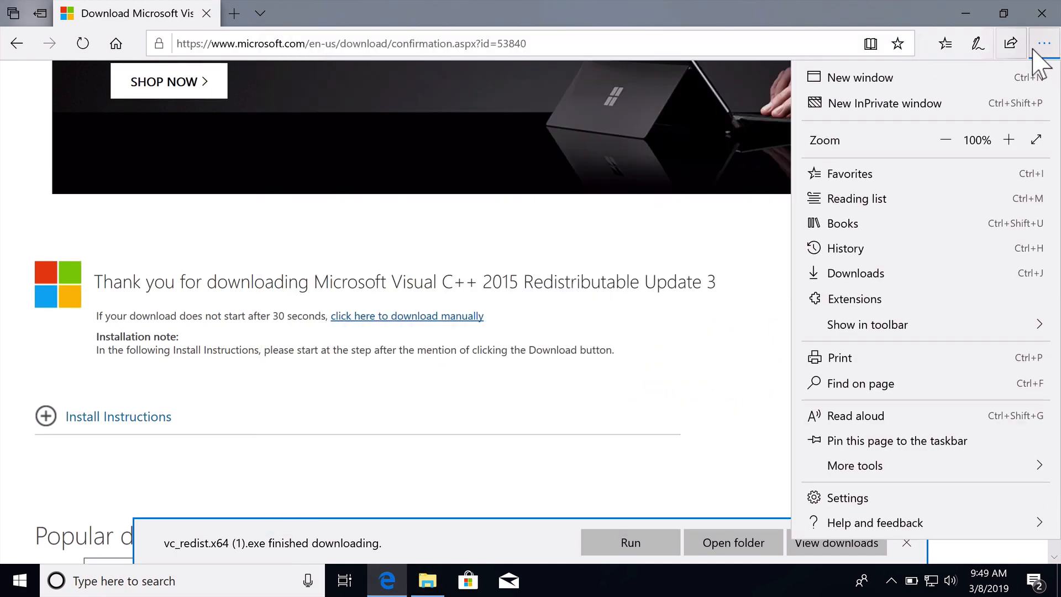
click(856, 273)
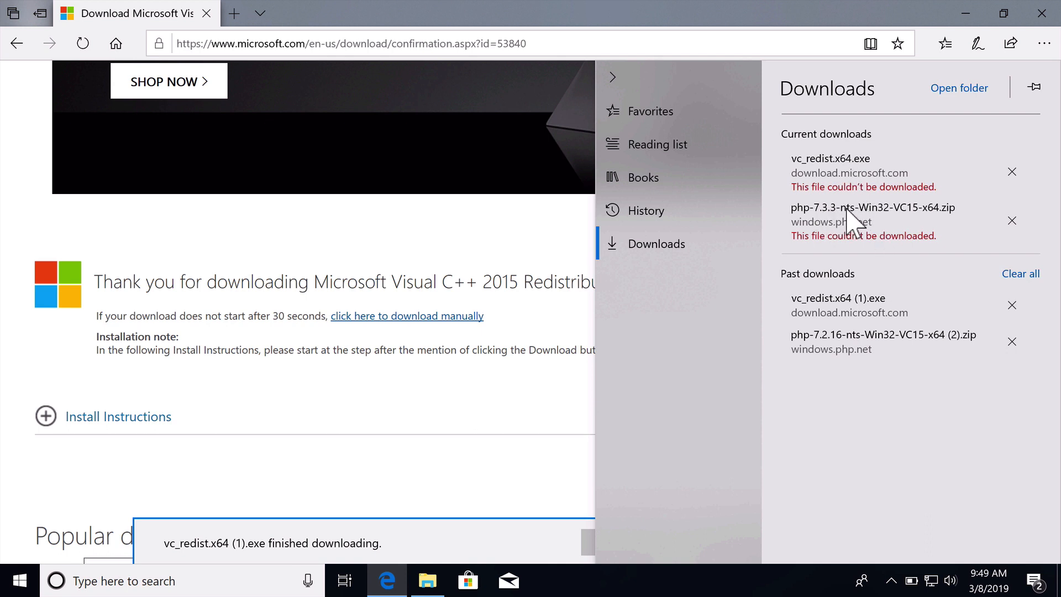
mouse_move(847, 354)
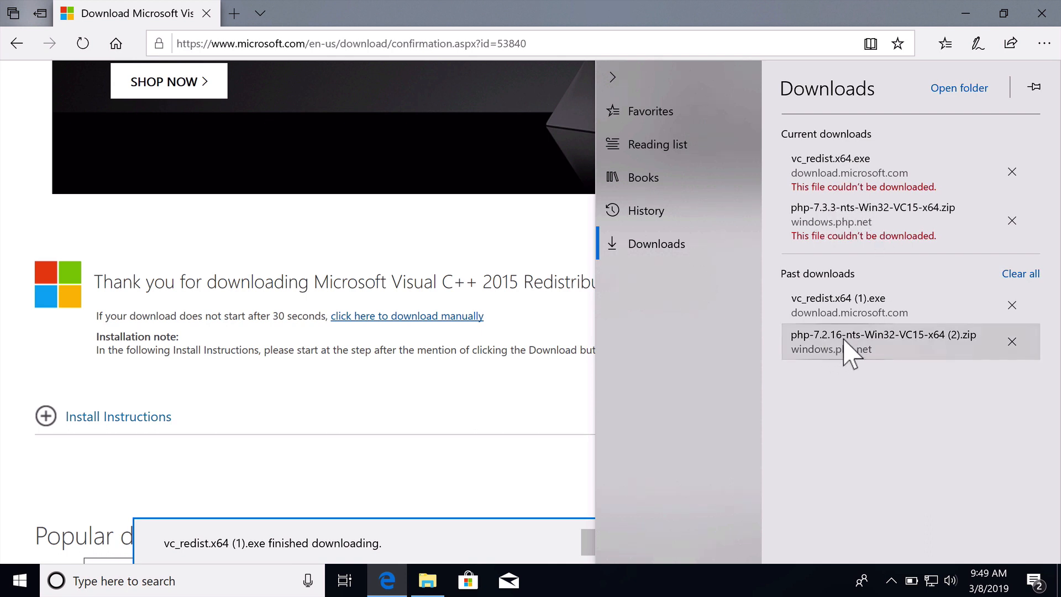
click(958, 88)
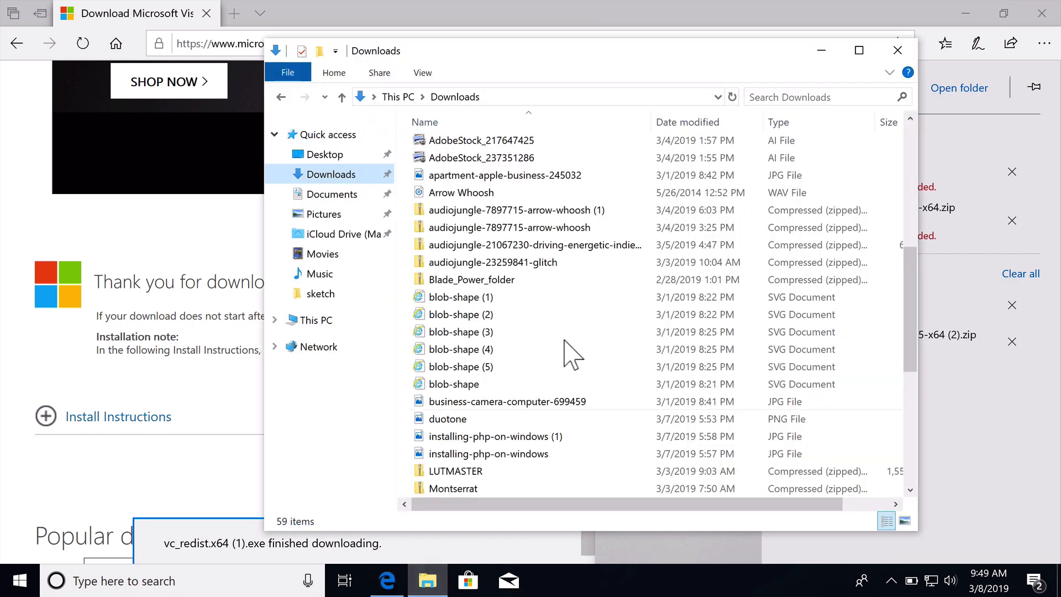
- Preview the php-7.2.16 zip's contents and return to Downloads to extract it
scroll(down, 3)
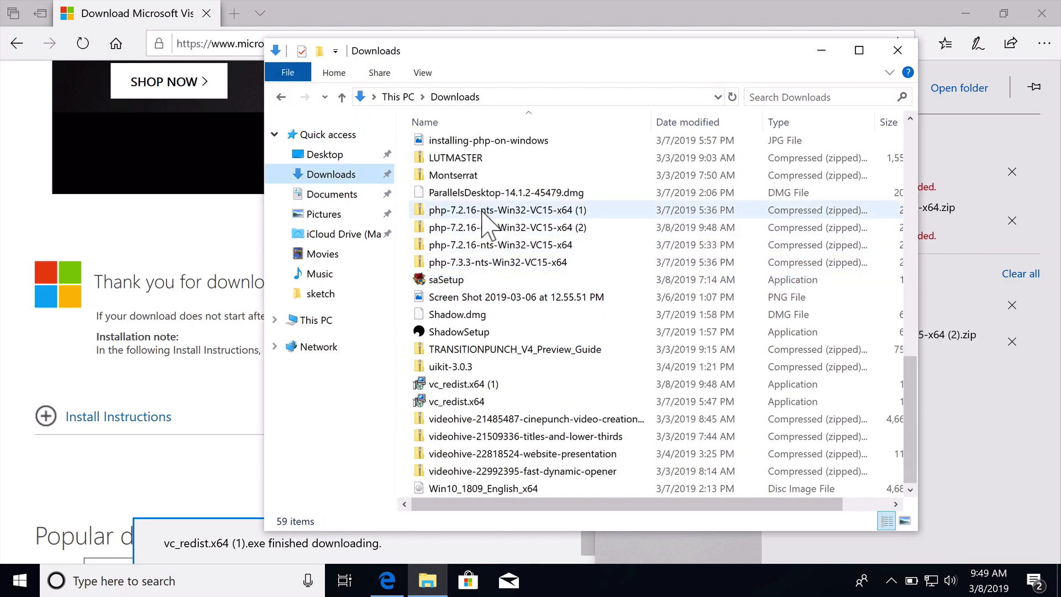
mouse_move(433, 219)
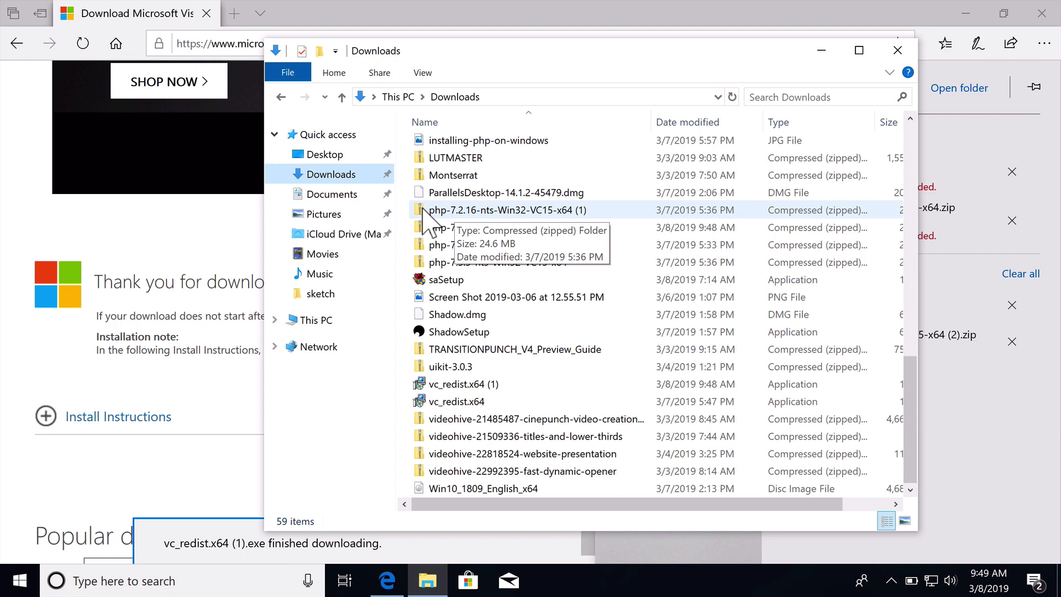
double_click(503, 210)
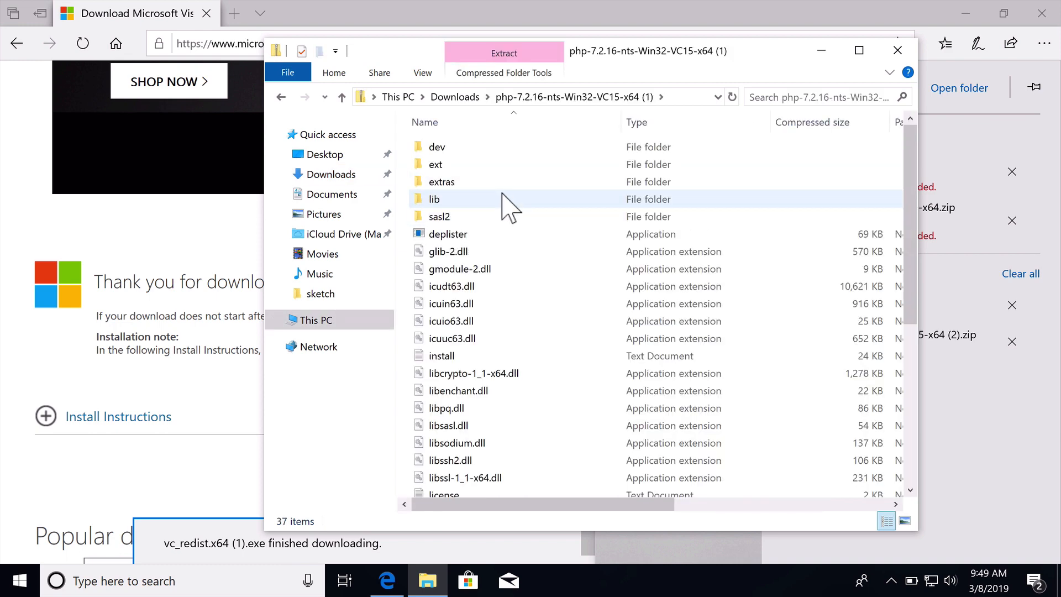
scroll(down, 3)
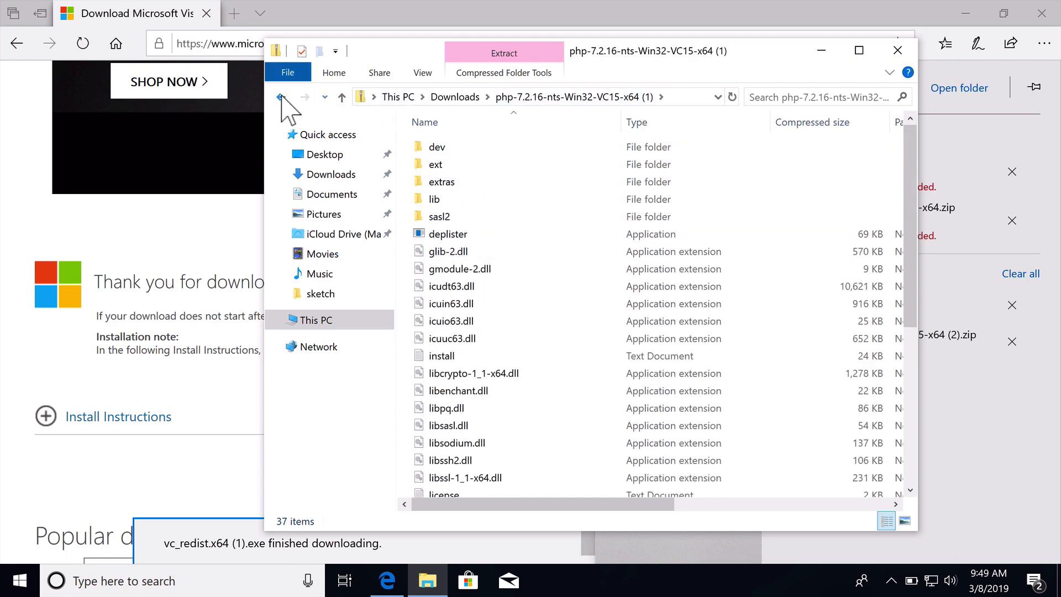
click(286, 98)
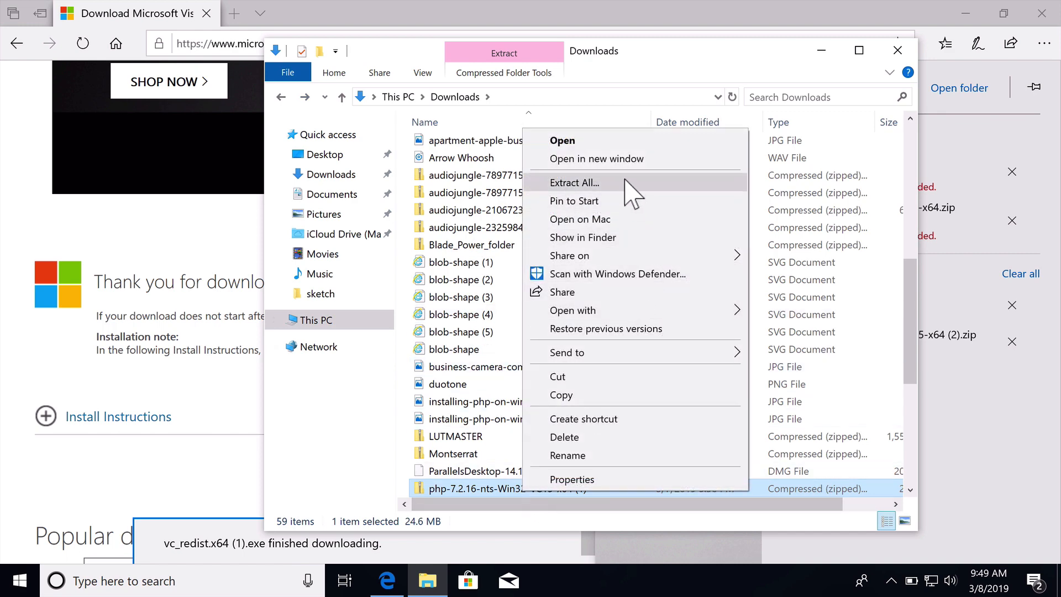
- Start Extract All on the PHP zip, create a PHP7 folder on C:, and browse to c:\
click(575, 182)
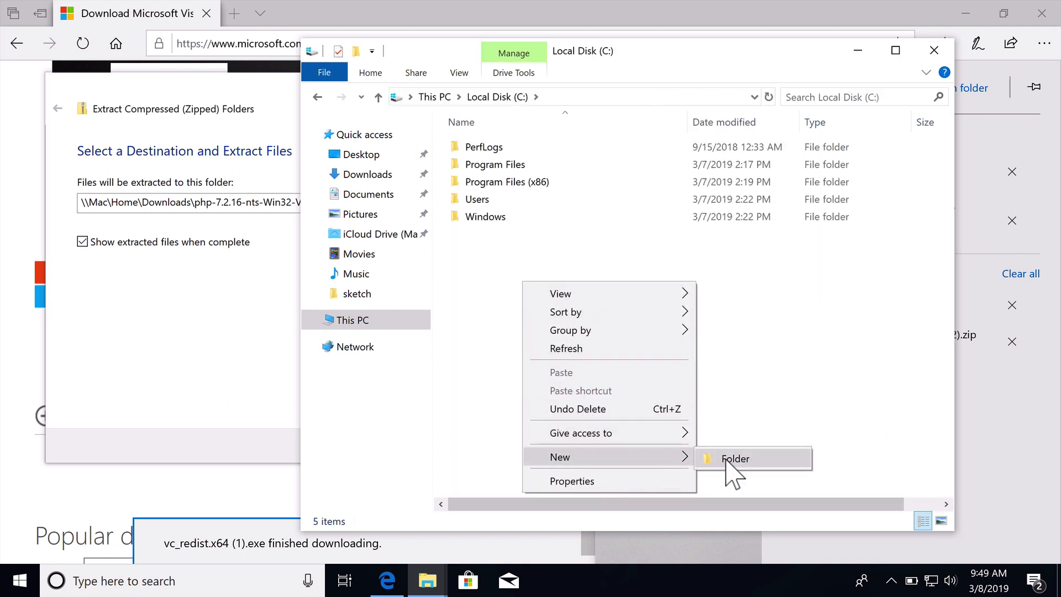
click(734, 458)
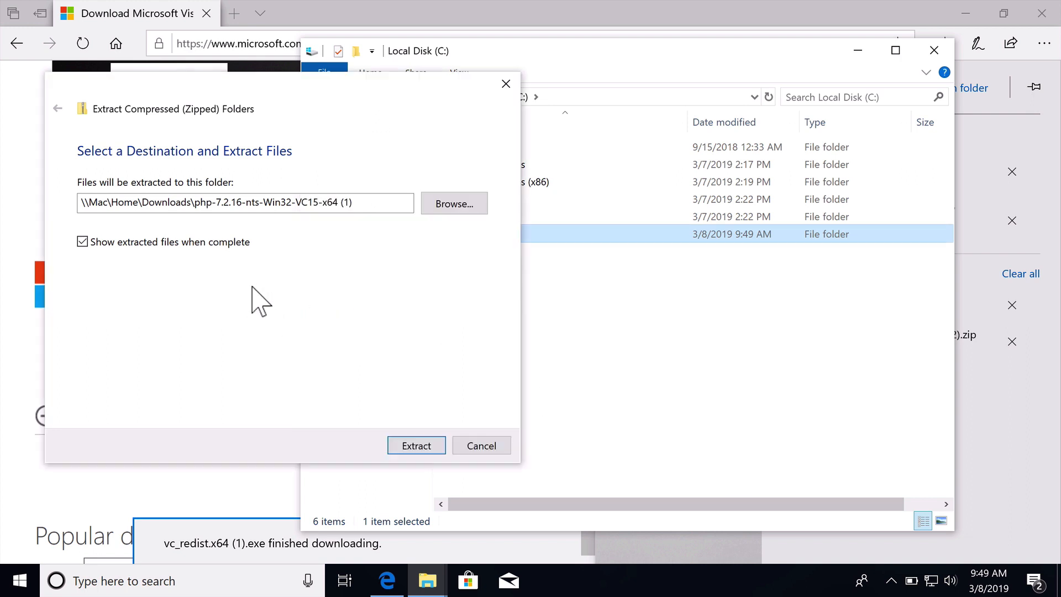
click(453, 203)
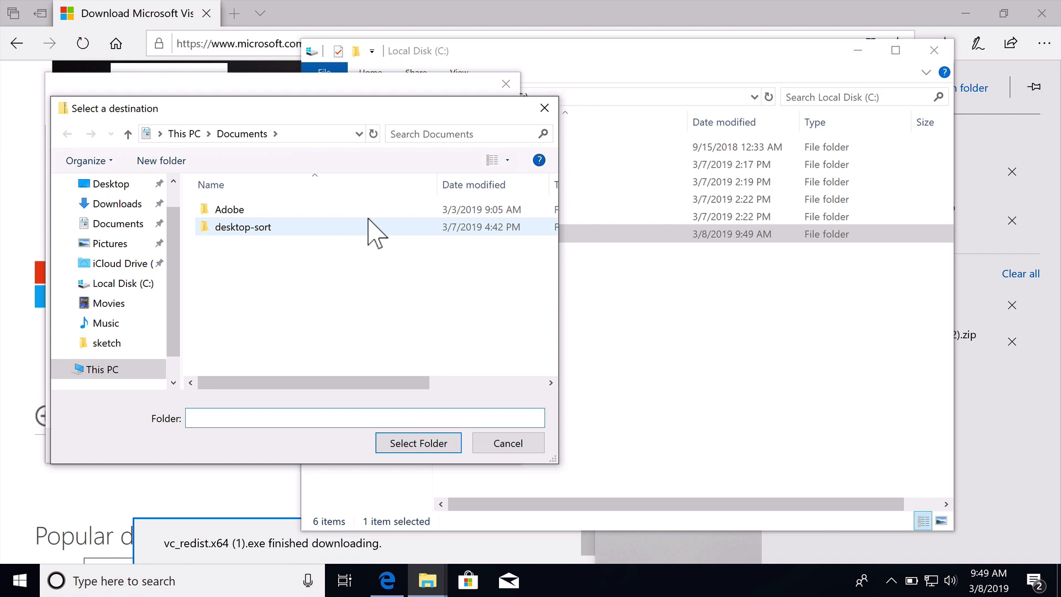
click(251, 134)
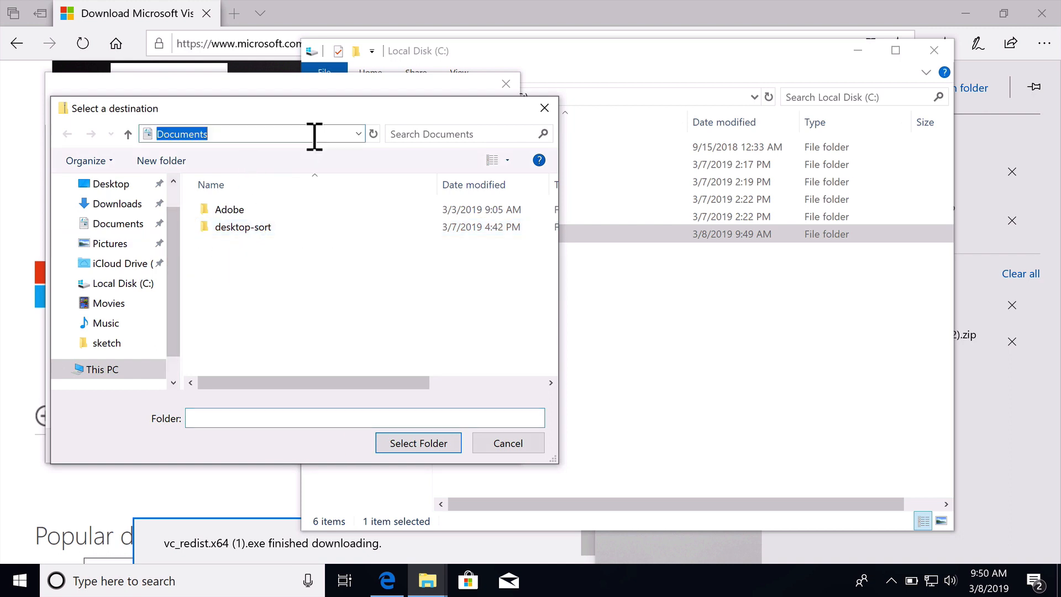
text(c:\)
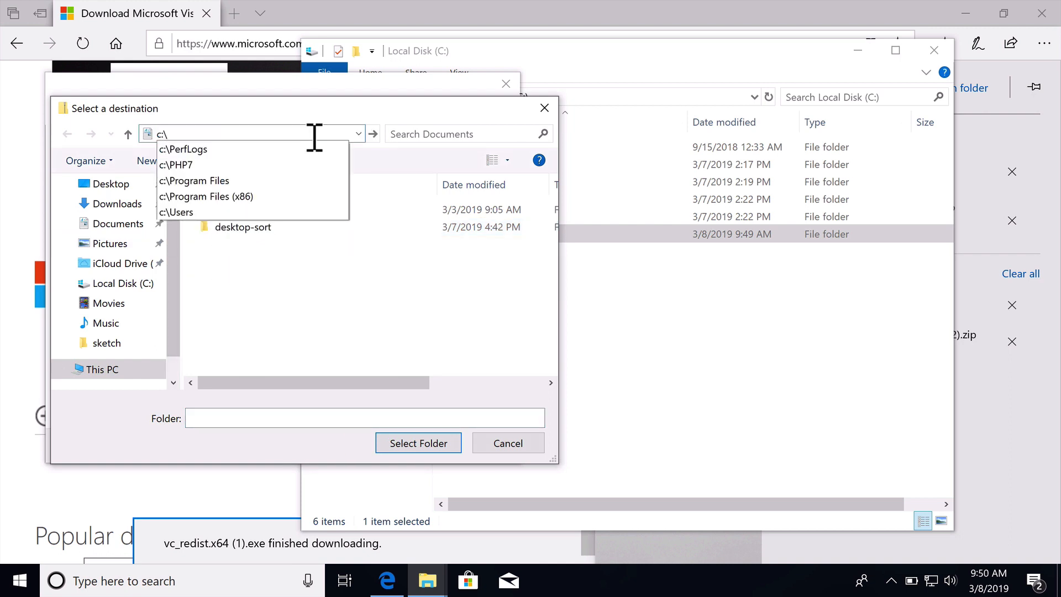
- Choose C:\PHP7 as the destination and extract the PHP 7.2.16 files there
click(176, 165)
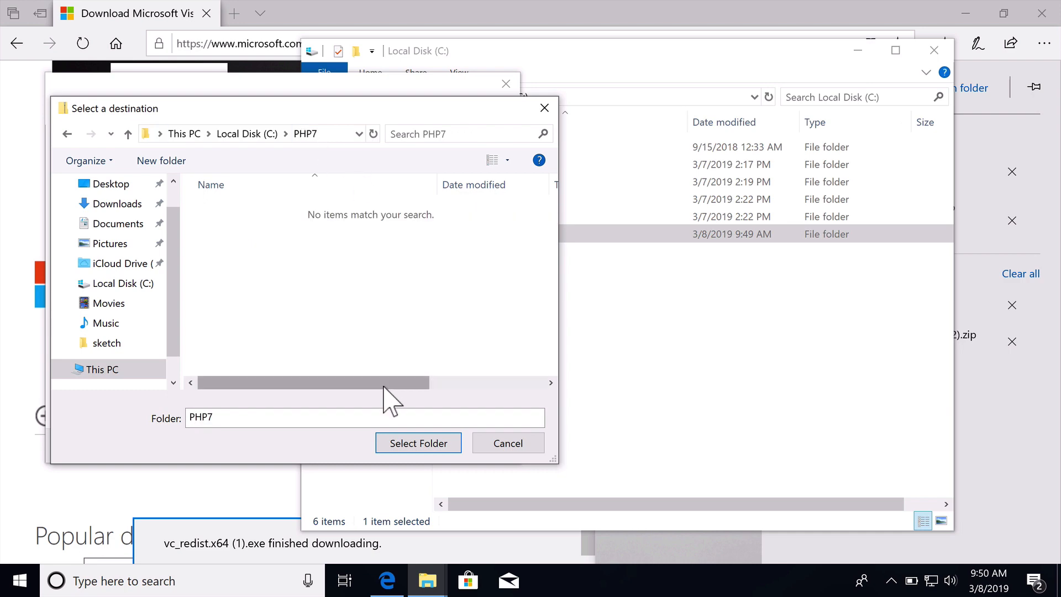
click(418, 443)
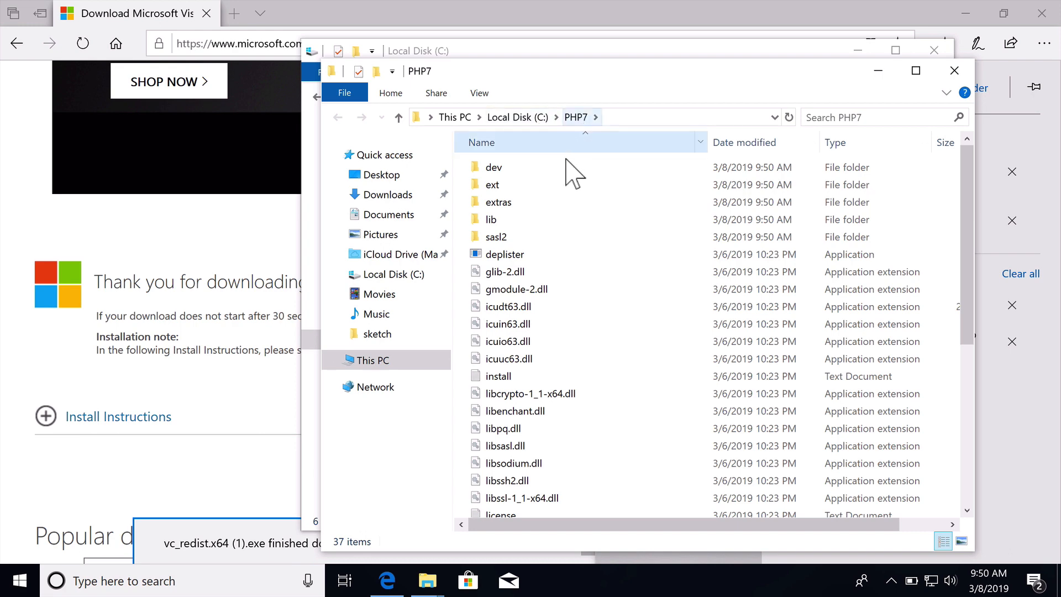
- Scroll through the extracted files in C:\PHP7, then return to the Downloads folder
scroll(down, 3)
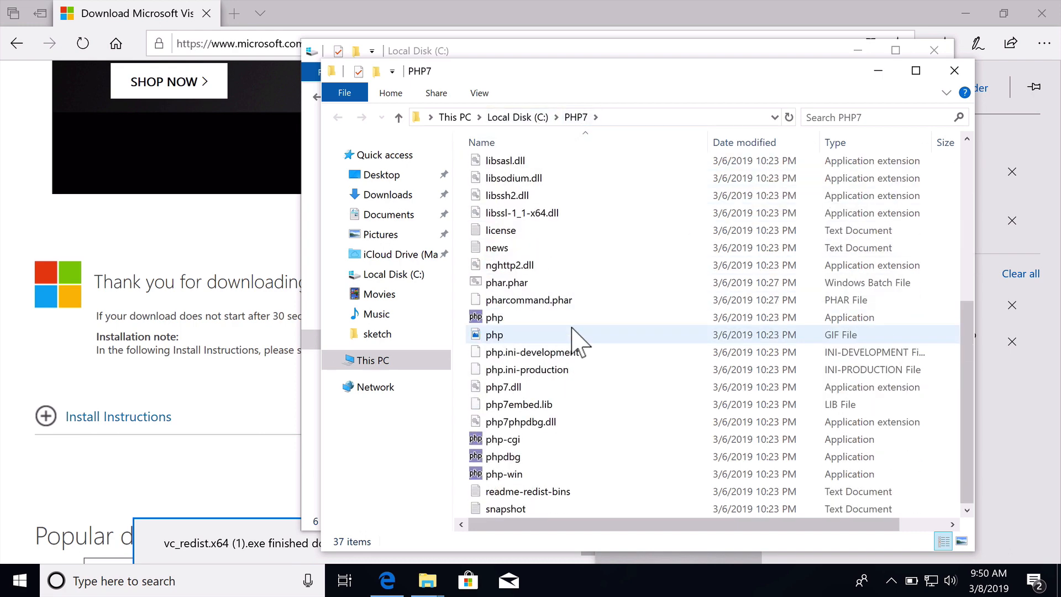
scroll(up, 3)
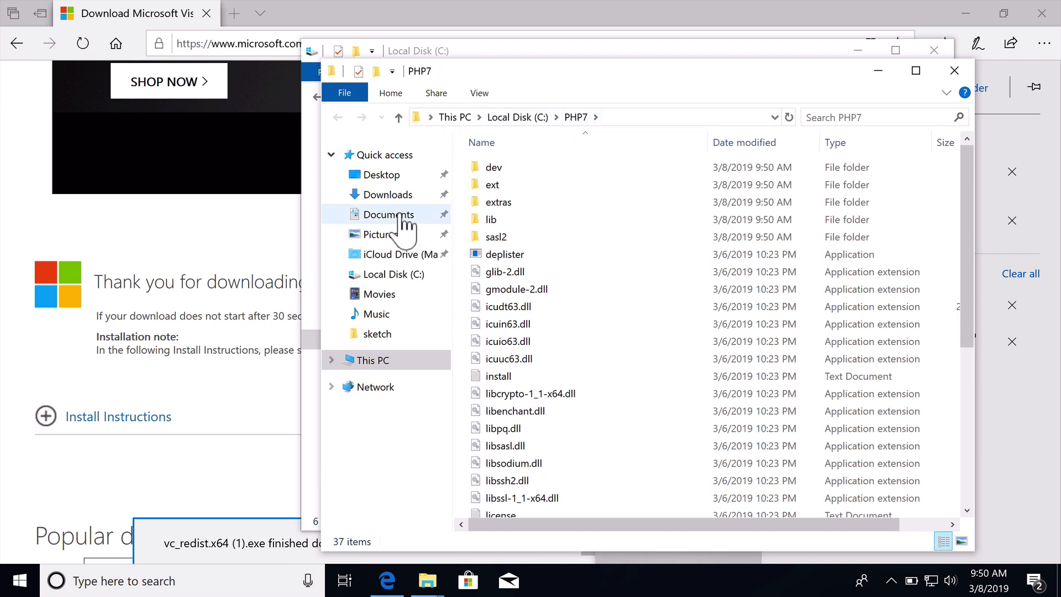
mouse_move(412, 223)
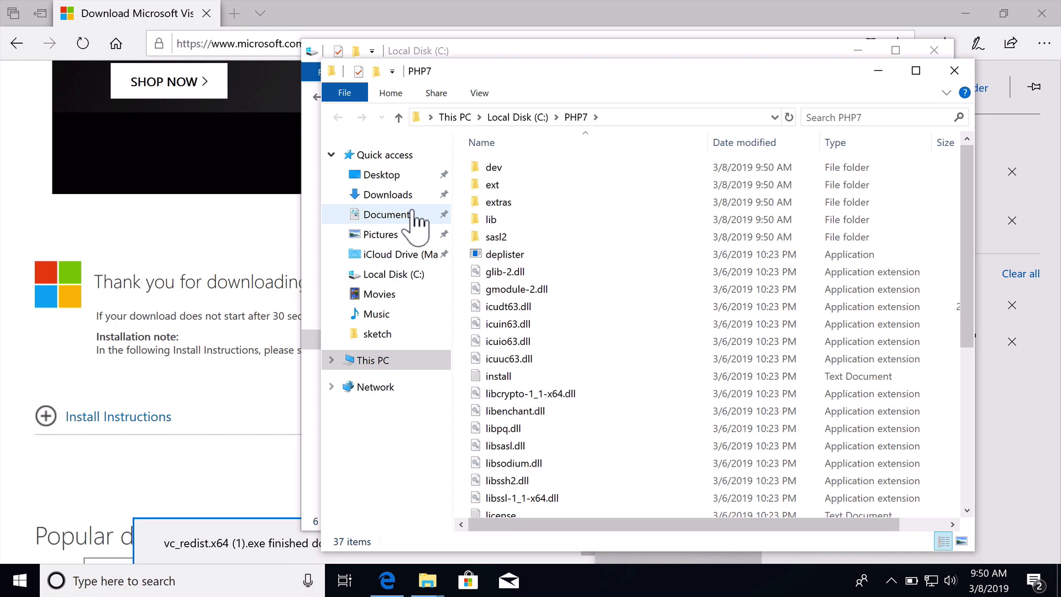
click(388, 194)
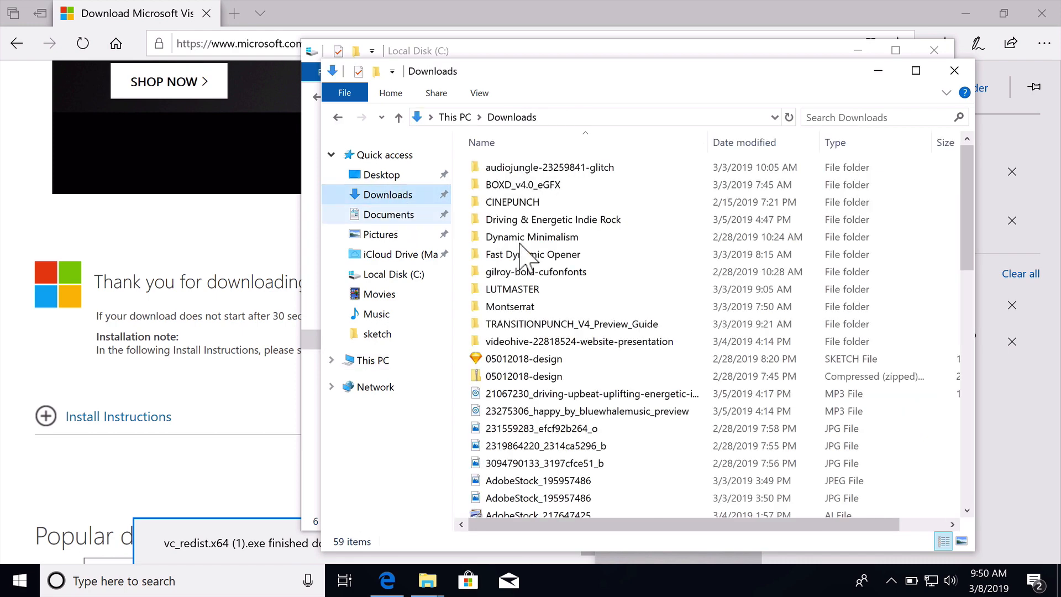
mouse_move(217, 558)
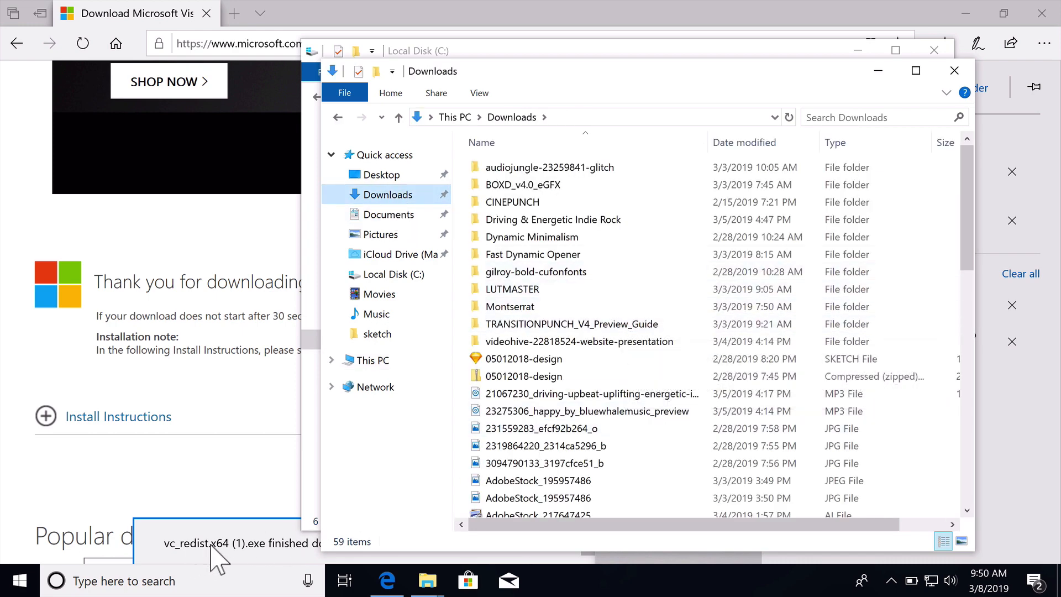
- Run vc_redist.x64 from Downloads, allow UAC, and close after Setup Successful
scroll(down, 3)
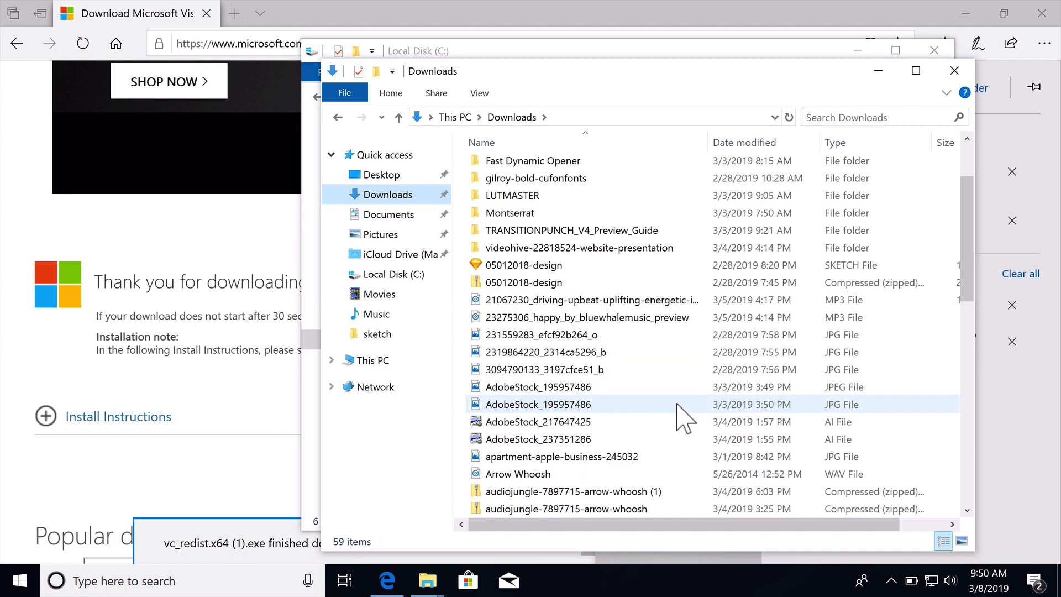
scroll(down, 3)
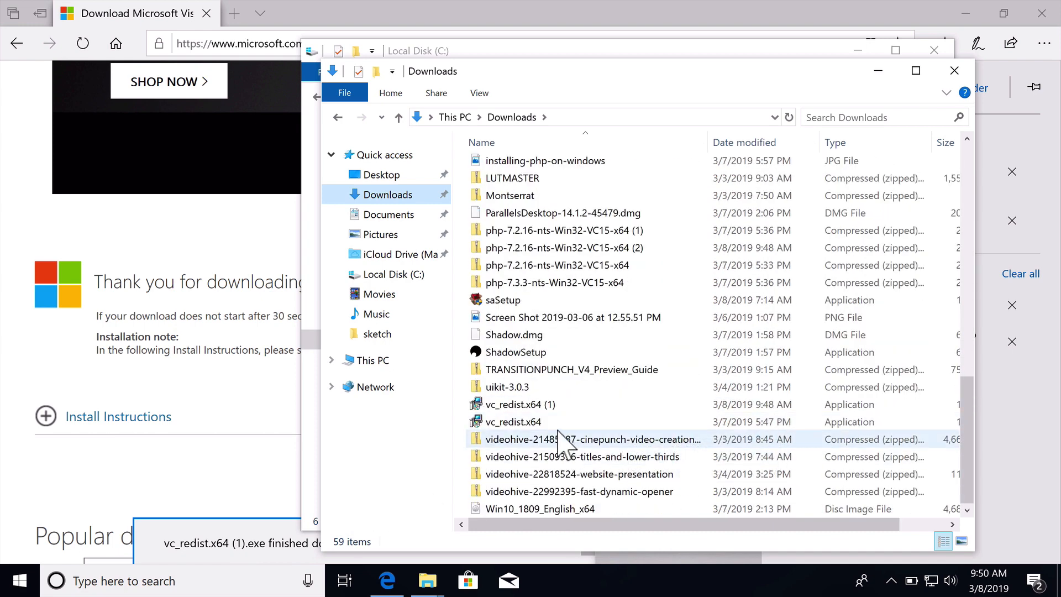
click(512, 421)
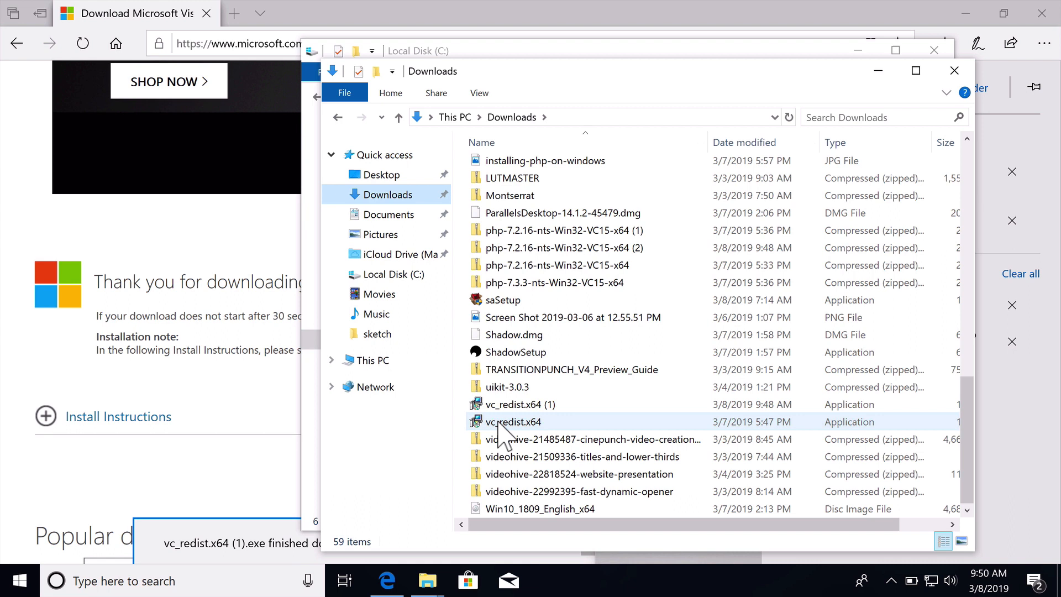
double_click(513, 422)
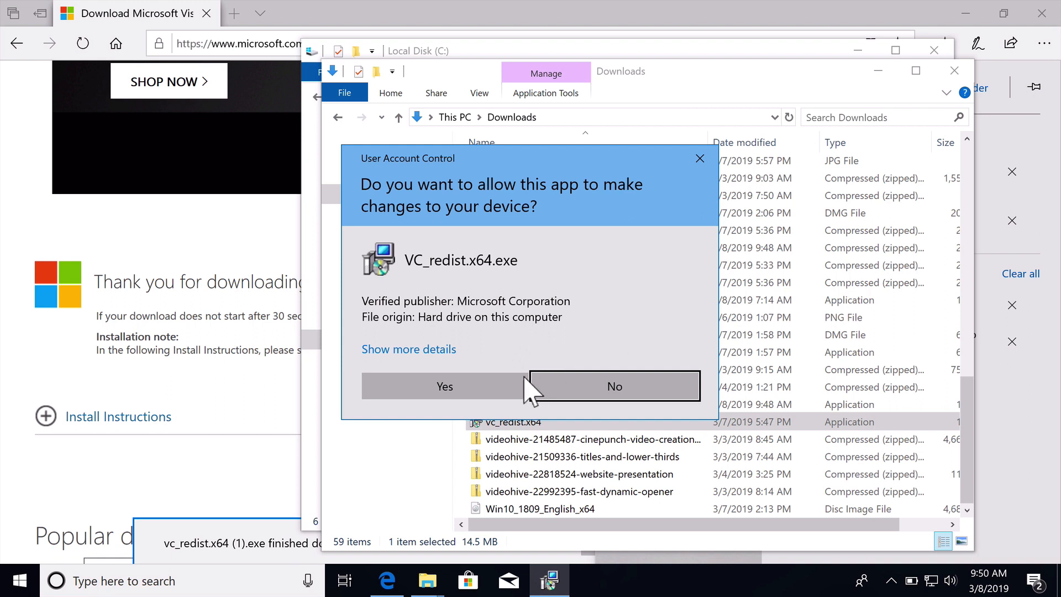
click(445, 386)
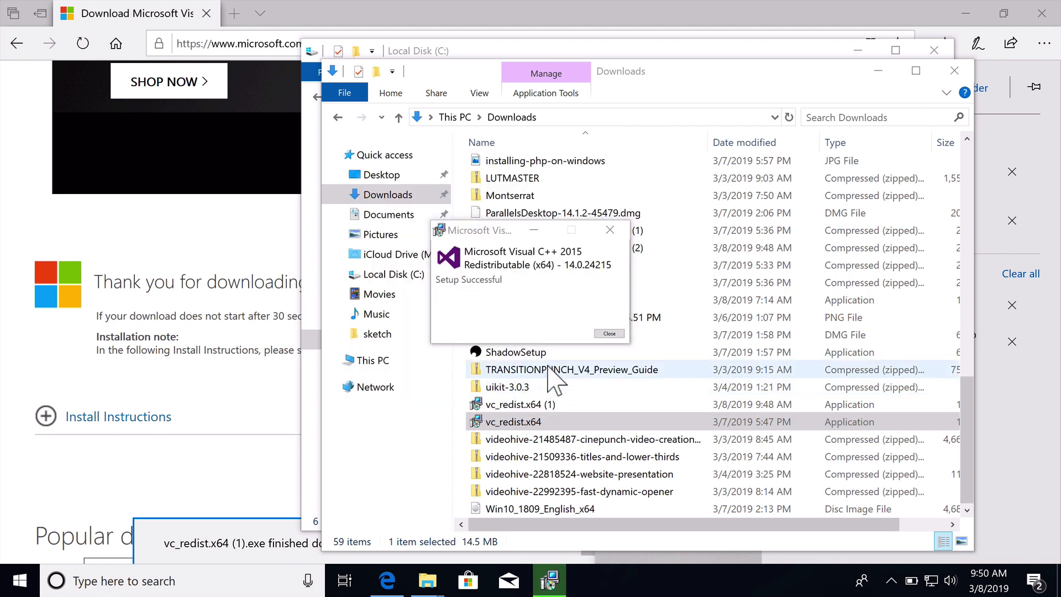
click(606, 332)
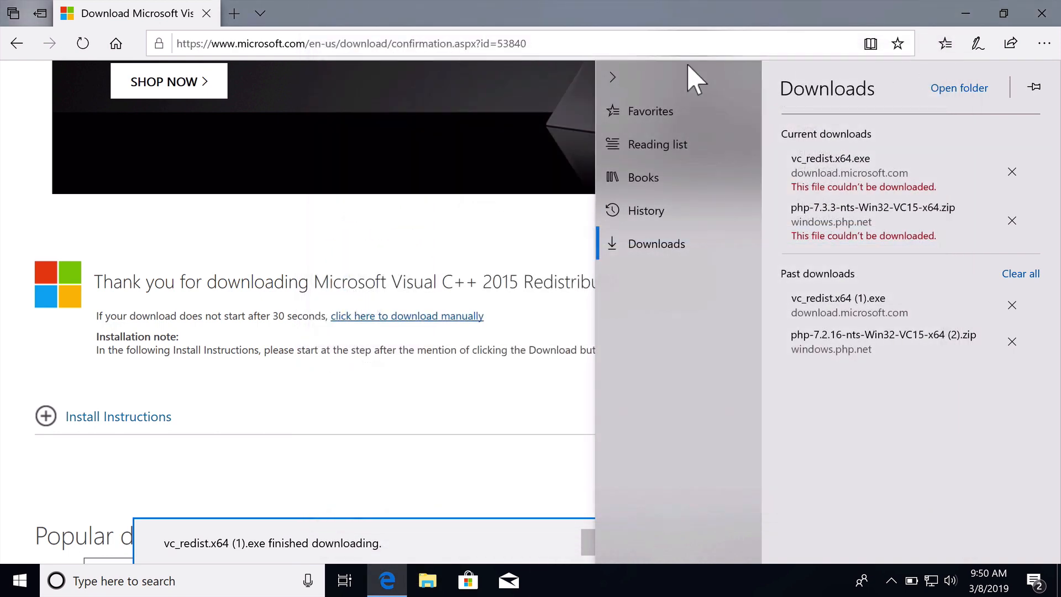
mouse_move(568, 23)
text(contro)
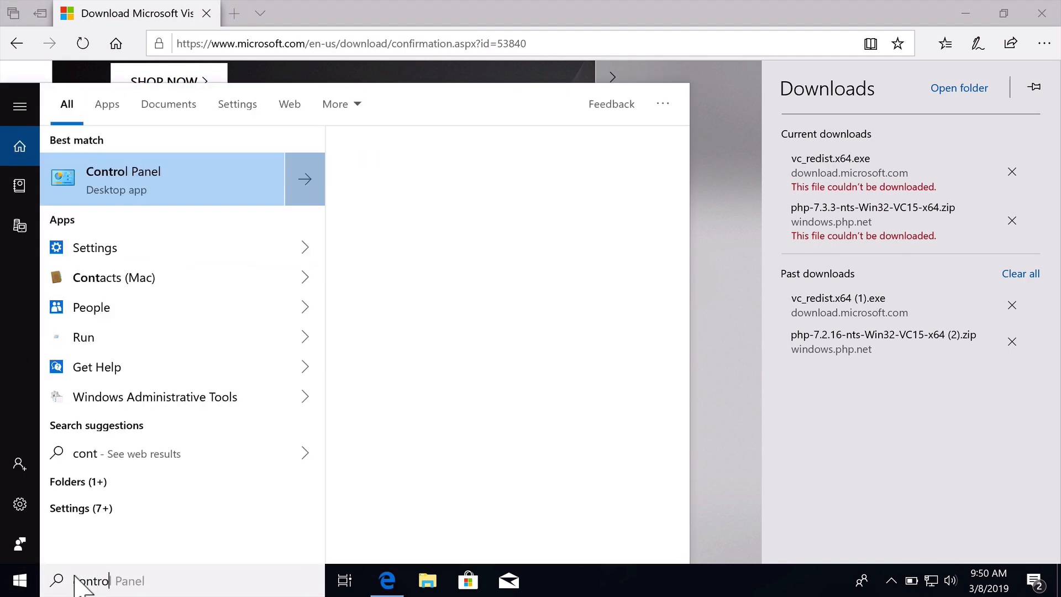
- Navigate Control Panel > System and Security > System > Advanced settings to Environment Variables
click(123, 179)
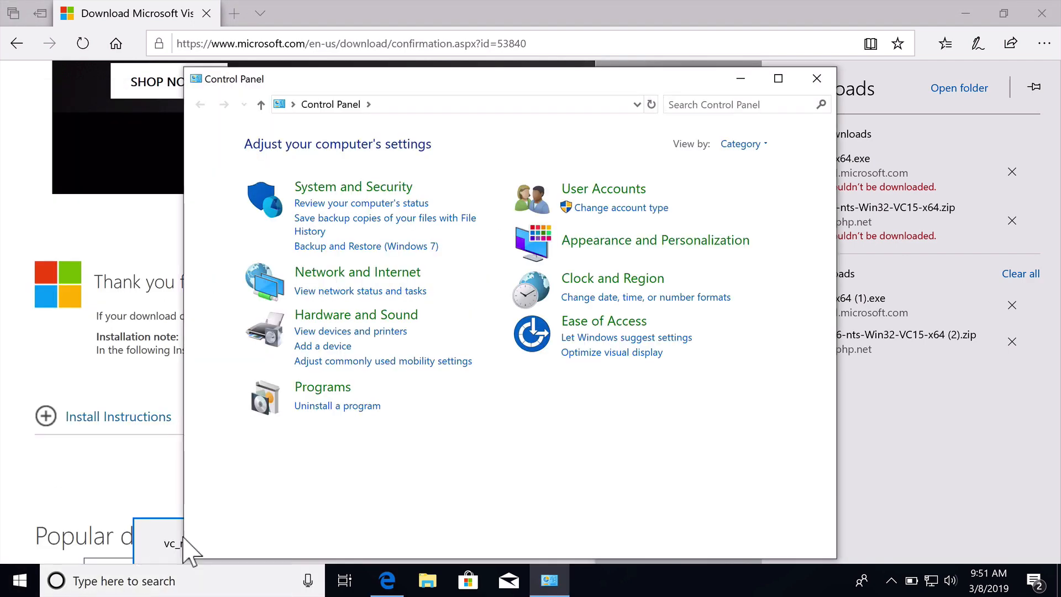
click(353, 186)
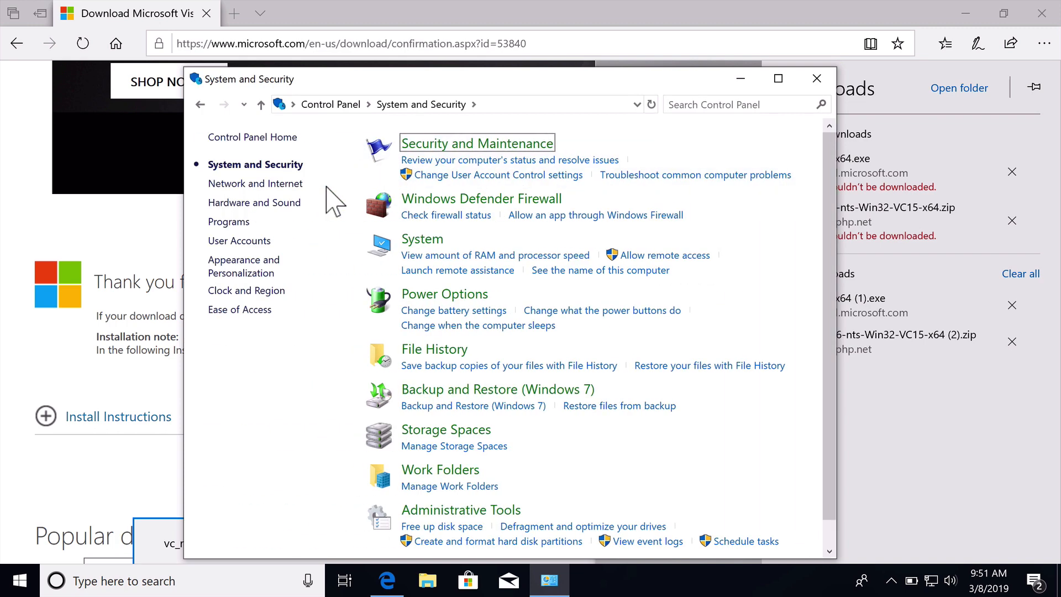
mouse_move(424, 242)
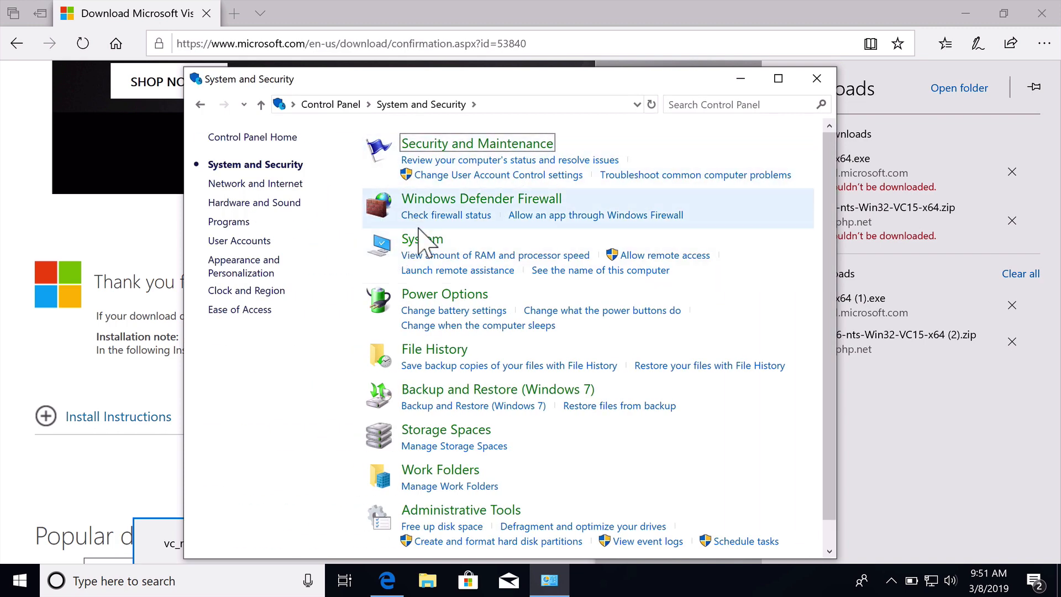
click(421, 239)
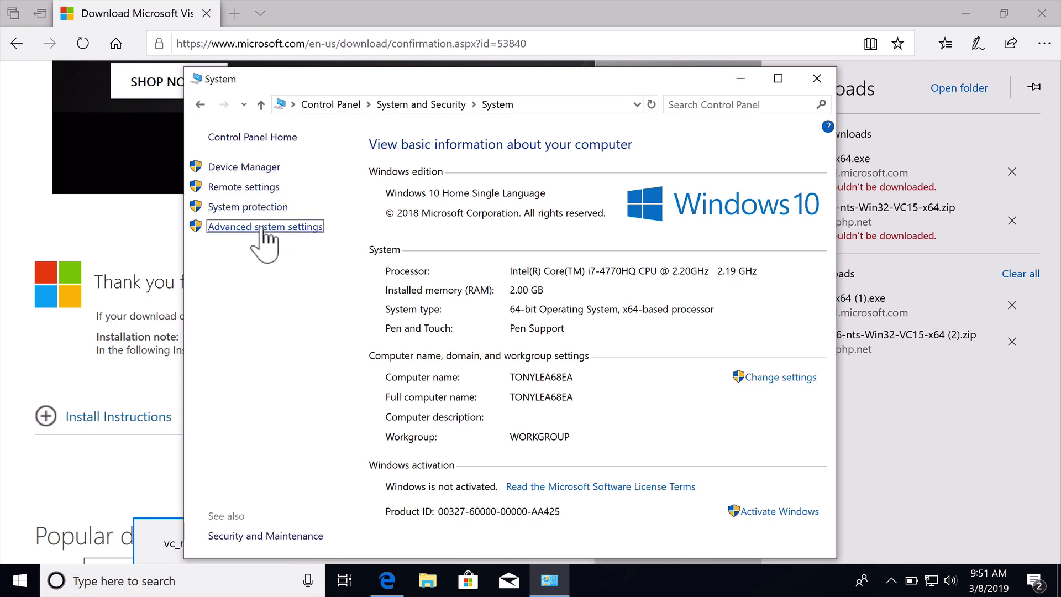
click(265, 226)
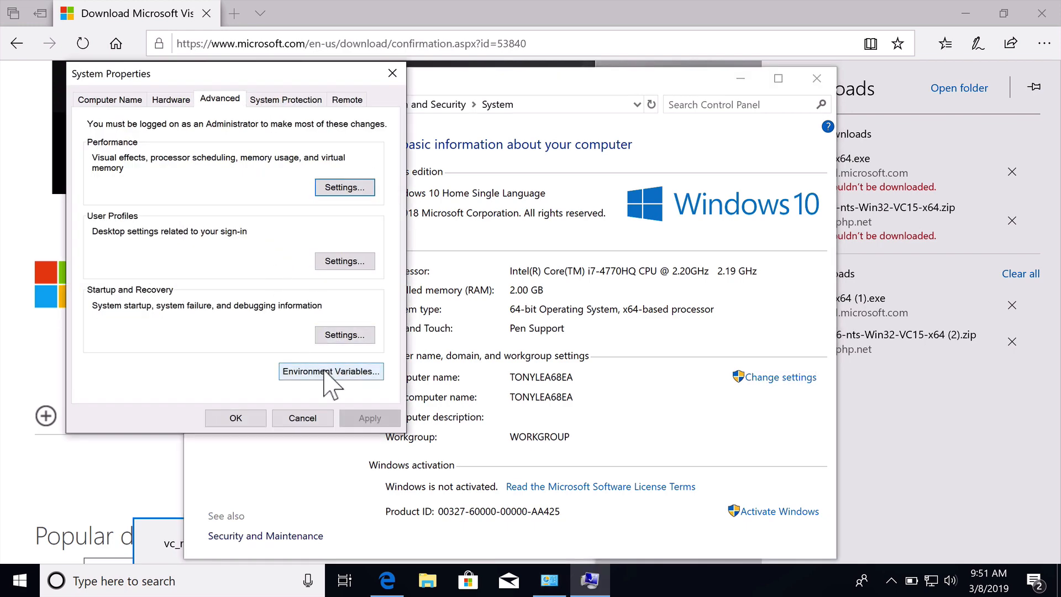
click(331, 372)
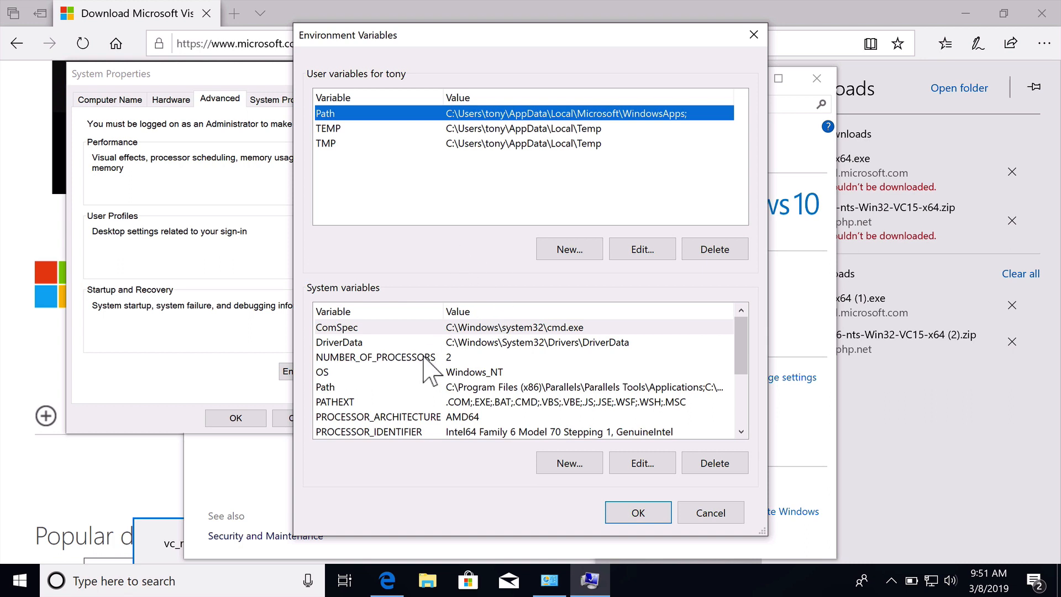
mouse_move(335, 414)
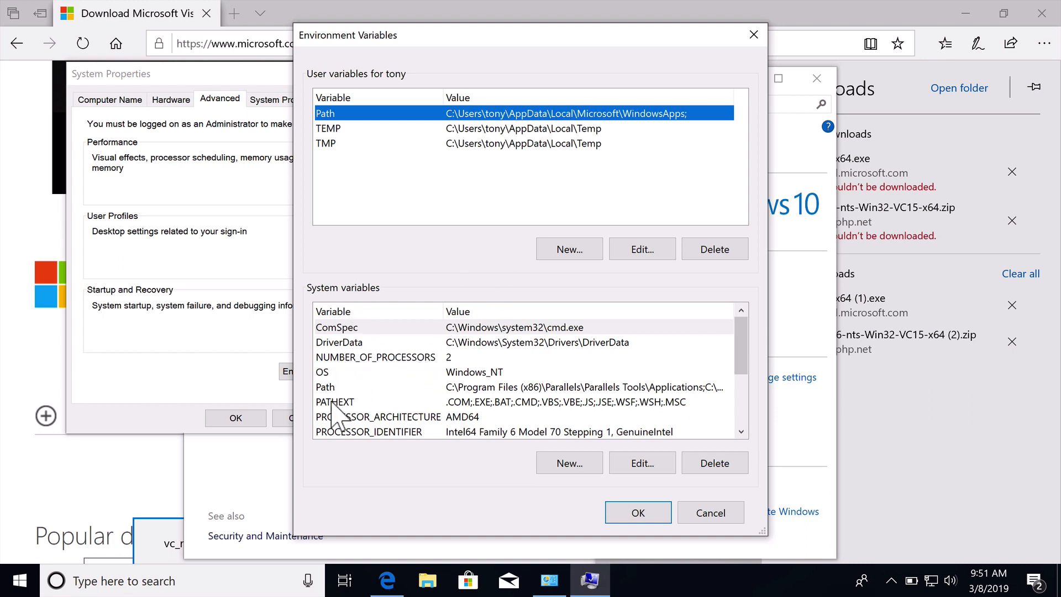
- Select the system Path variable and bring up its edit list
click(325, 387)
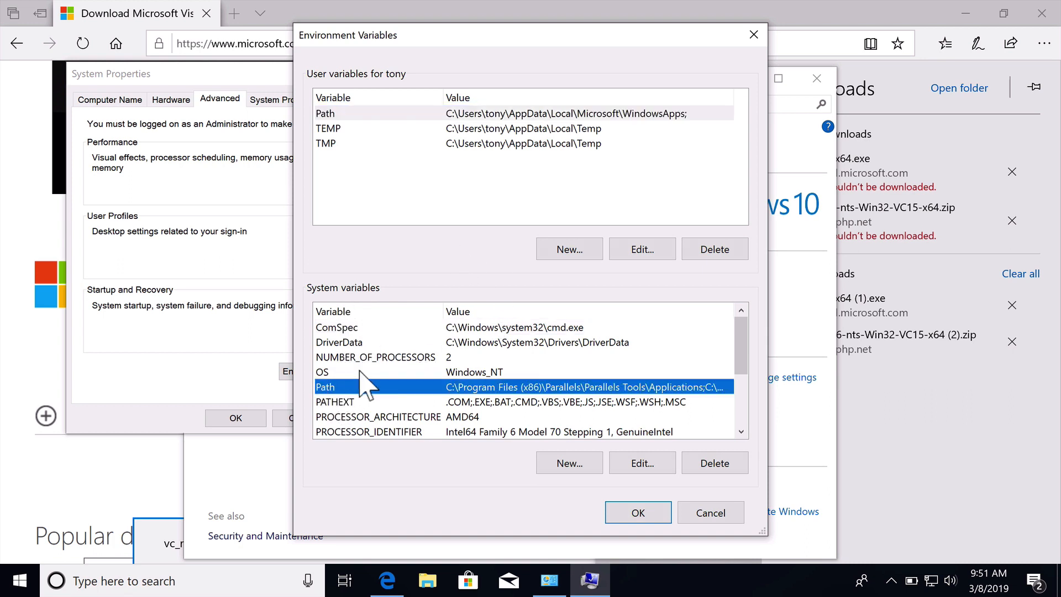
mouse_move(641, 463)
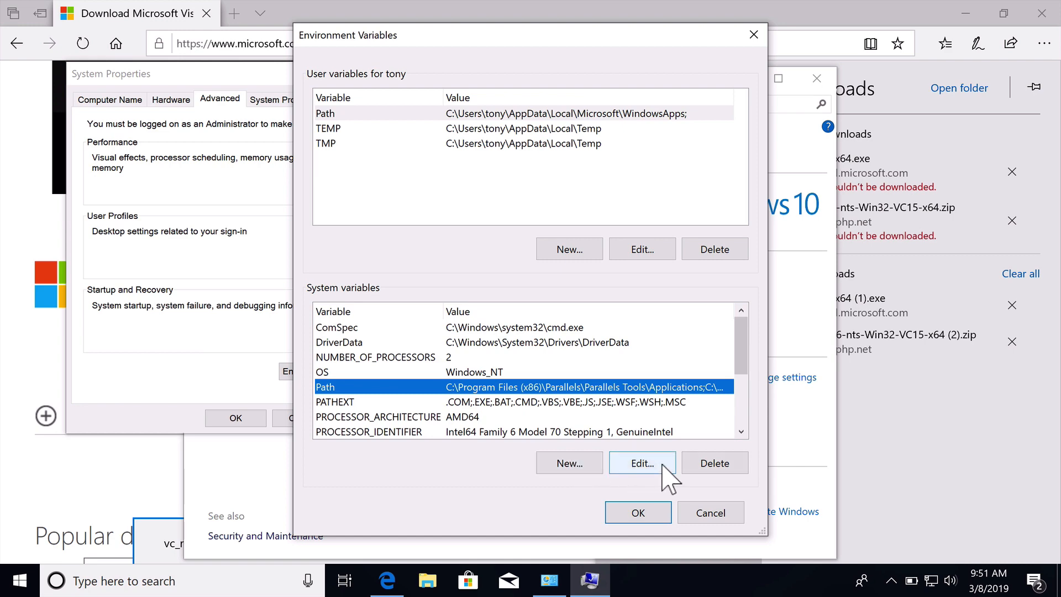
click(641, 463)
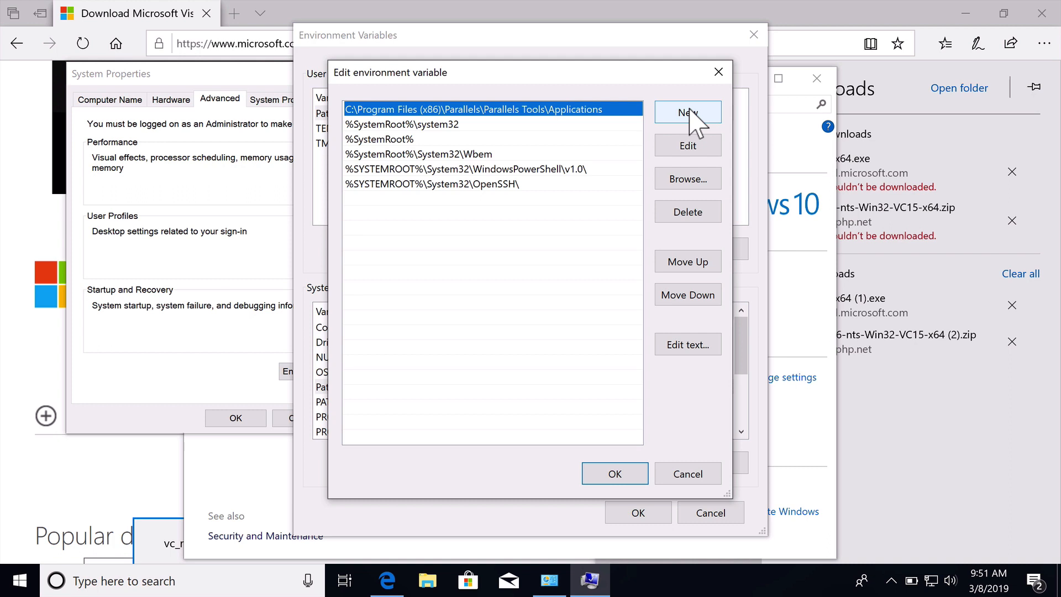
- Add C:\PHP7 as a new system Path entry and save the environment variables
click(687, 113)
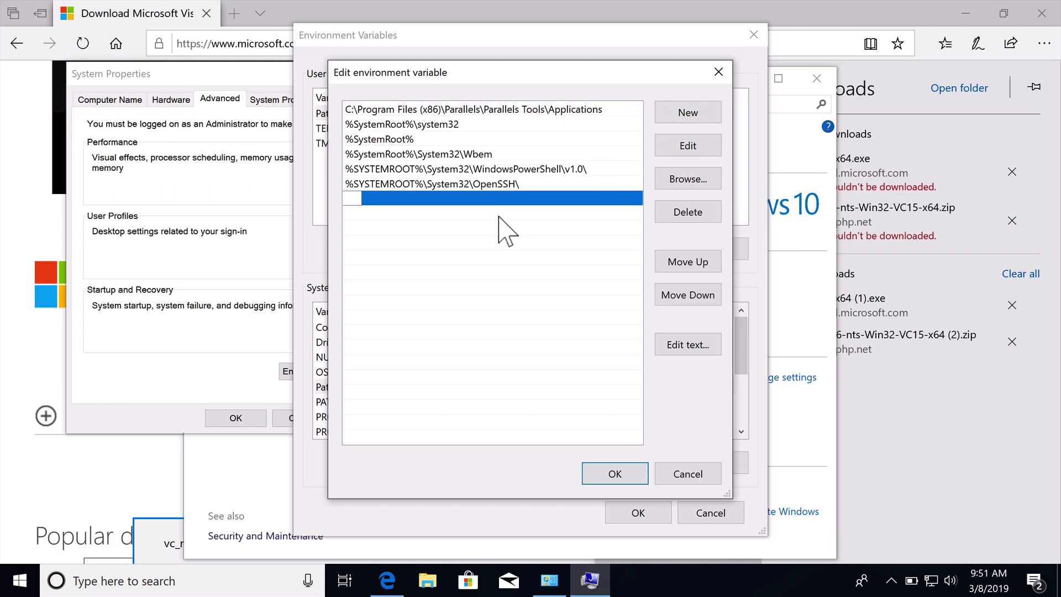
text(C:\PHP7)
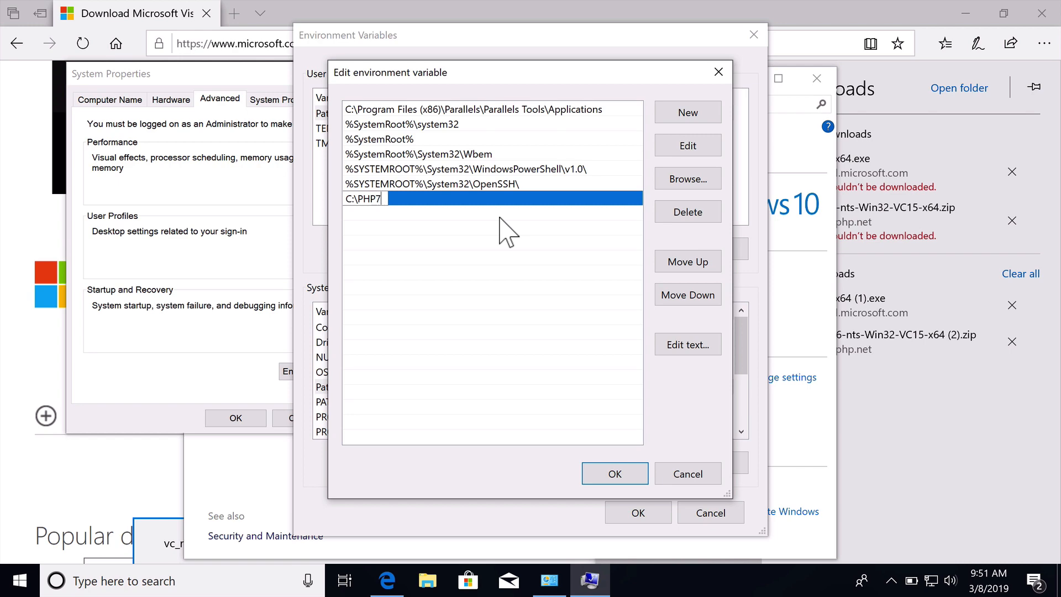
mouse_move(667, 450)
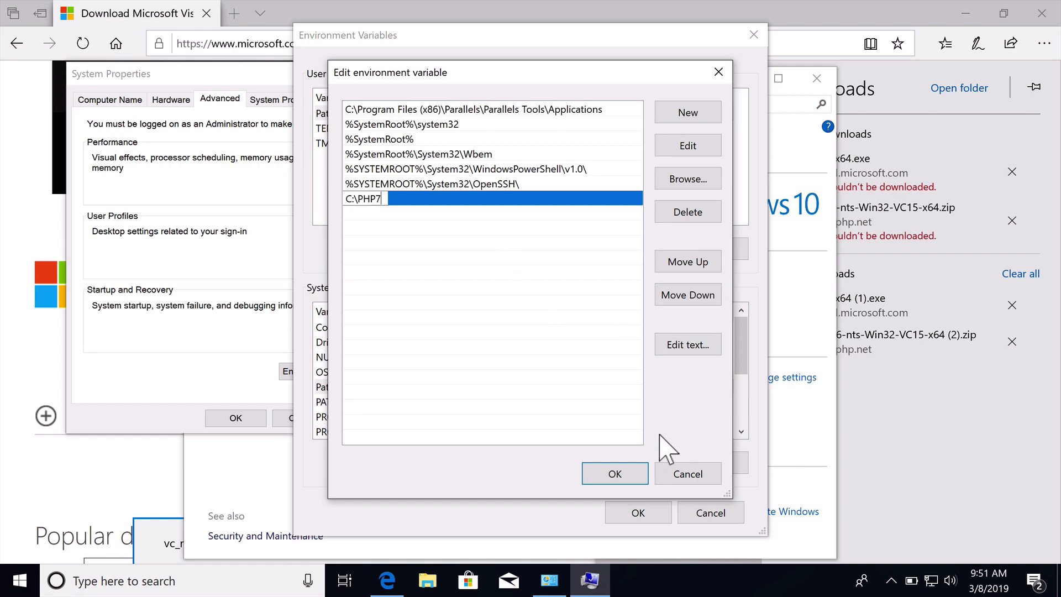
click(613, 473)
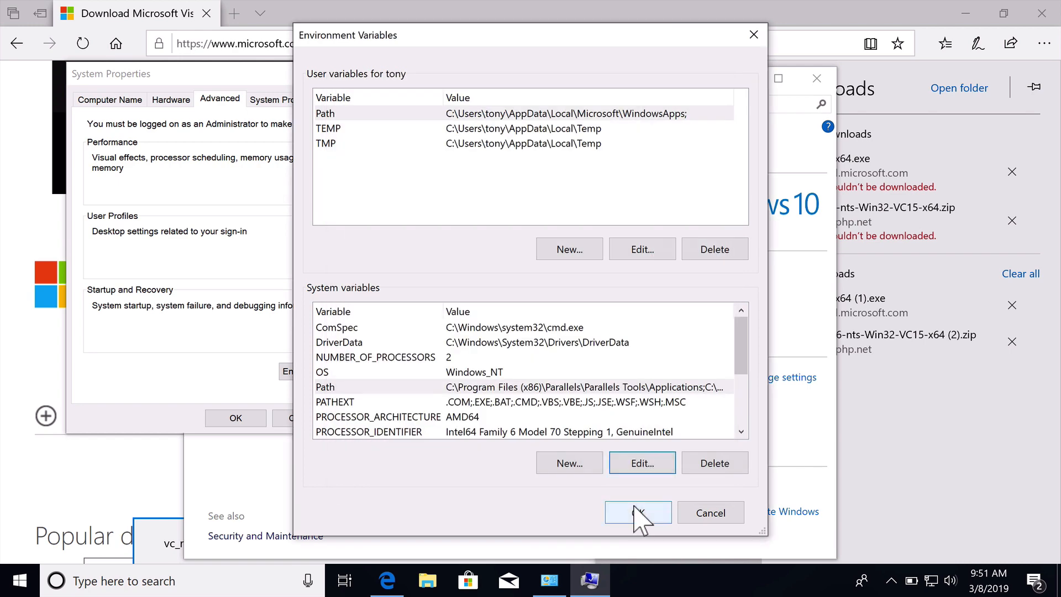
click(637, 511)
text(c)
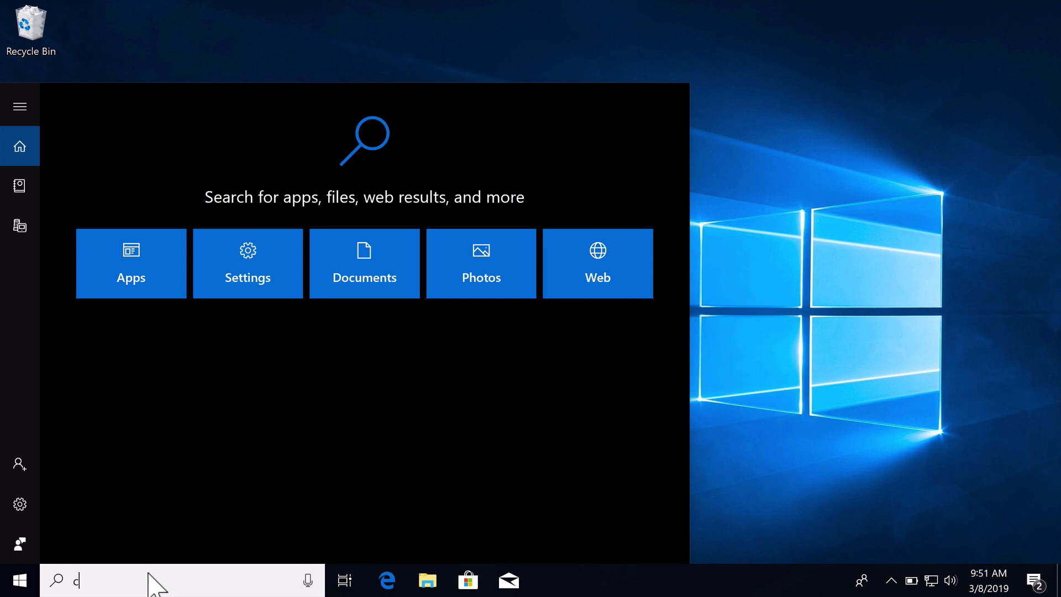
- Launch PowerShell from Command Prompt and run php -v, confirming PHP 7.2.16 (cli)
text(ommand Prompt)
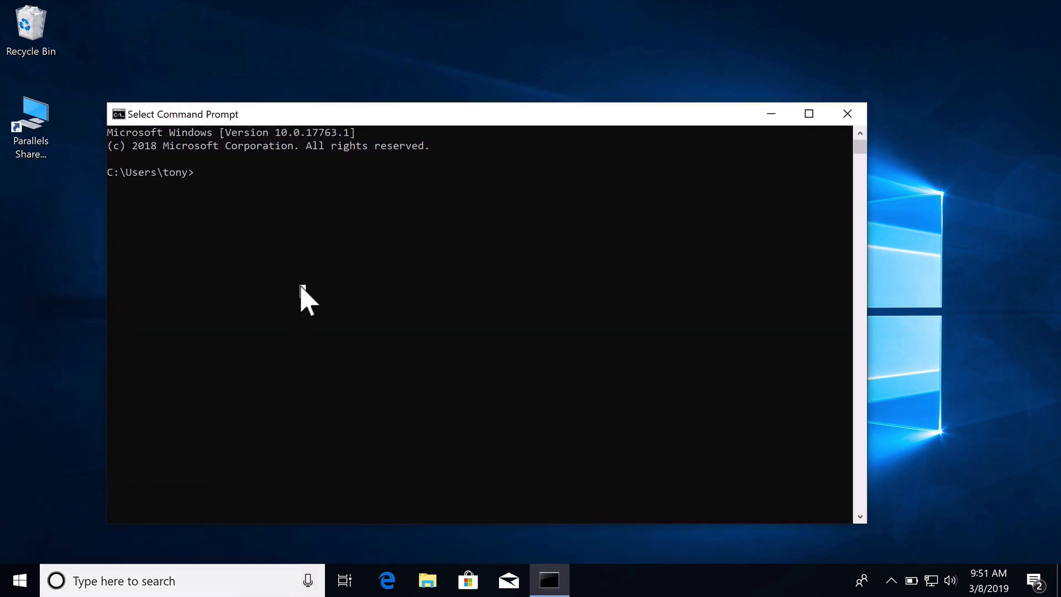
text(p)
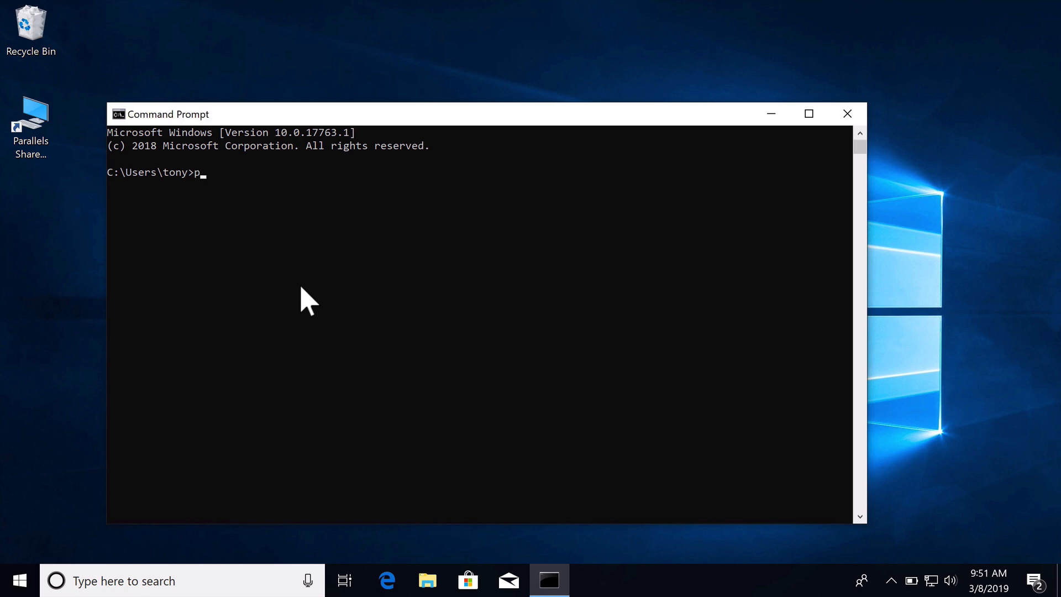
text(owershell)
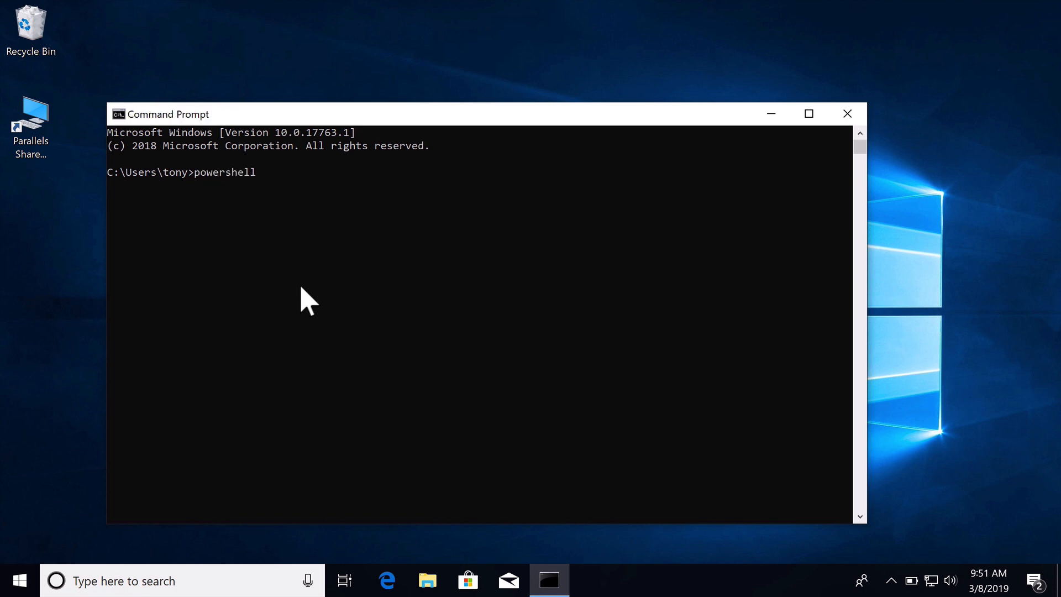
key(Return)
text(php -)
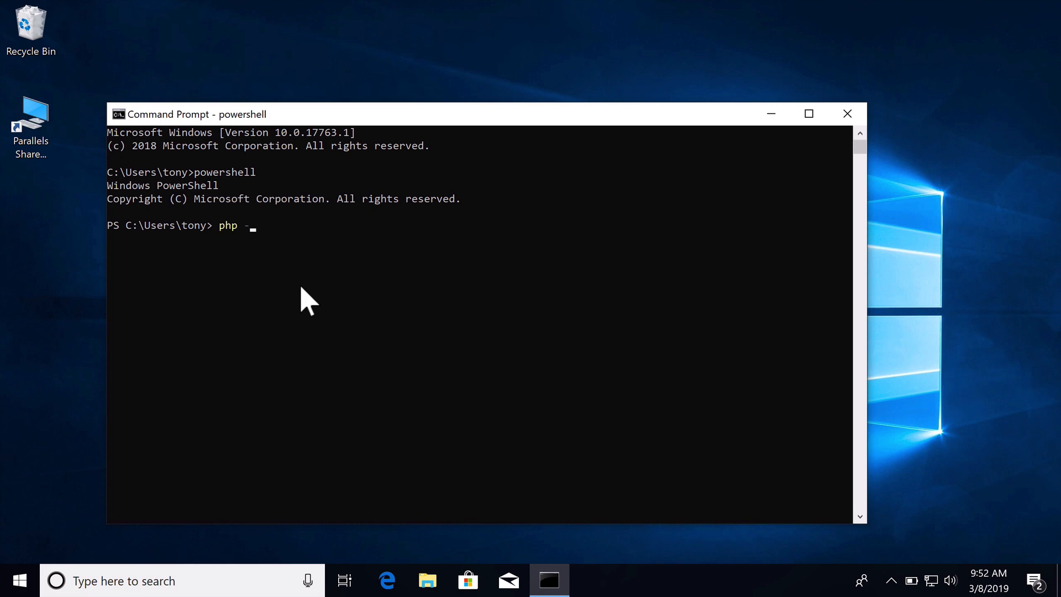
text(v)
key(Return)
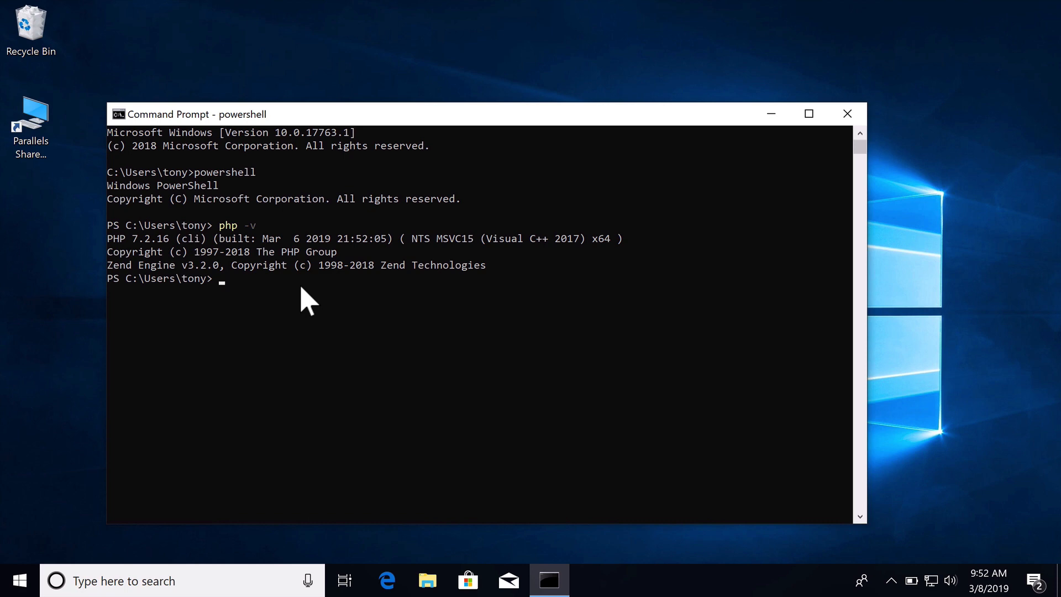
mouse_move(153, 297)
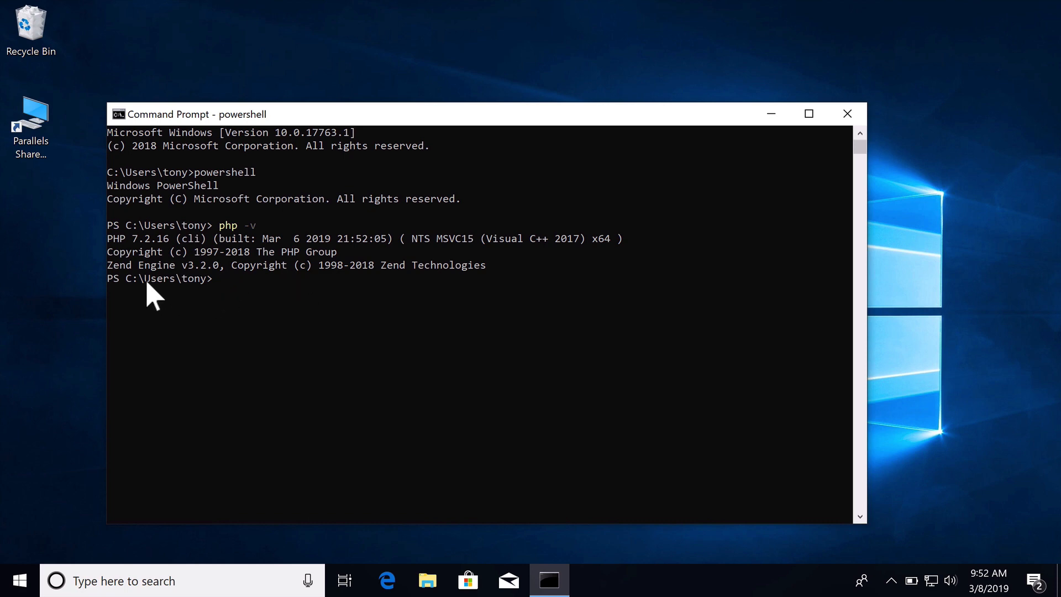
mouse_move(426, 580)
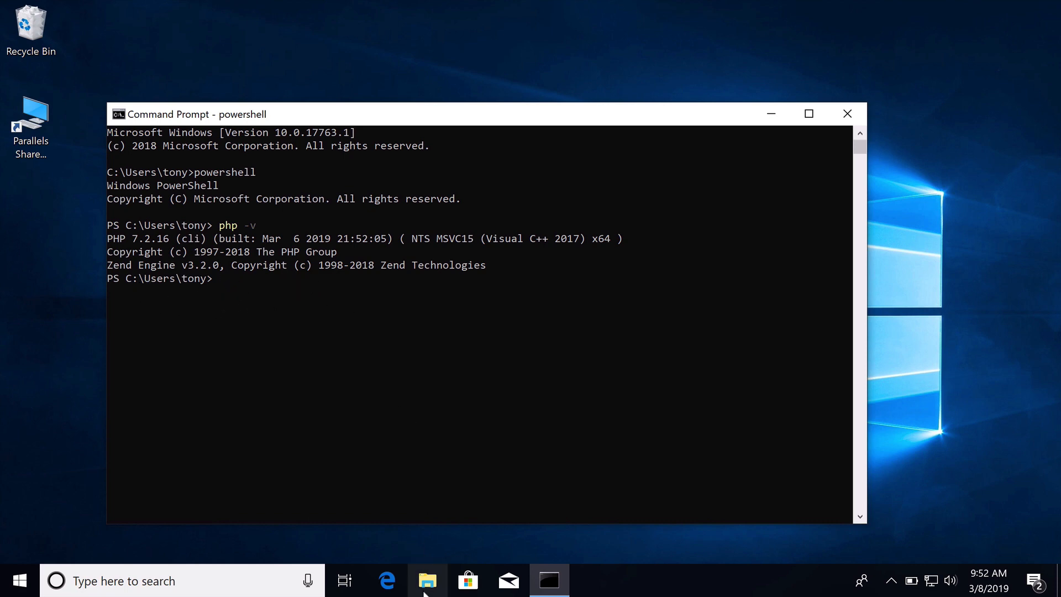
click(426, 581)
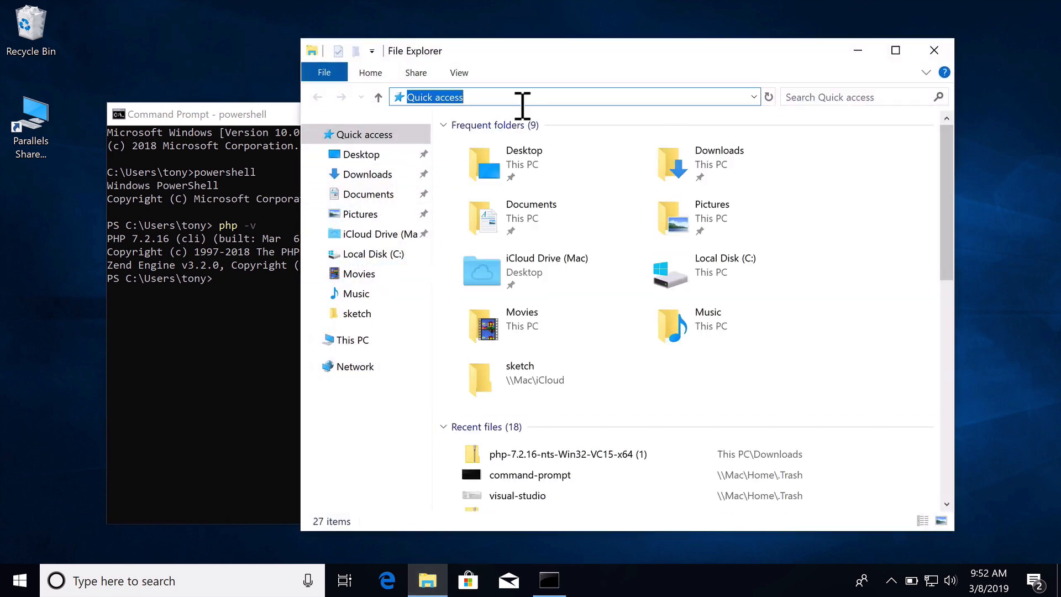
- Create a Sites folder at C:\ with a New Text Document and open it with Notepad
text(C:\)
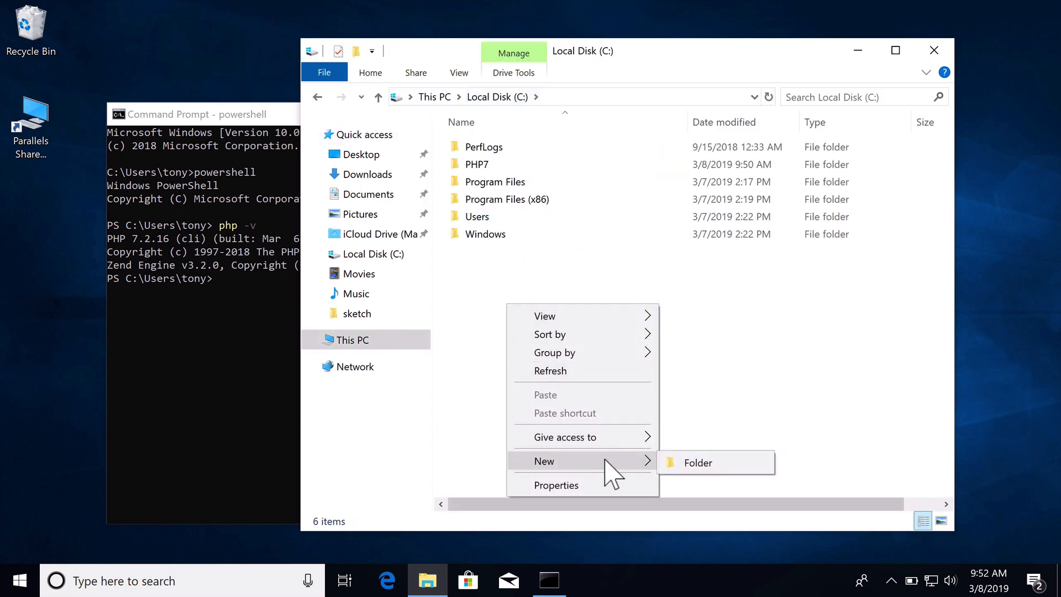
click(697, 462)
text(Sites)
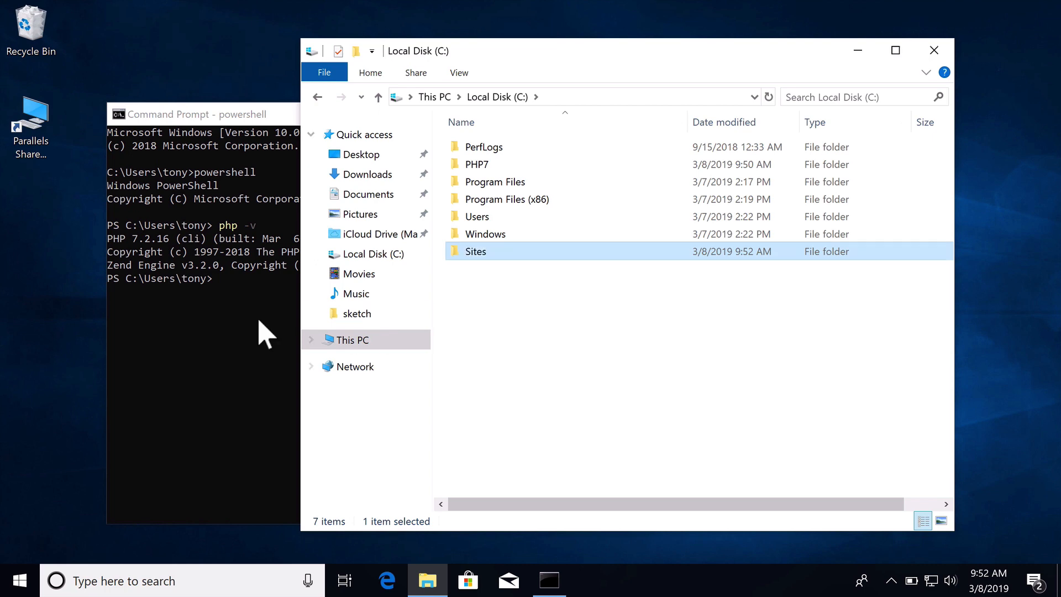
mouse_move(474, 267)
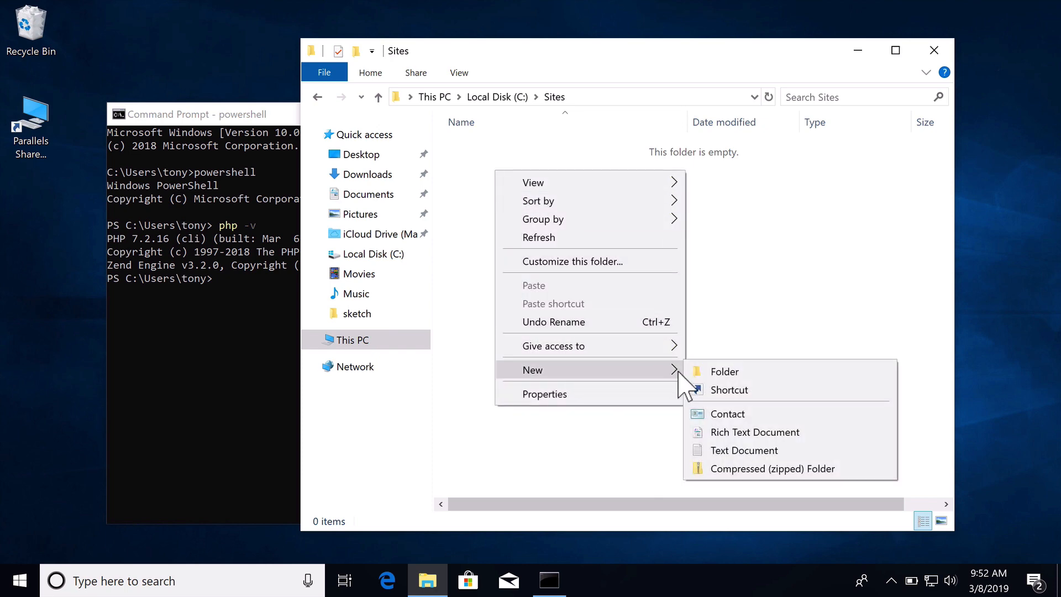
mouse_move(744, 449)
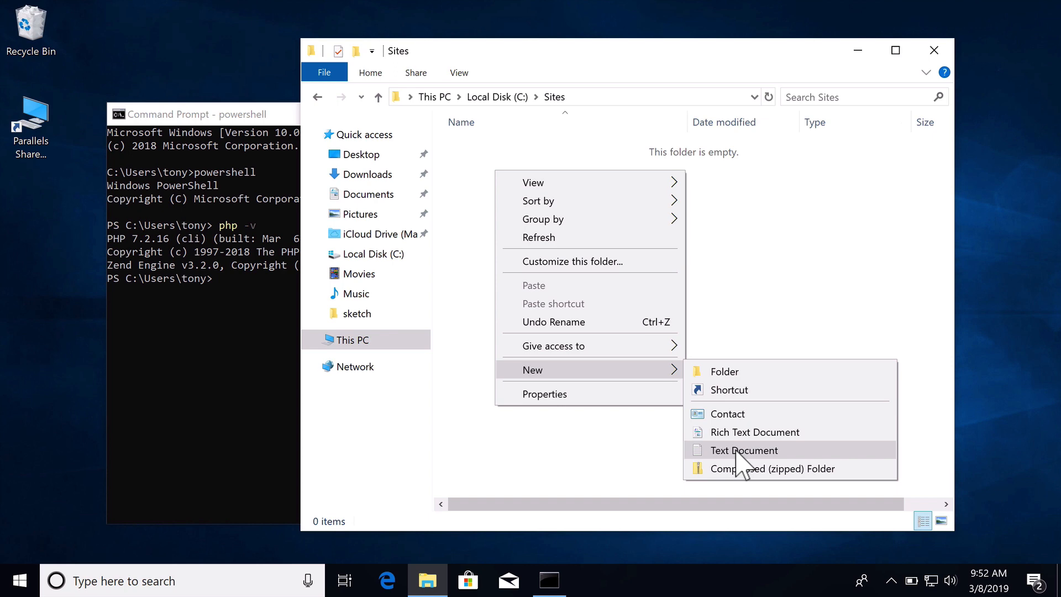
click(744, 450)
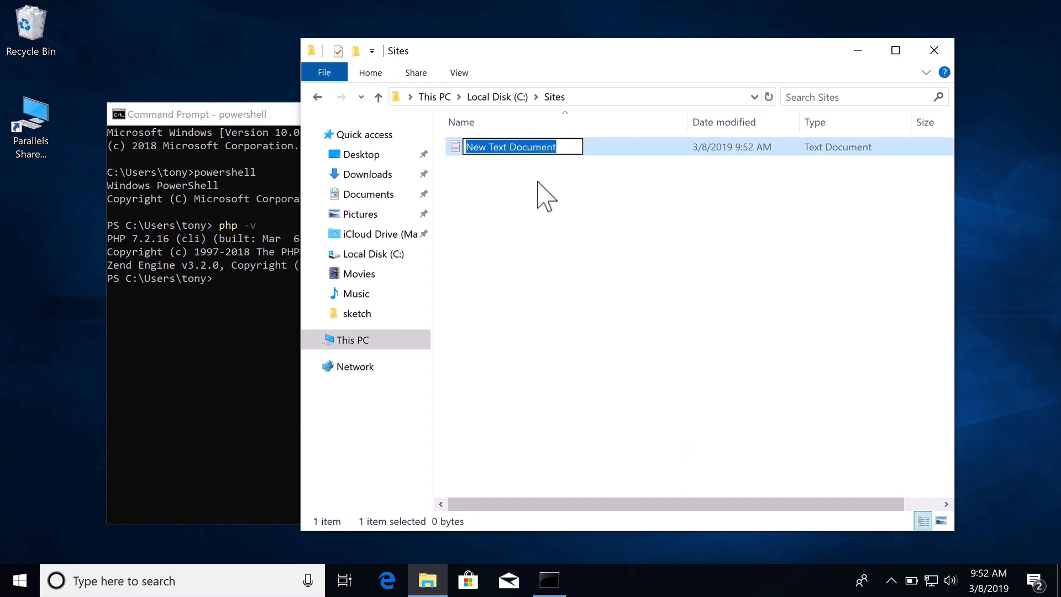
right_click(510, 146)
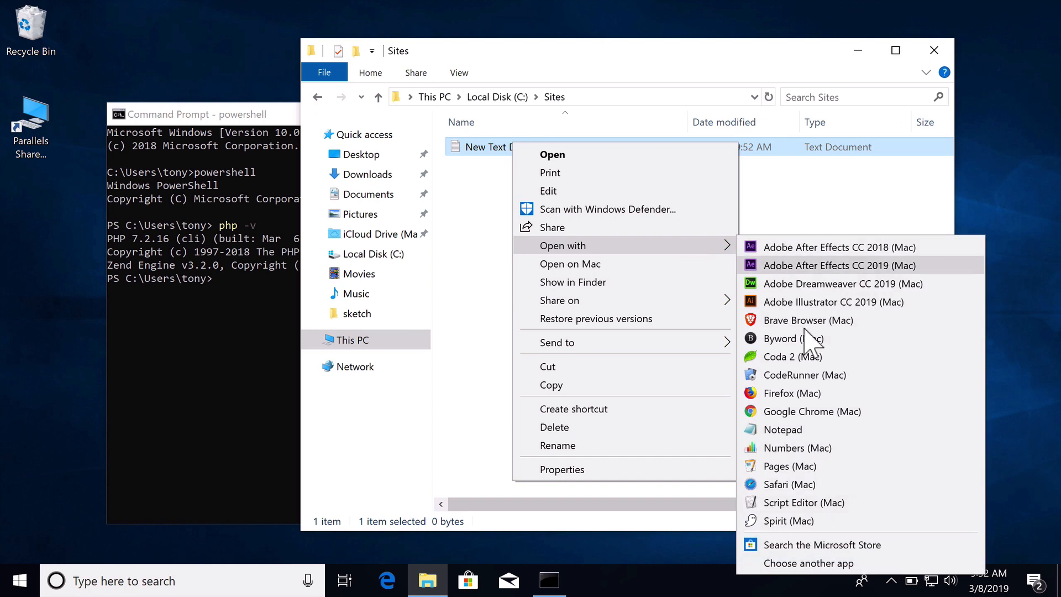
click(782, 429)
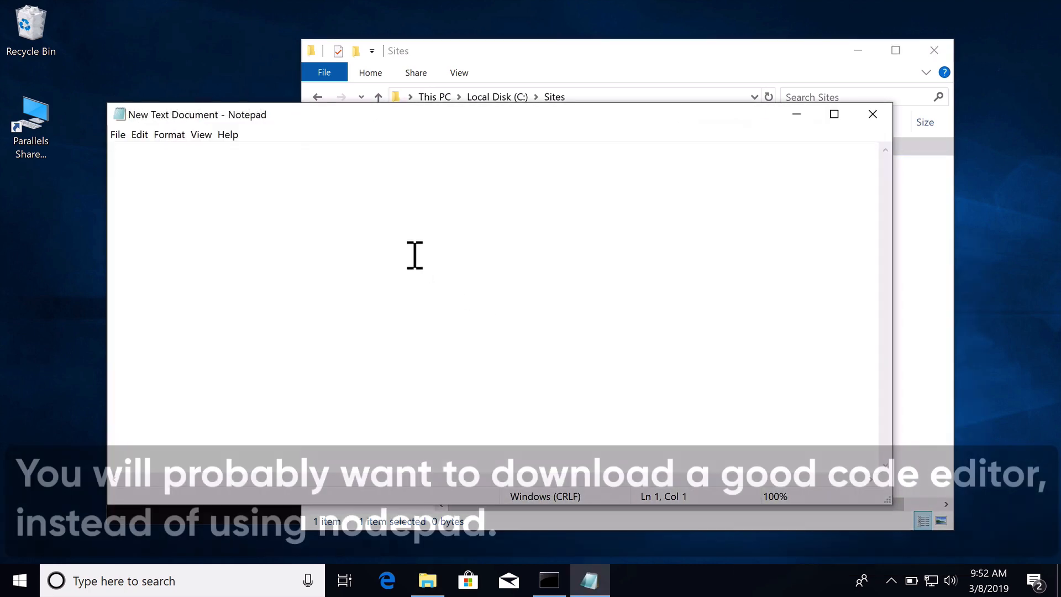
- Write <?php echo 'hello world' in Notepad and close it, saving the changes
text(<?php)
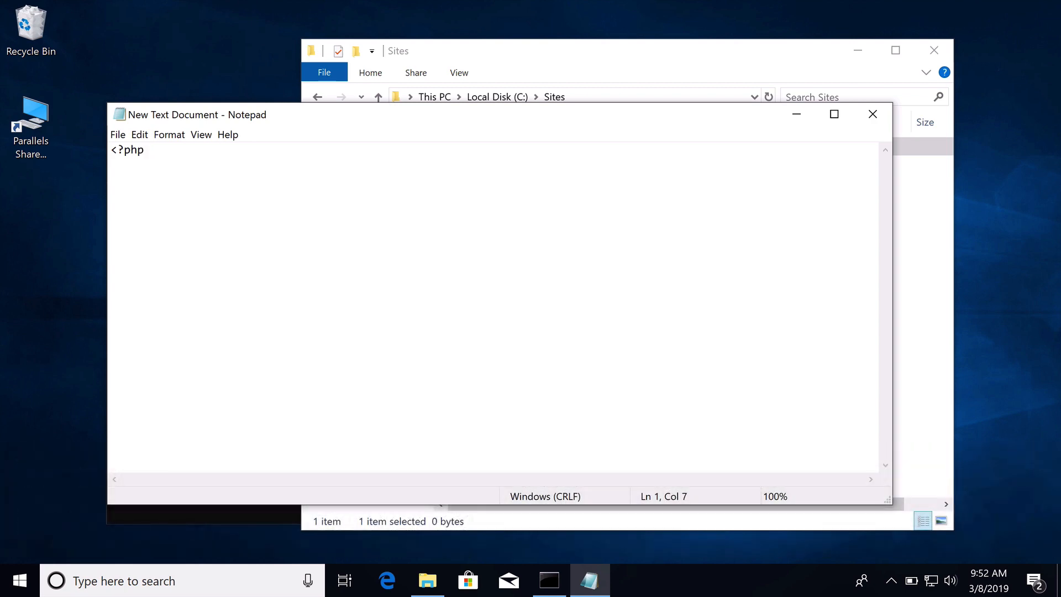
text(echo 'hello world)
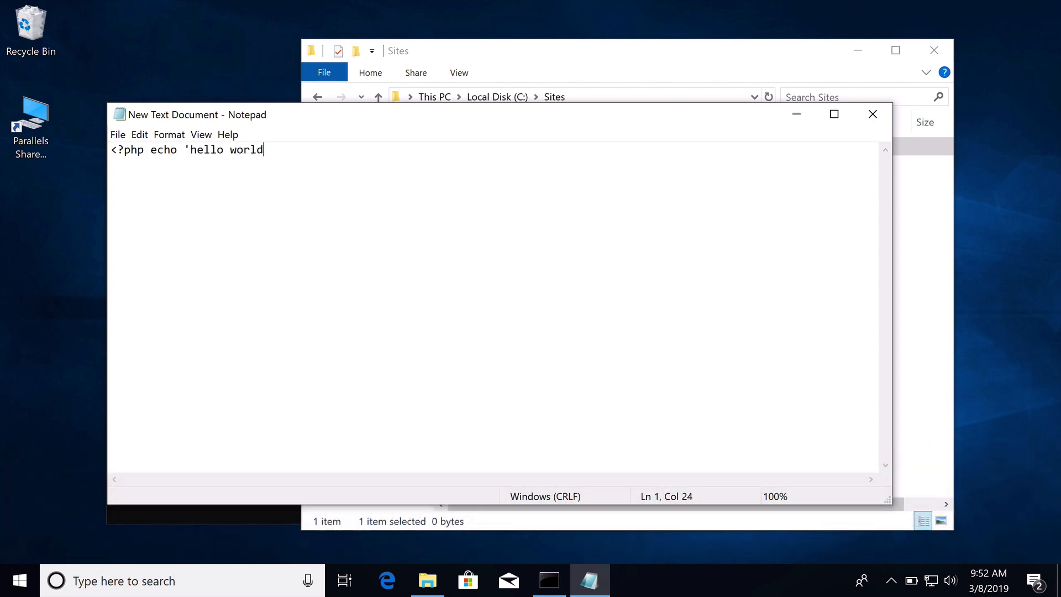
click(117, 134)
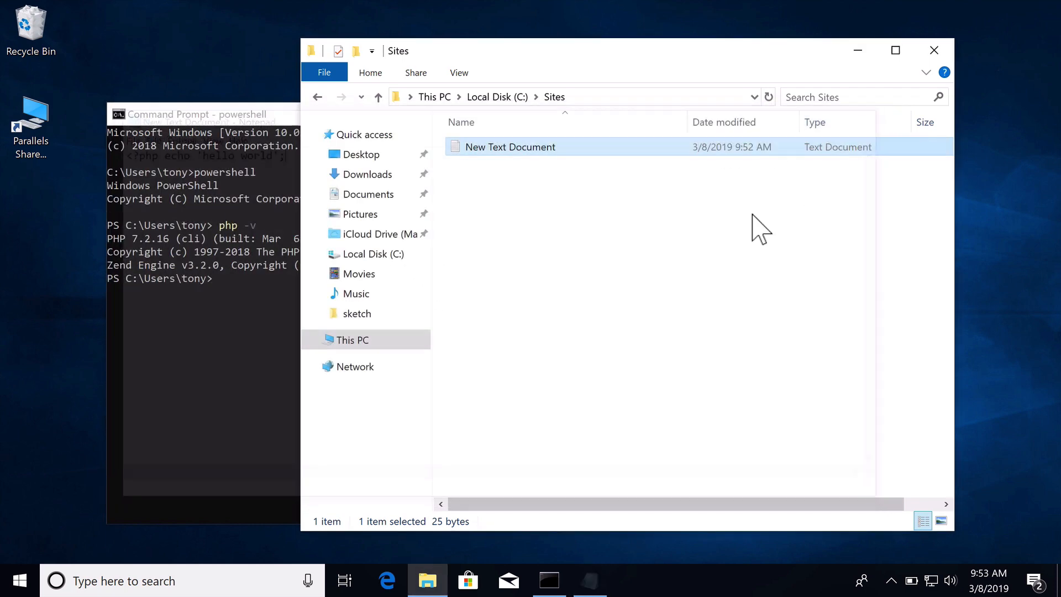
- Rename the saved text file in Sites to index.php via Explorer's Rename
right_click(509, 146)
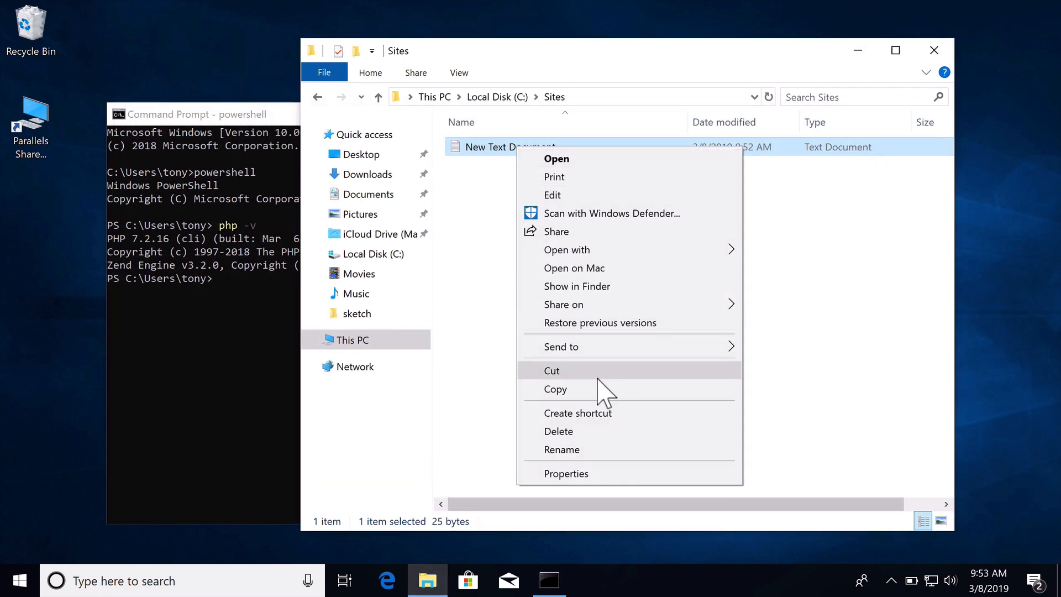
click(561, 450)
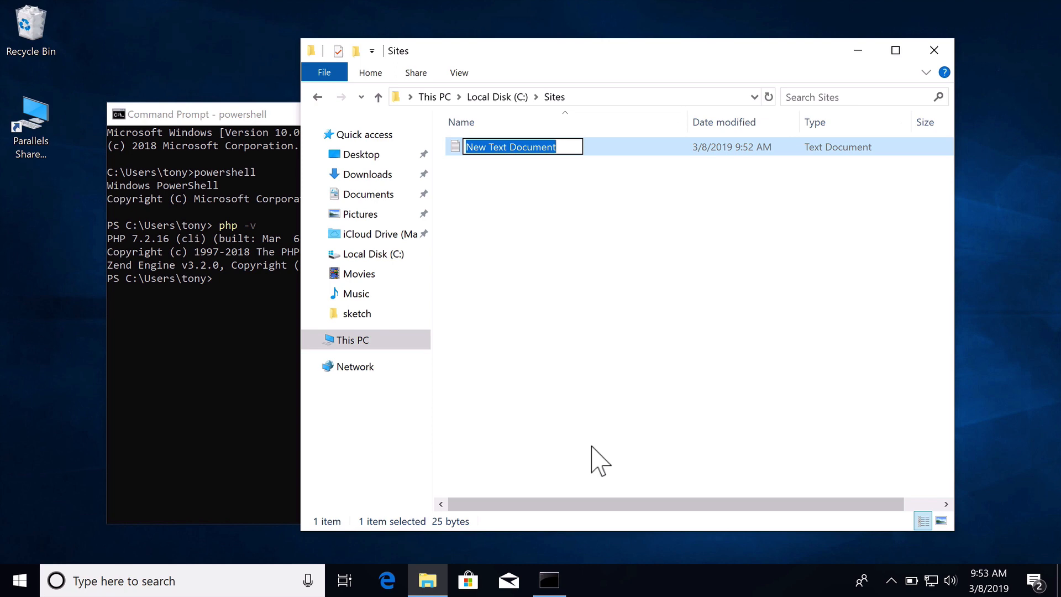
text(index)
click(203, 278)
text(cd C:\)
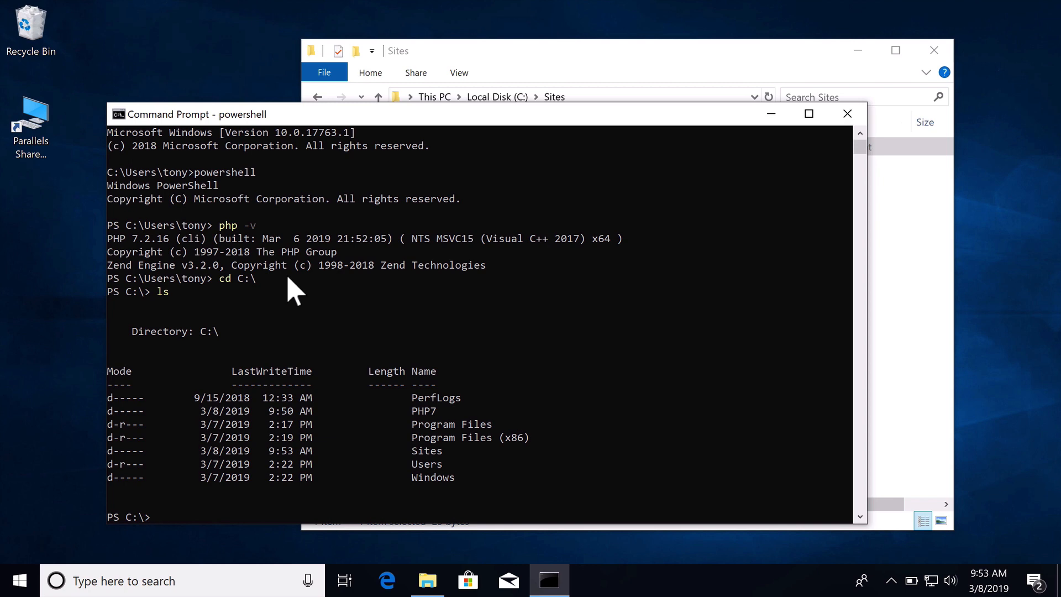
- cd into C:\Sites and mv index.php.txt to index.php
text(cd .\Sites\)
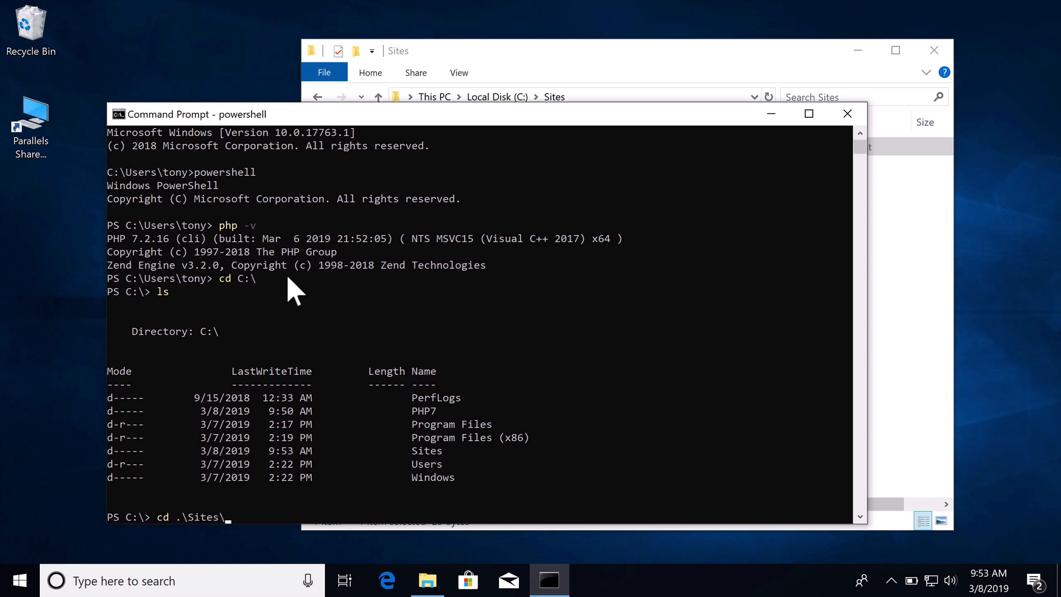
key(Return)
text(ls)
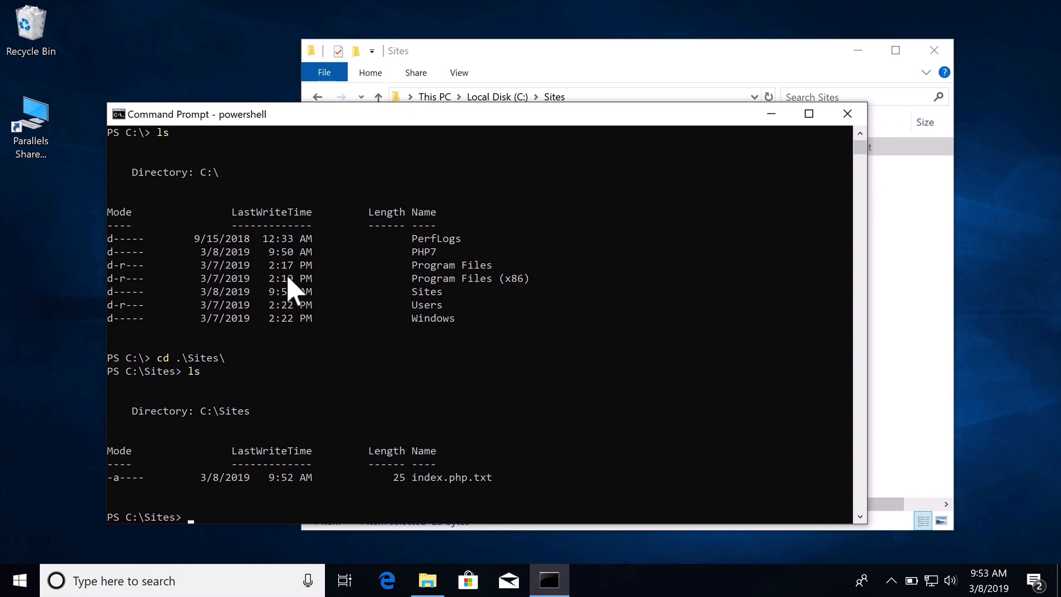
text(mv)
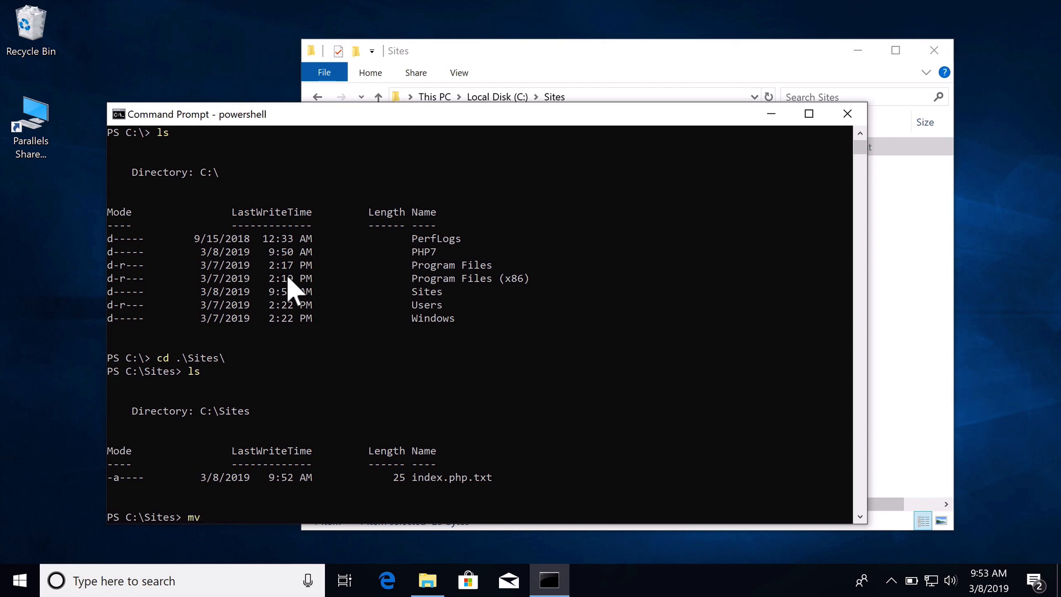
text(index.php)
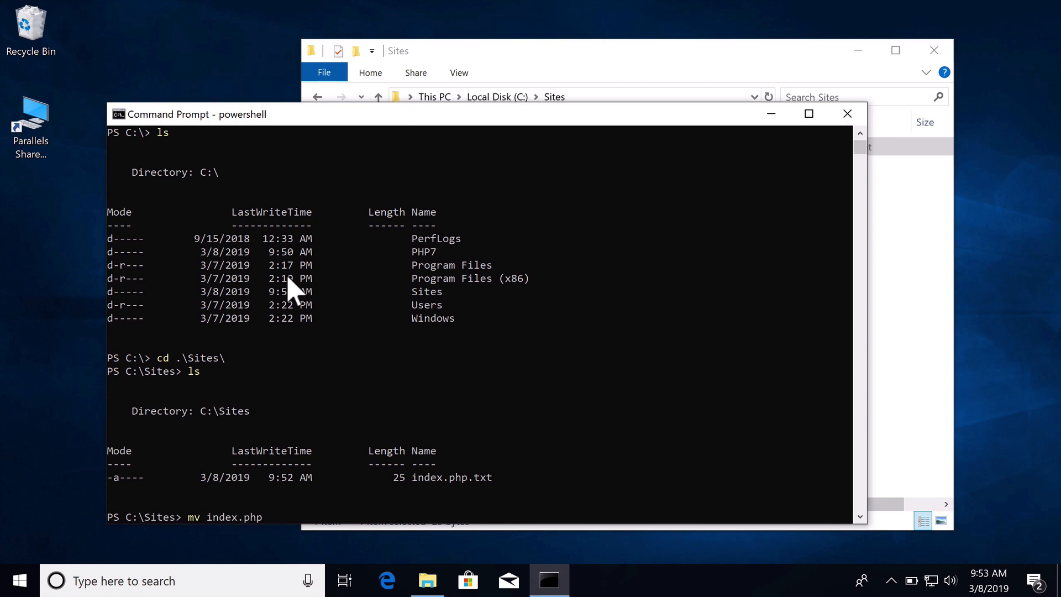
text(.txt index.)
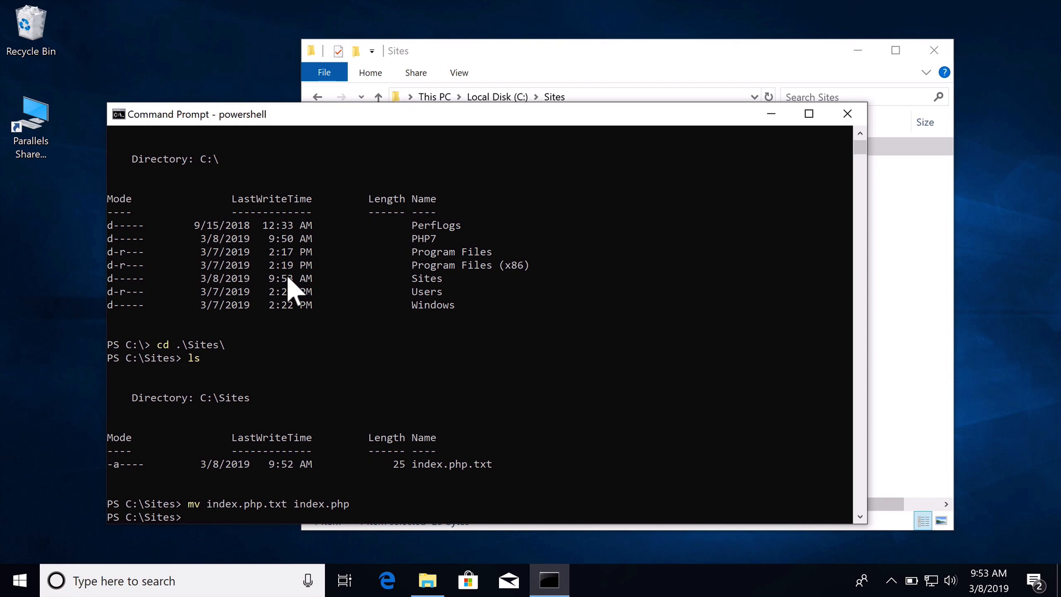
- Start php -S localhost:8000 serving C:\Sites, then launch Edge from the taskbar
text(php -S)
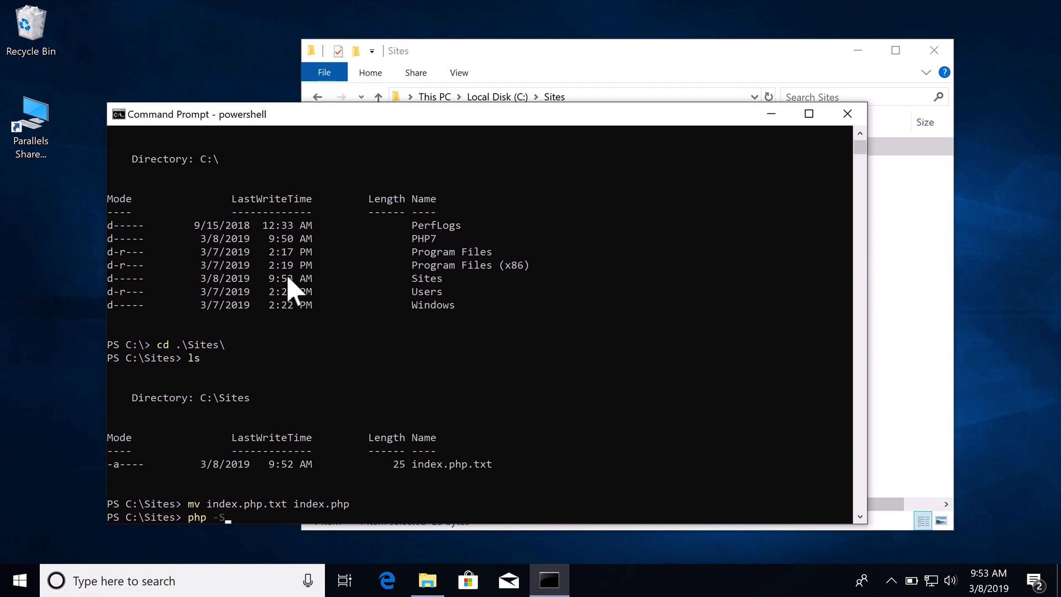
text(localhost:)
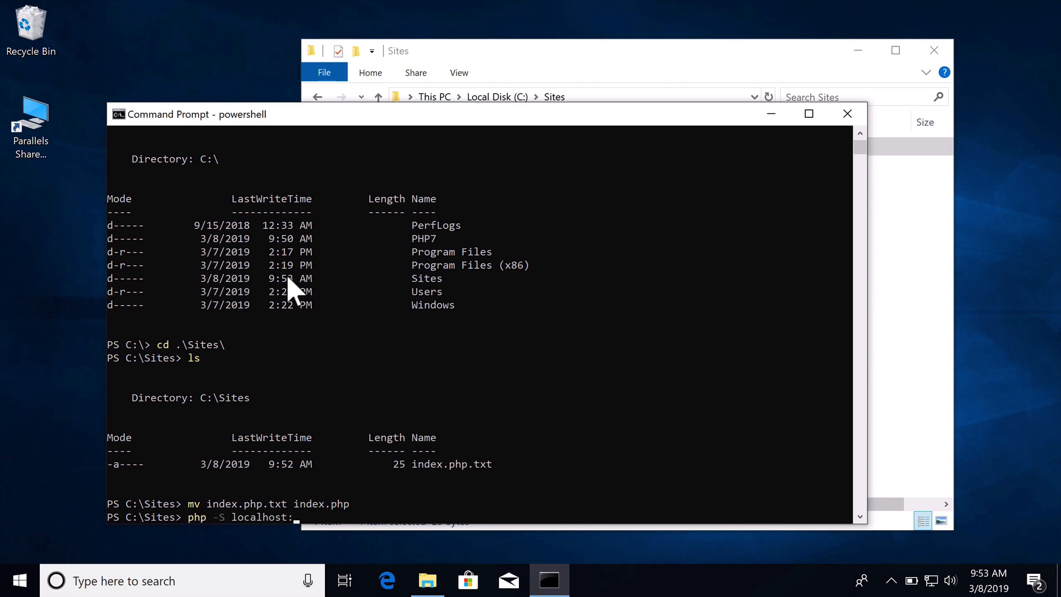
text(8000)
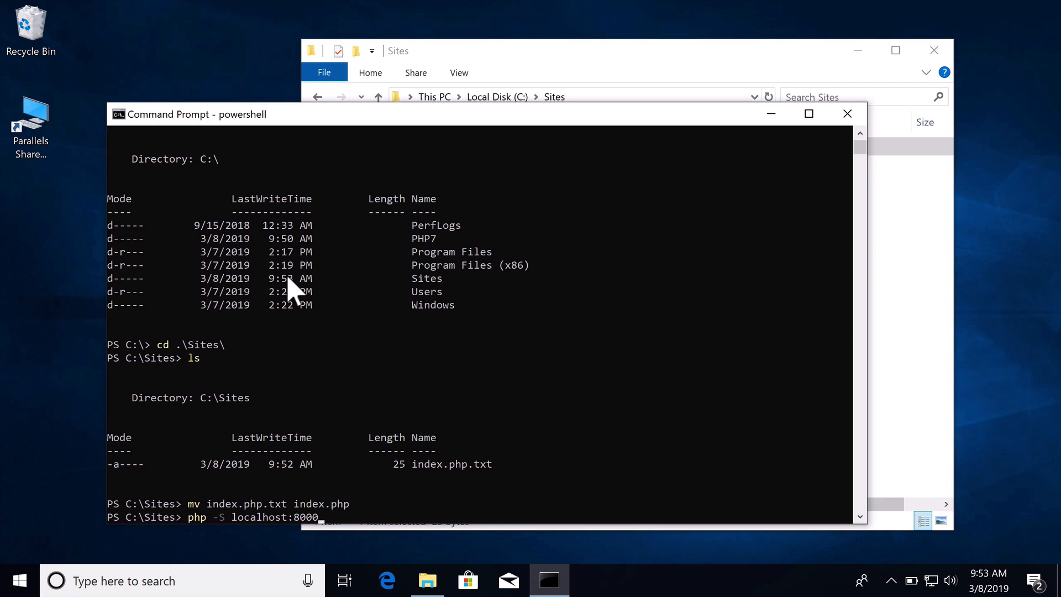
key(Return)
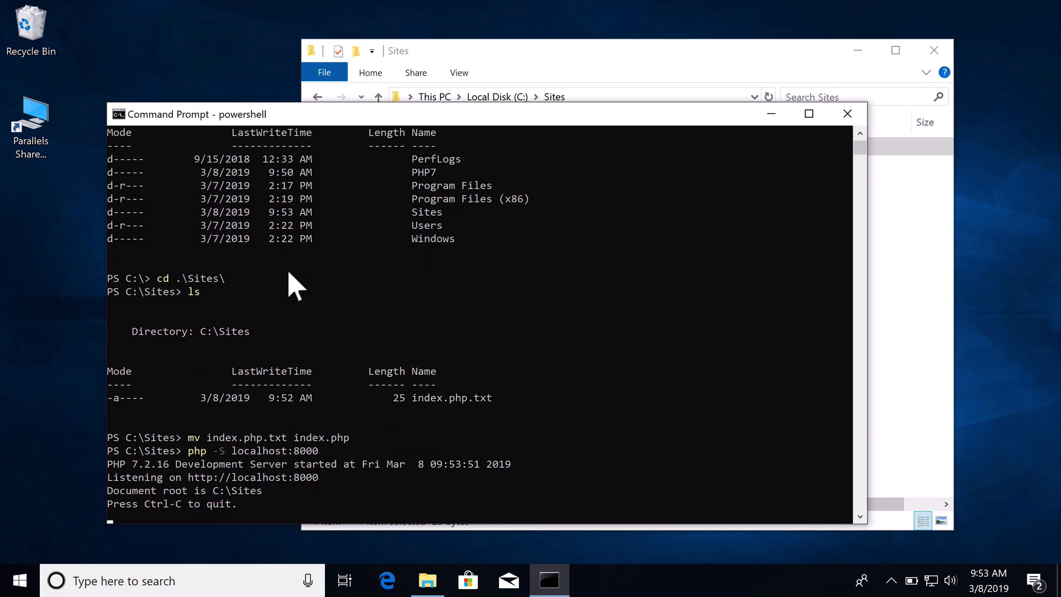
click(386, 580)
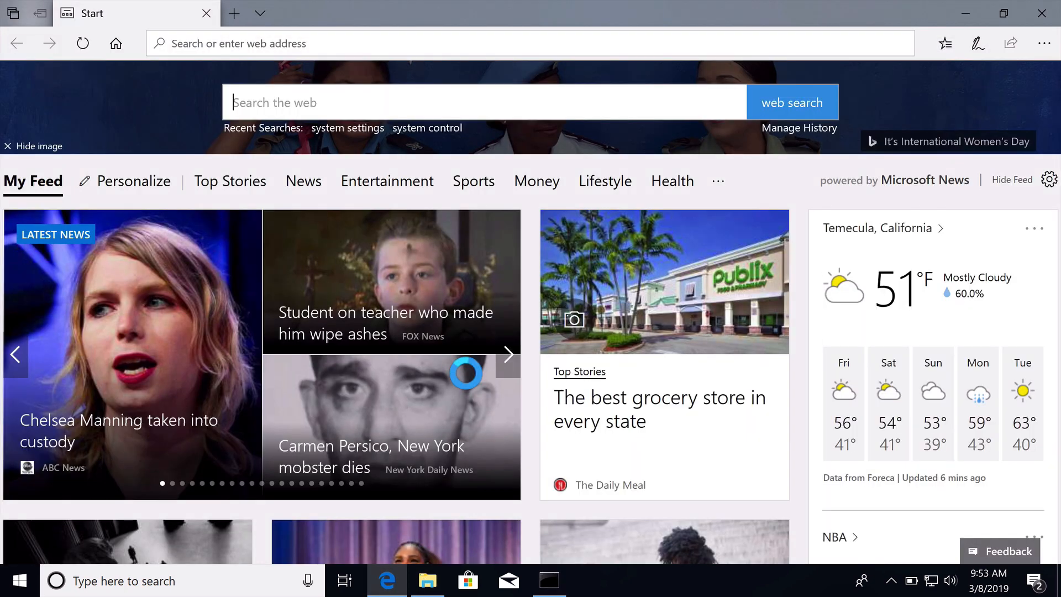